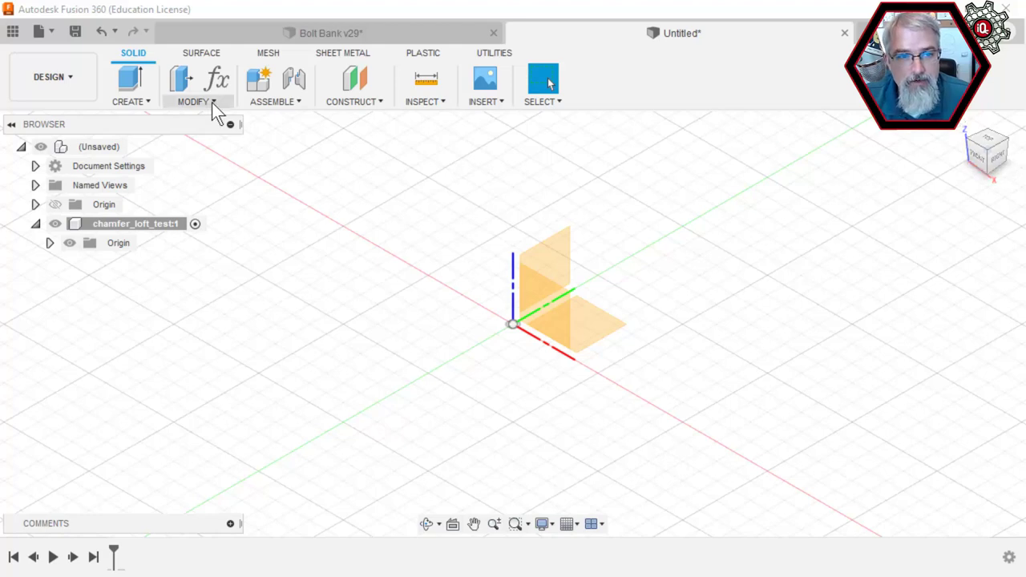
# - Start a new sketch on the XY plane, viewed straight down from the top
pyautogui.click(194, 102)
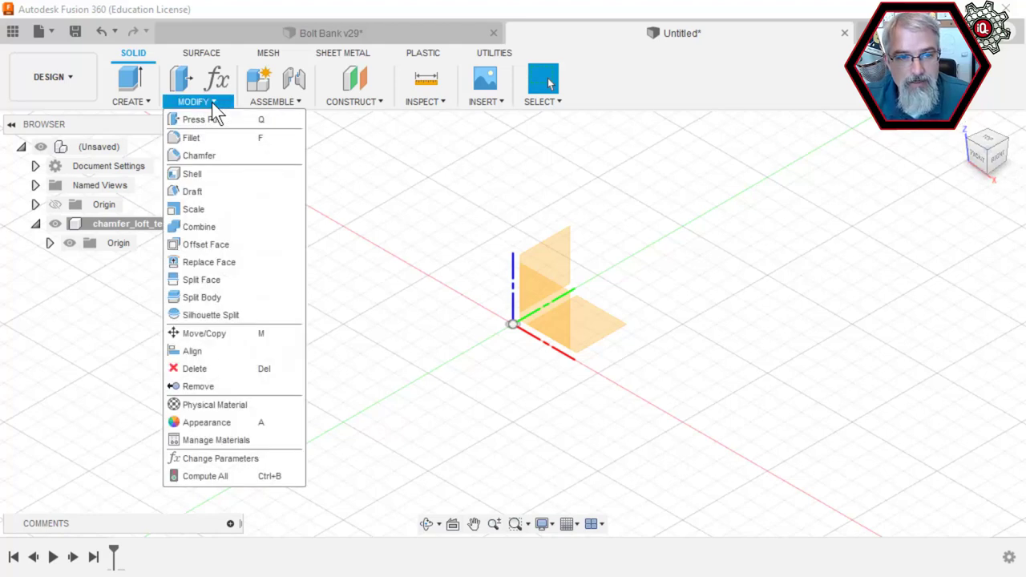
pyautogui.moveTo(199, 156)
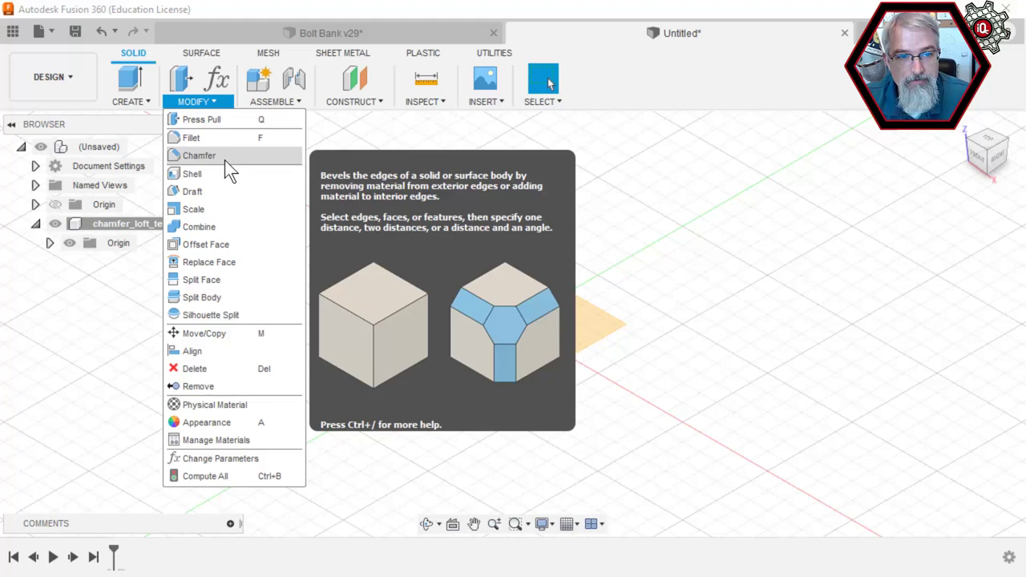
pyautogui.moveTo(199, 156)
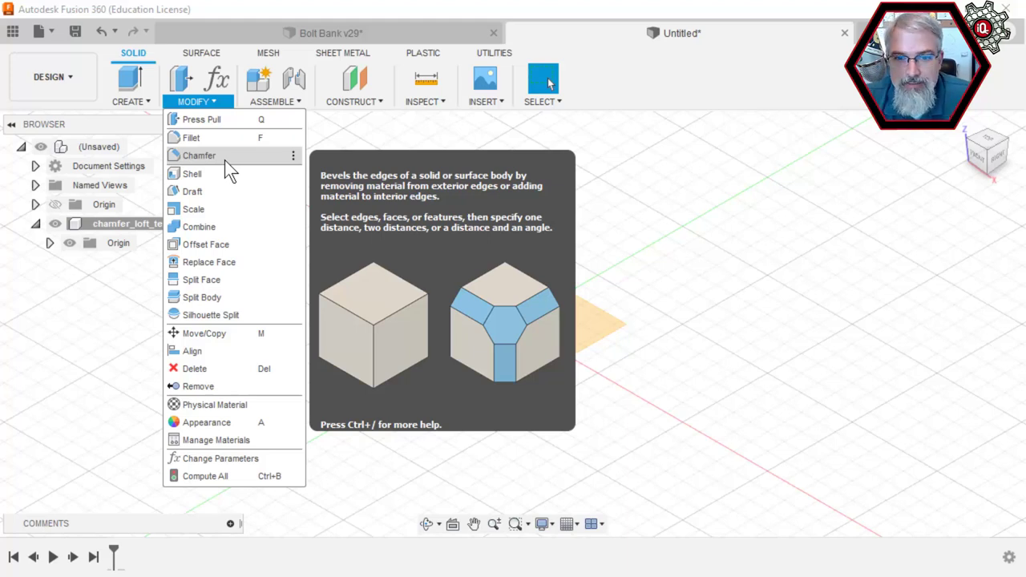
pyautogui.moveTo(191, 137)
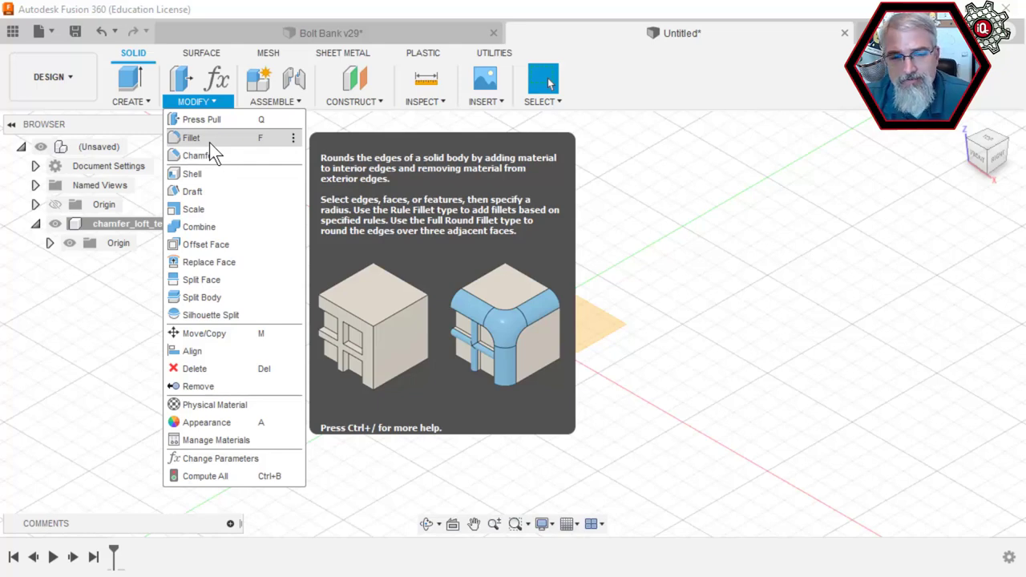
pyautogui.moveTo(199, 156)
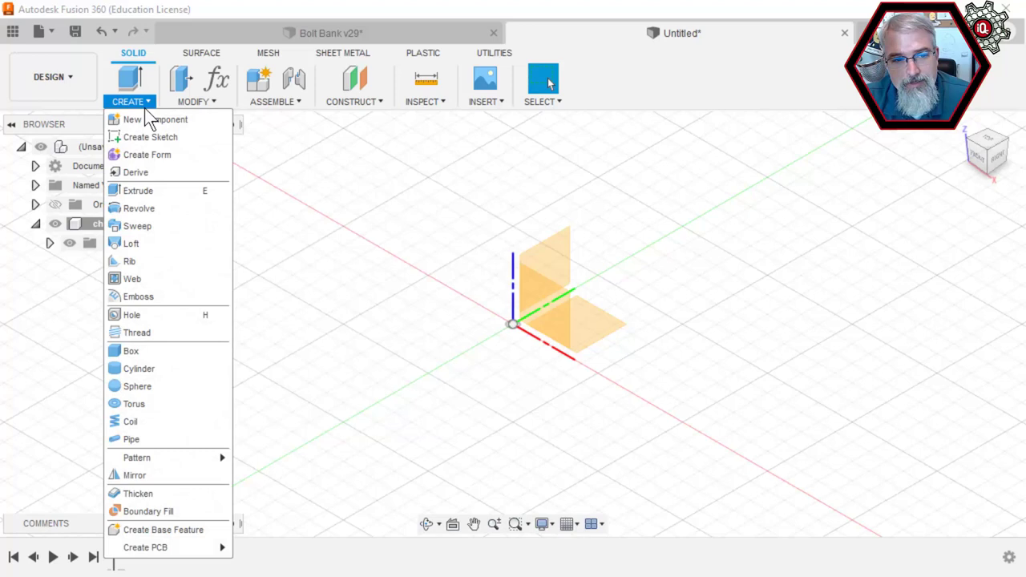
pyautogui.moveTo(130, 244)
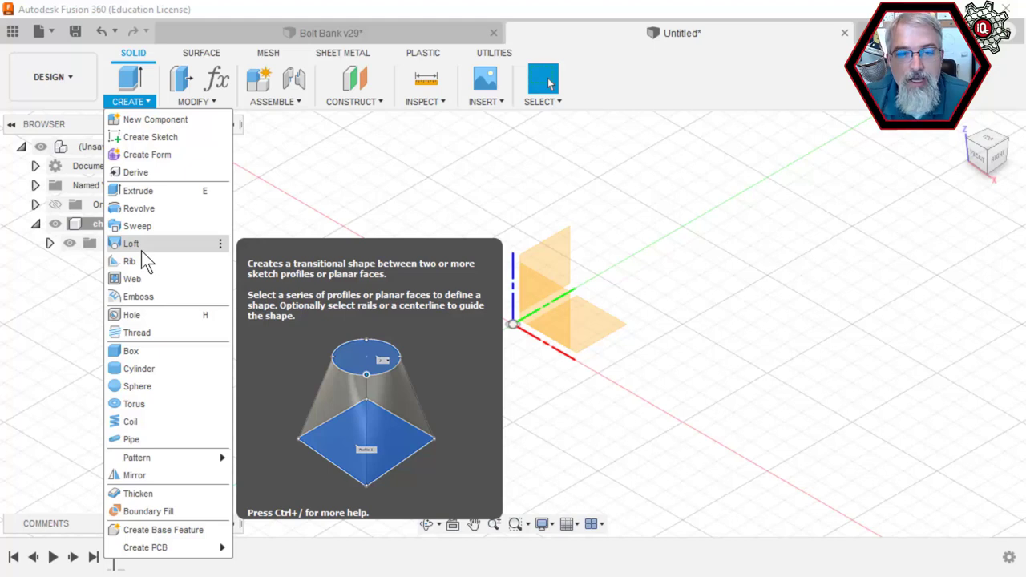
pyautogui.moveTo(400, 197)
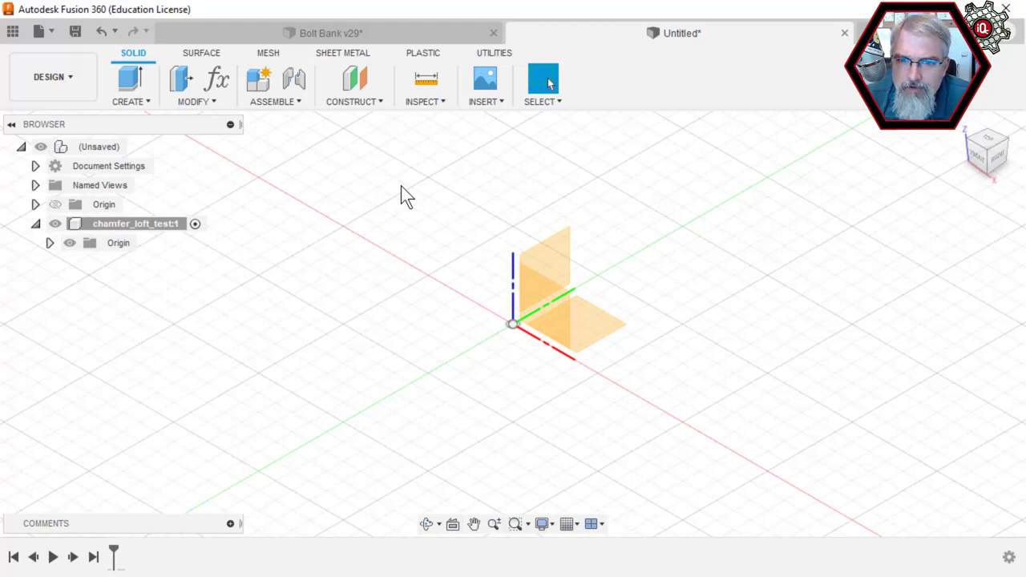
pyautogui.moveTo(405, 304)
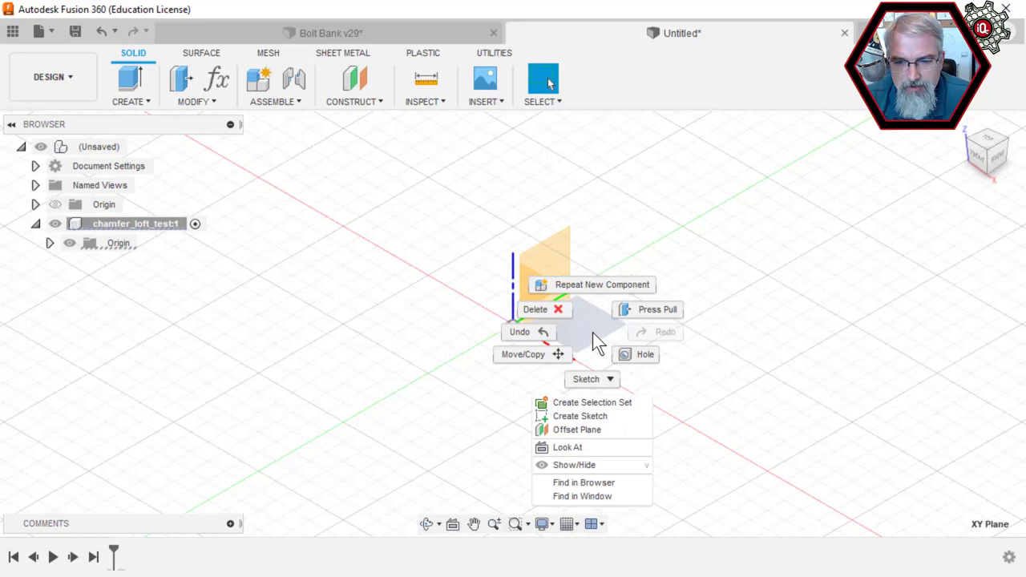
pyautogui.click(579, 416)
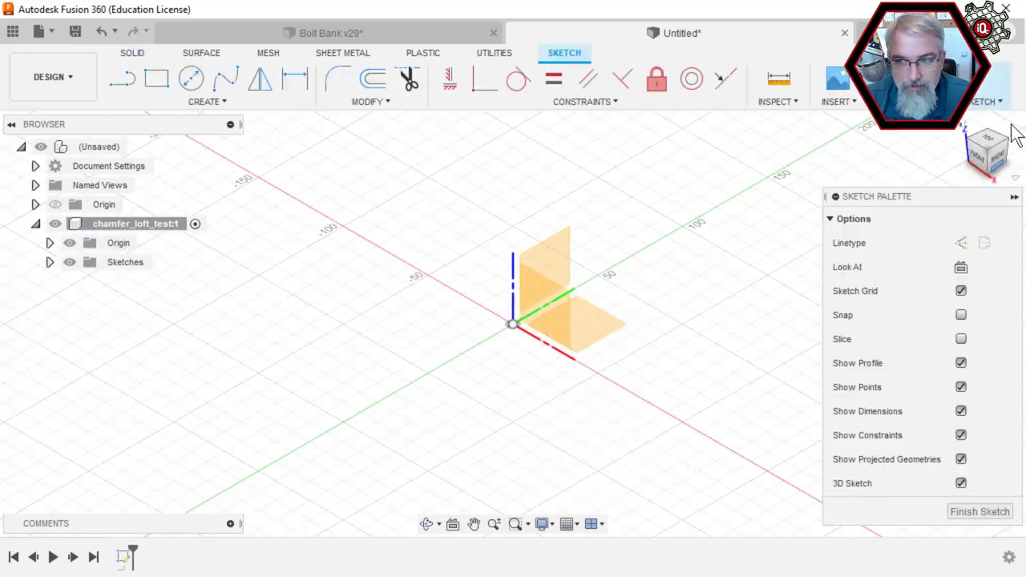
pyautogui.click(991, 150)
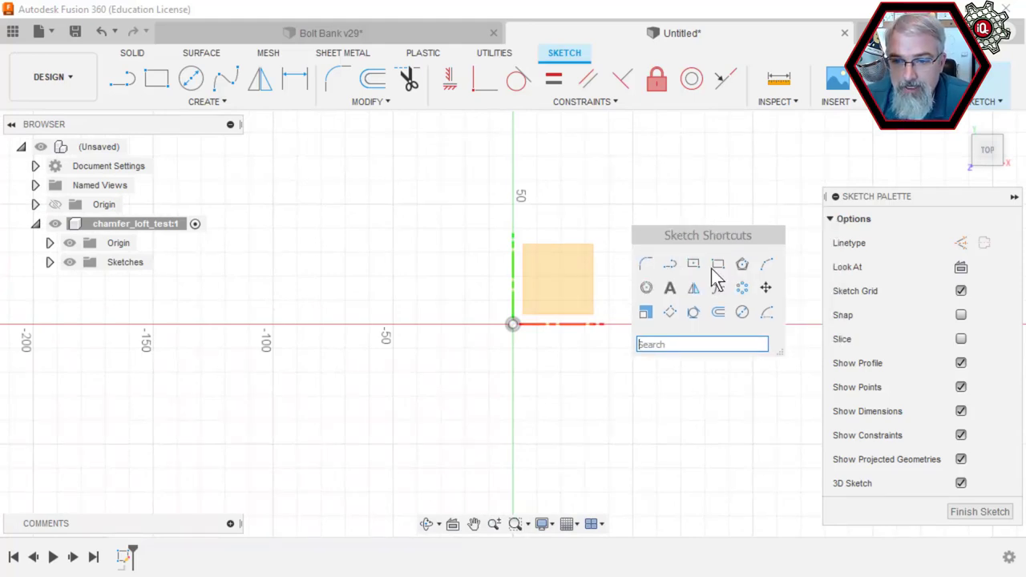
# - Draw a rectangle, a line right of the origin and a center-diameter circle, then finish
pyautogui.click(717, 264)
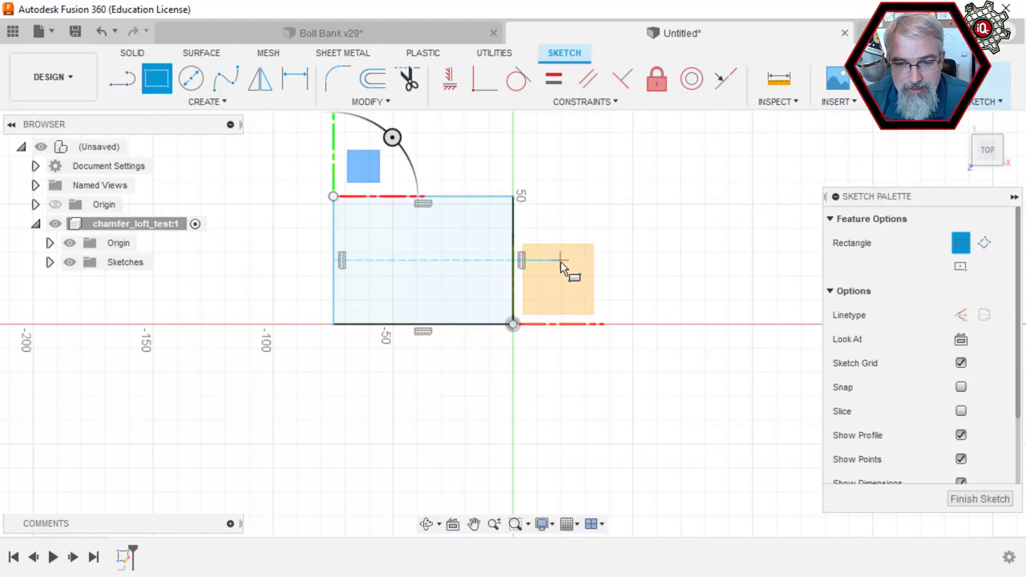
pyautogui.moveTo(561, 268)
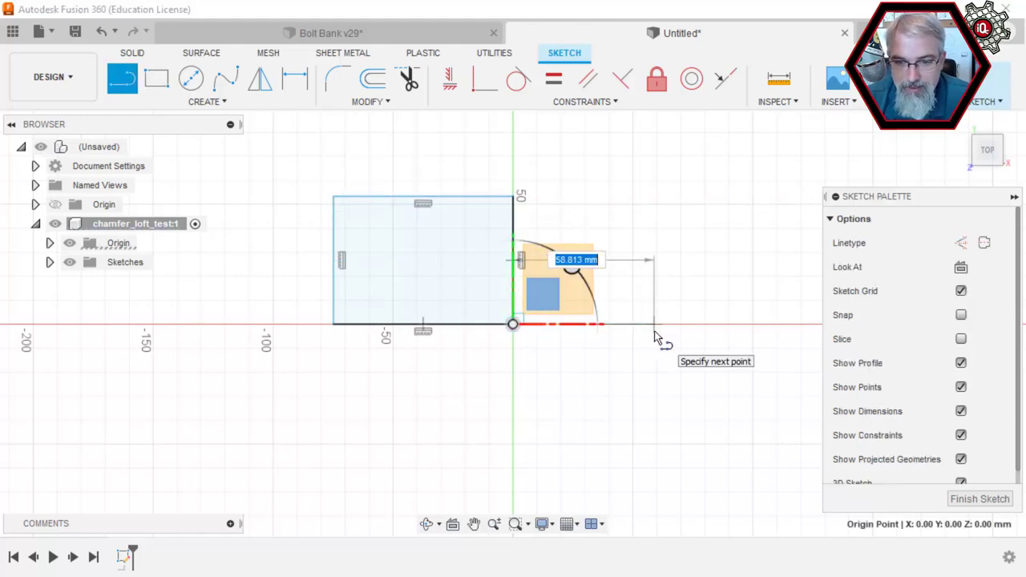
pyautogui.click(654, 324)
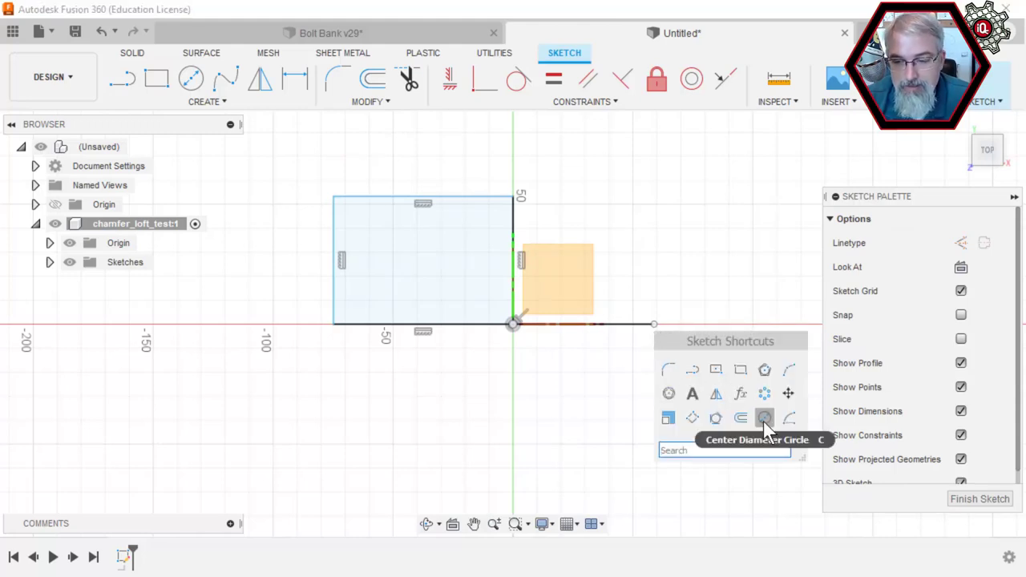
pyautogui.click(763, 417)
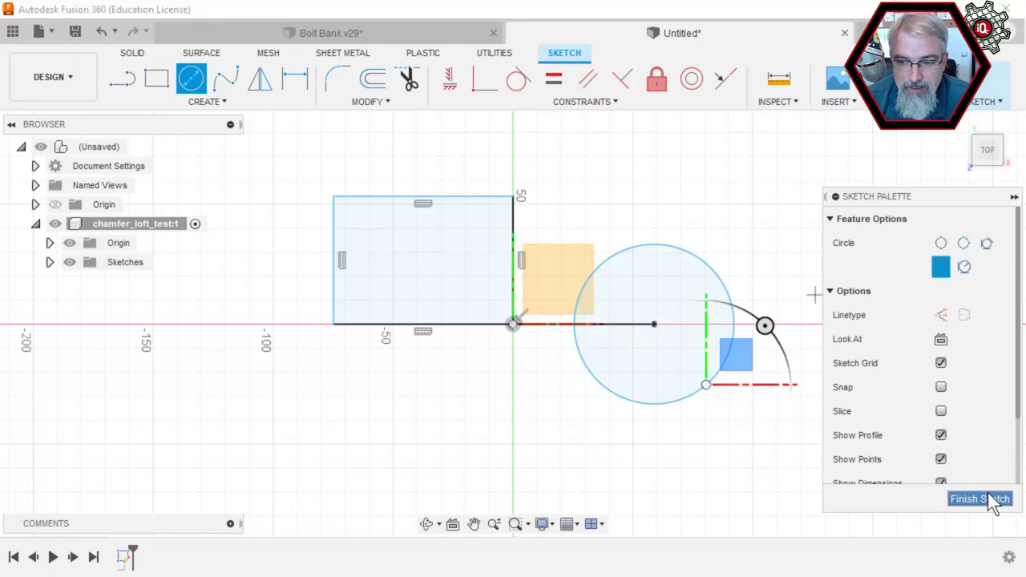
pyautogui.click(979, 498)
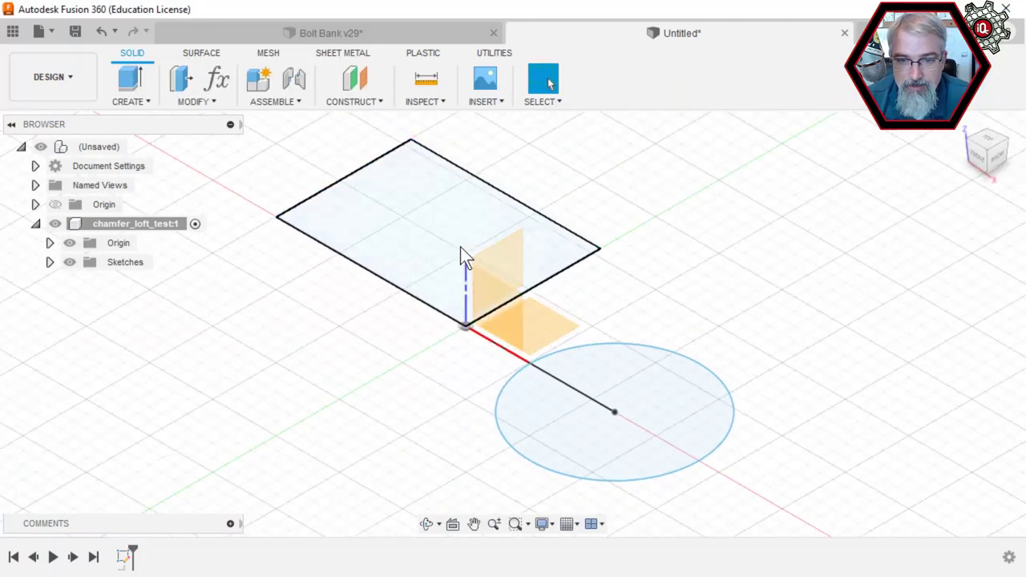
# - Extrude the rectangle and circle profiles 20 mm into separate new bodies
pyautogui.click(401, 225)
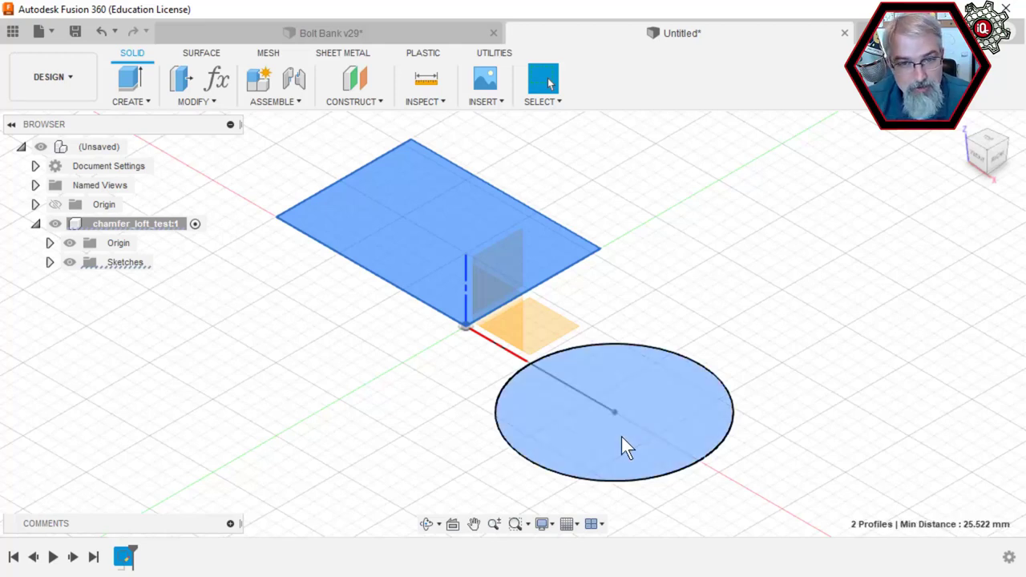
pyautogui.click(127, 81)
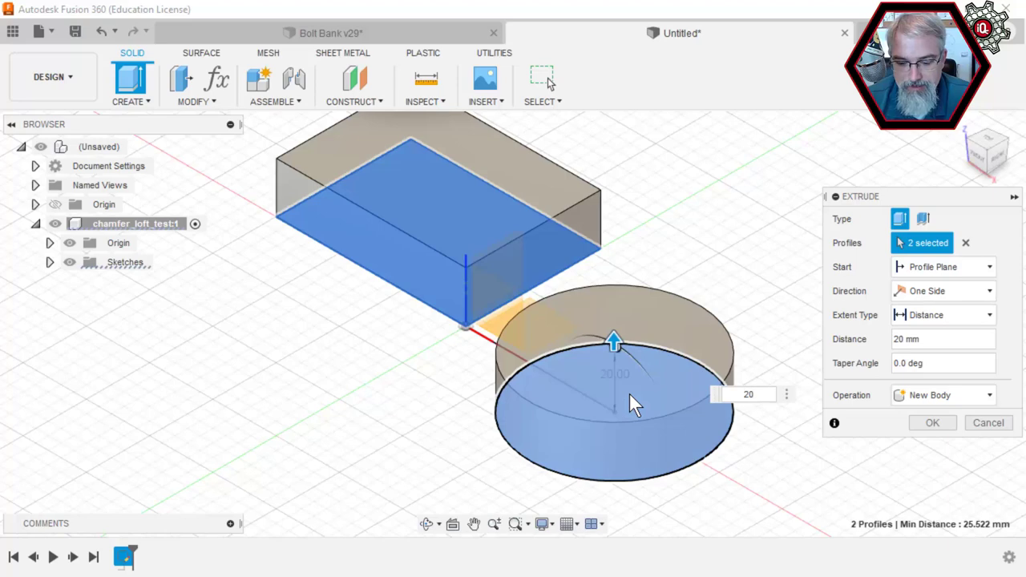
pyautogui.click(932, 422)
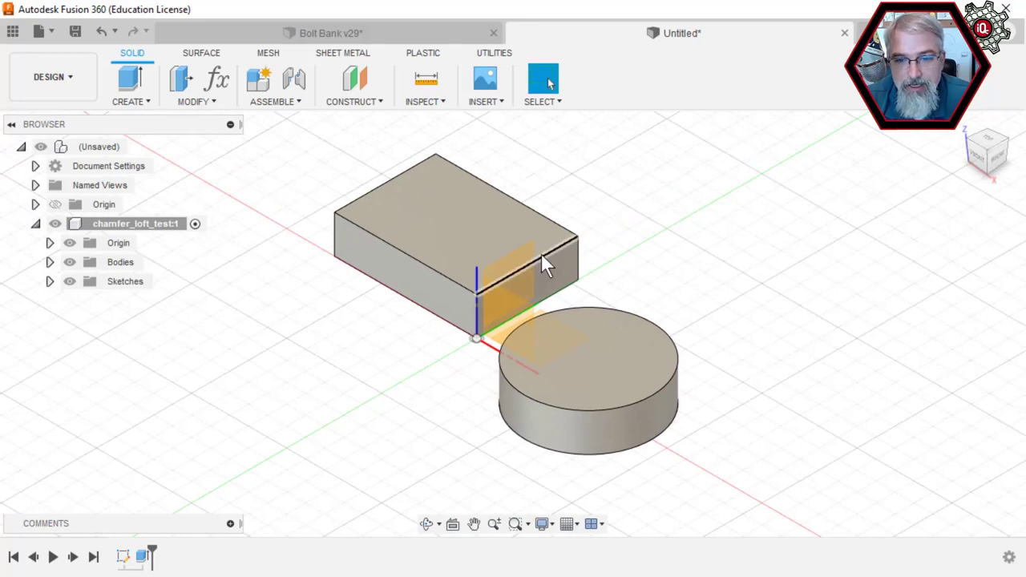
pyautogui.click(525, 272)
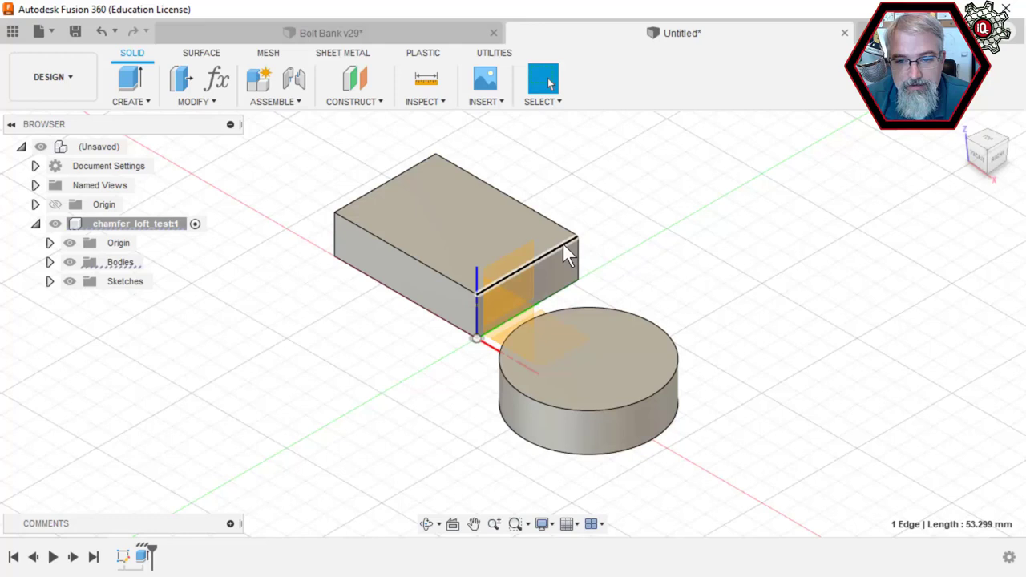
# - Chamfer four top box edges 10 mm and two further edges 5 mm
pyautogui.rightClick(561, 257)
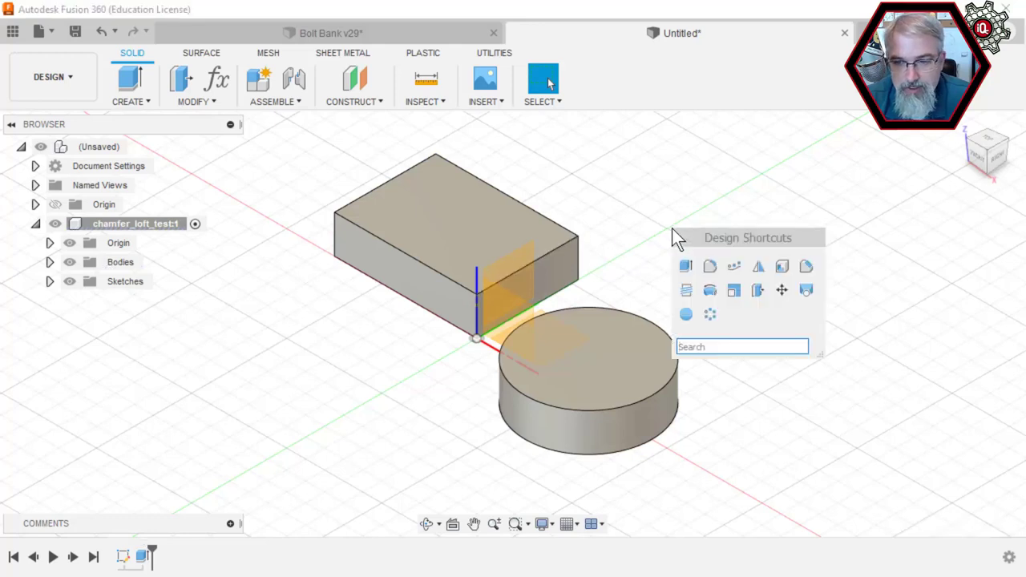
pyautogui.moveTo(806, 266)
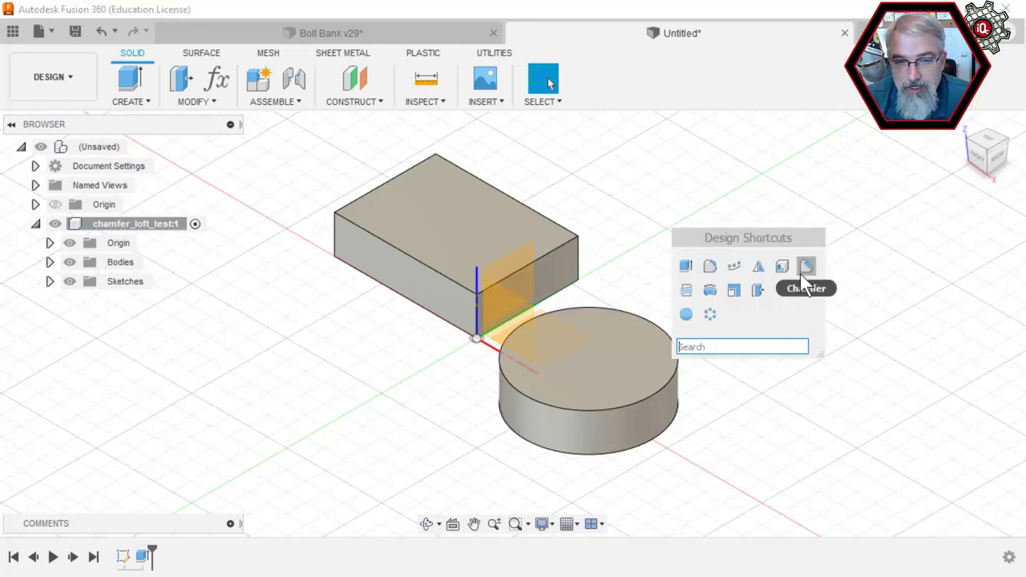
pyautogui.click(195, 102)
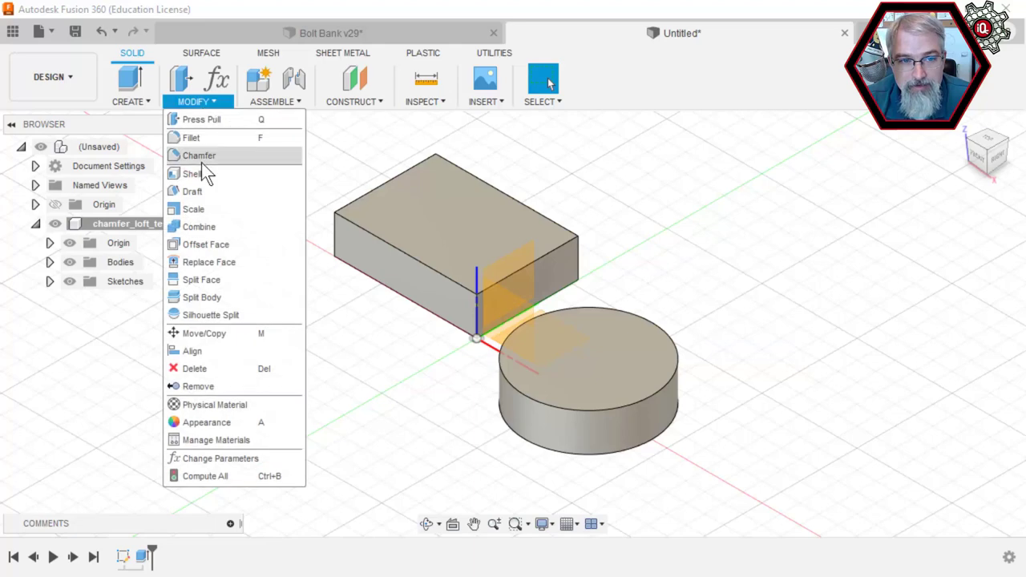
pyautogui.moveTo(198, 155)
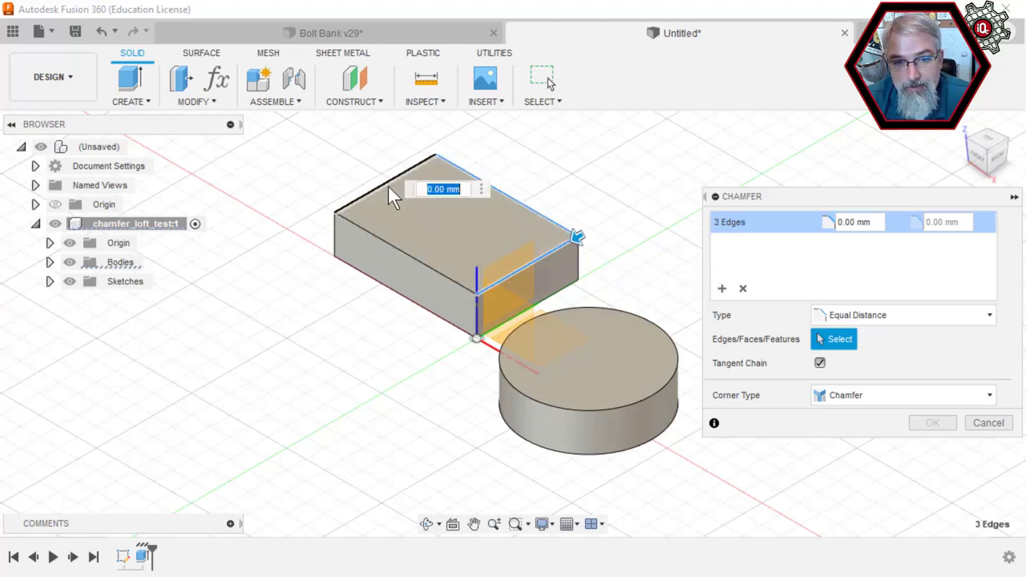
pyautogui.click(577, 237)
pyautogui.write('10')
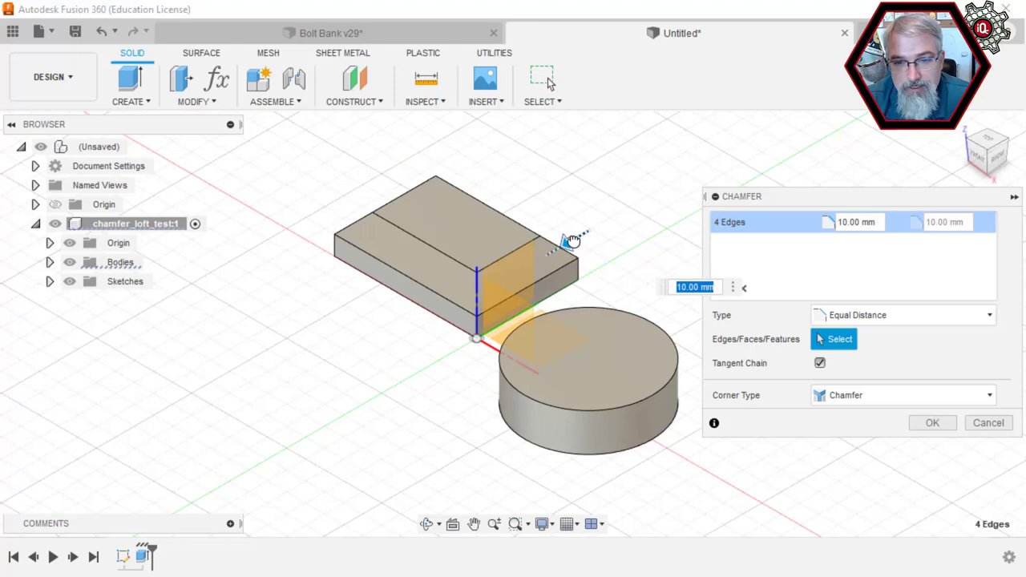
pyautogui.moveTo(649, 303)
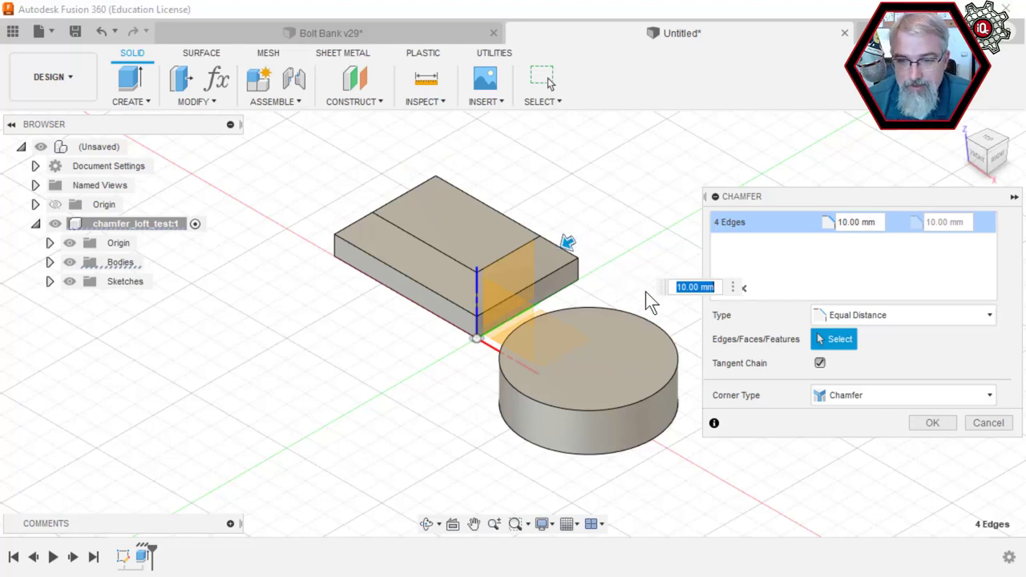
pyautogui.write('2')
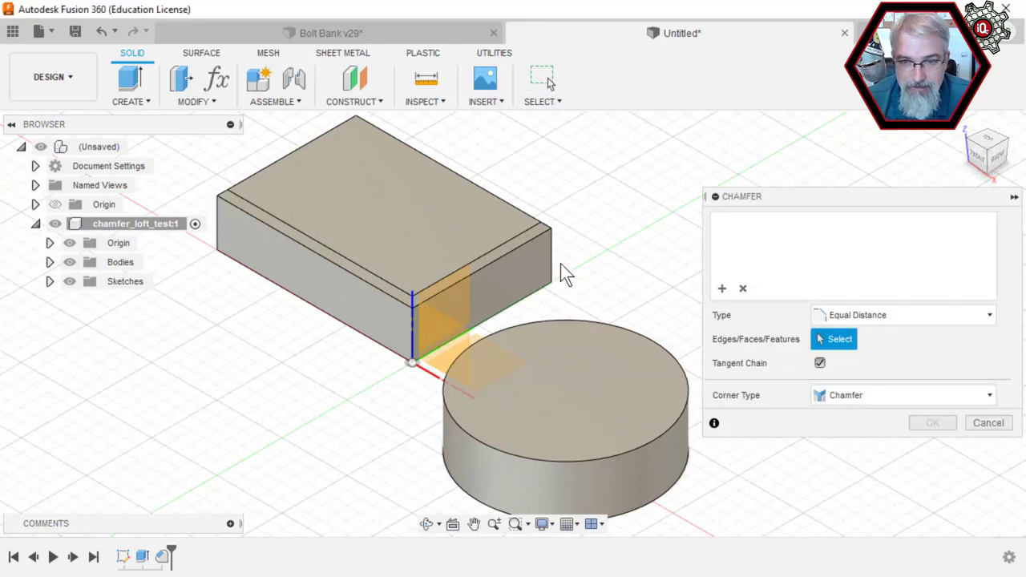
pyautogui.click(410, 321)
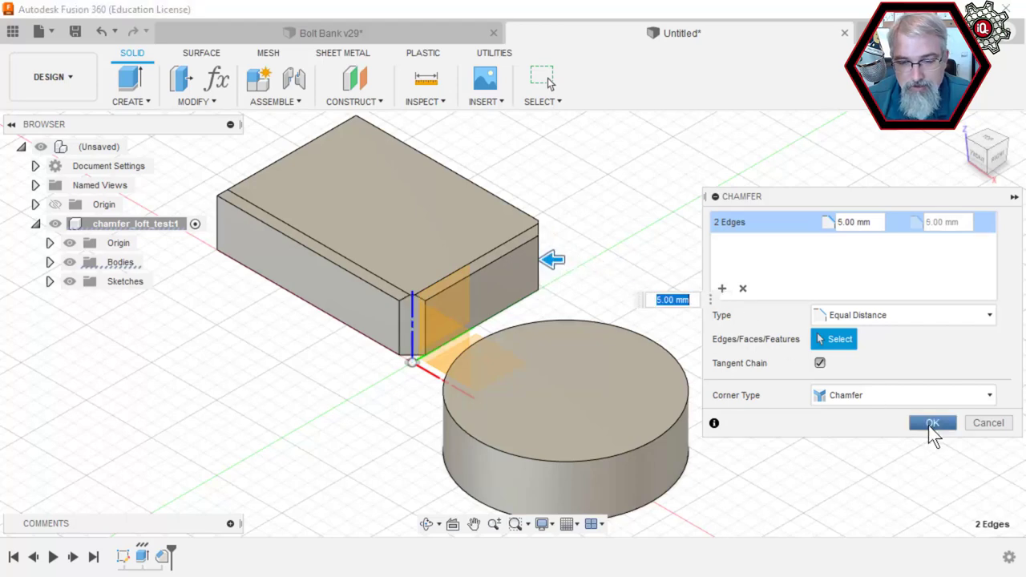
pyautogui.click(931, 422)
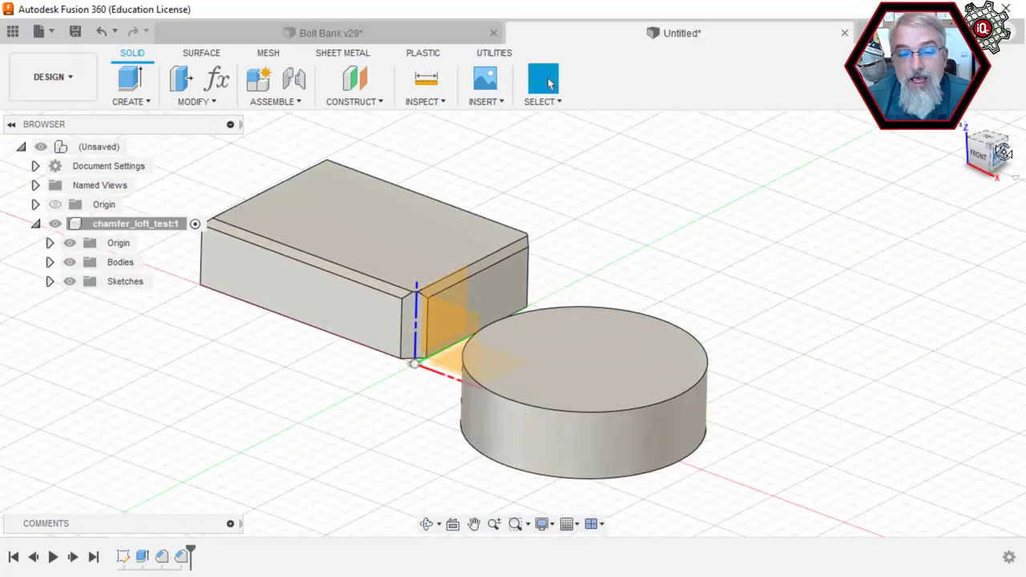
# - Add small equal-distance chamfers to the cylinder's top and bottom circular edges
pyautogui.click(986, 140)
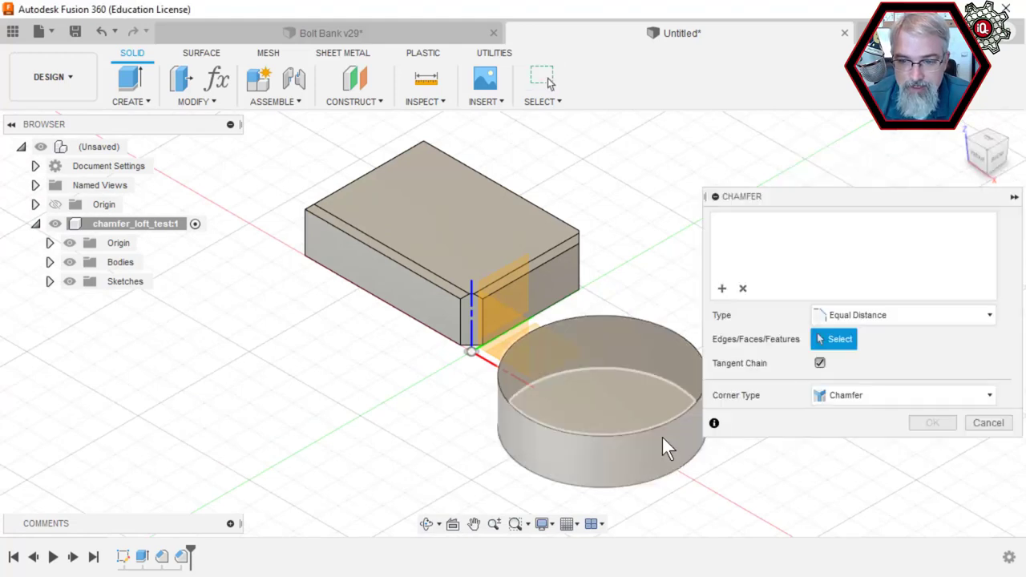
pyautogui.click(669, 425)
pyautogui.write('2')
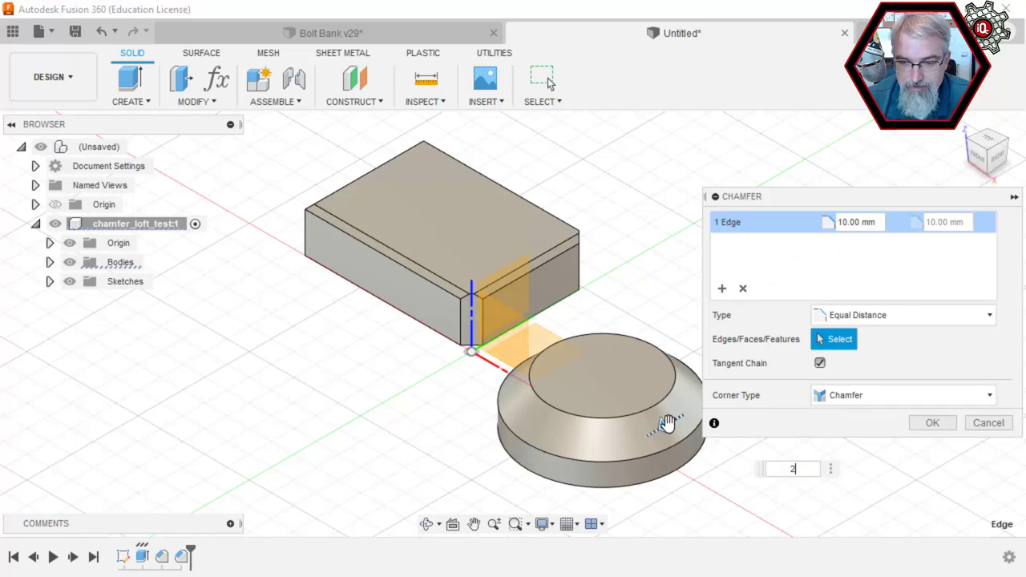
pyautogui.click(988, 423)
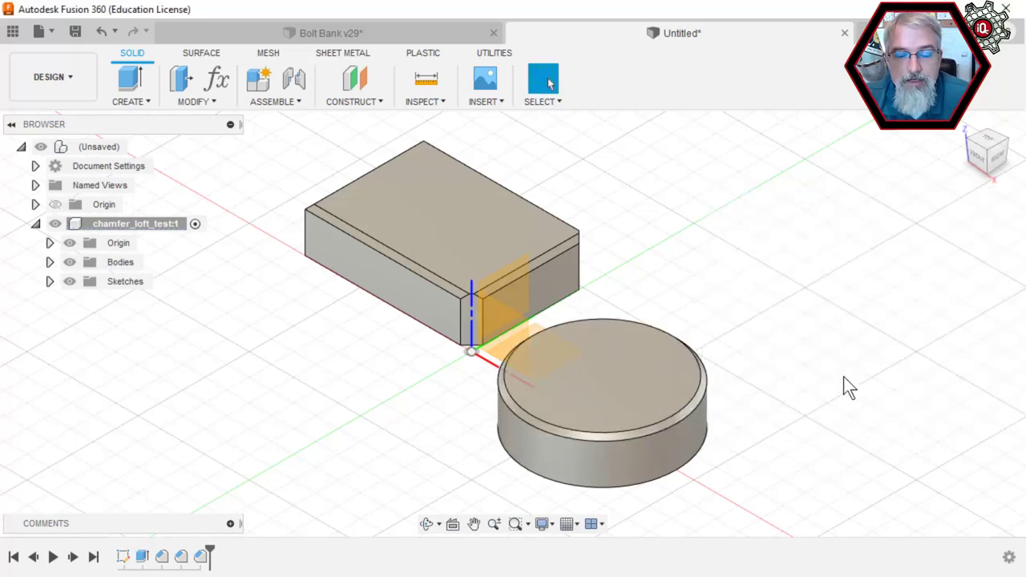
pyautogui.moveTo(997, 181)
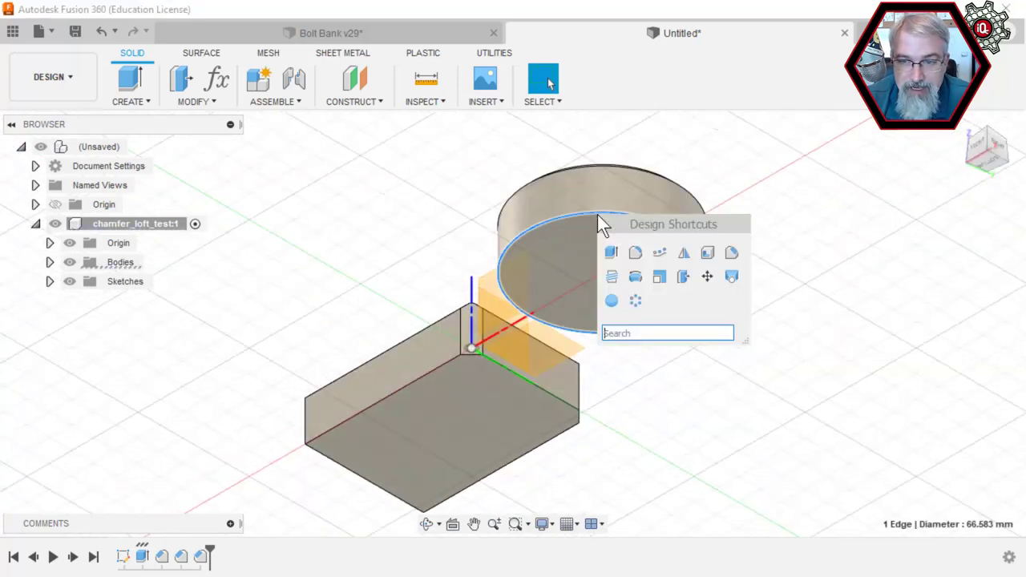
pyautogui.click(611, 253)
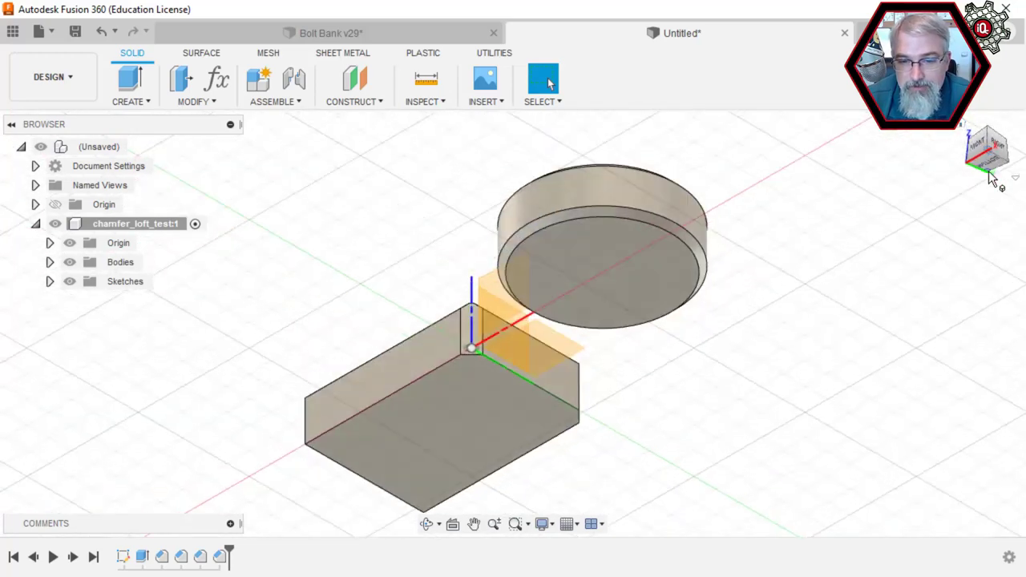
pyautogui.moveTo(994, 176)
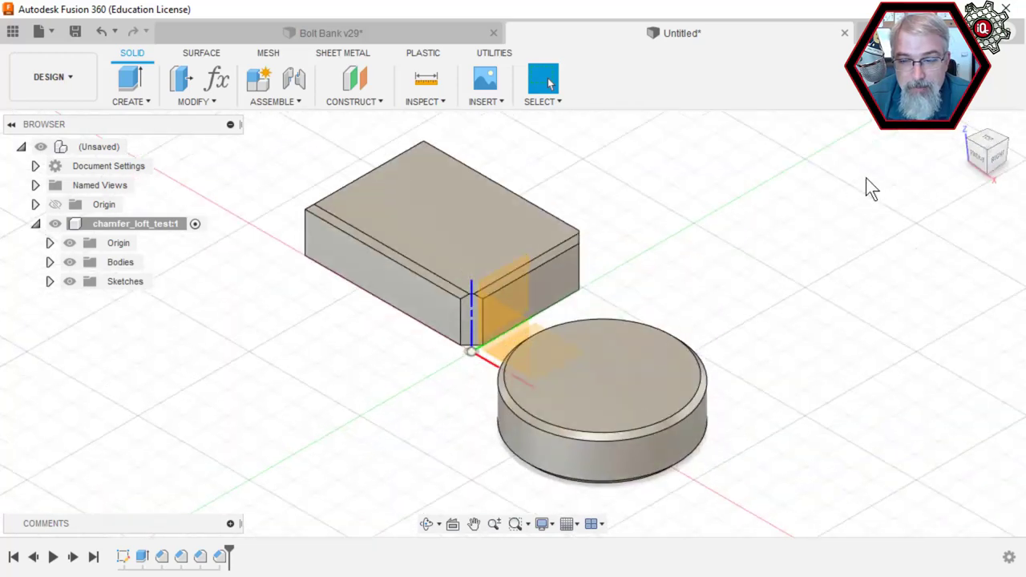
pyautogui.moveTo(990, 160)
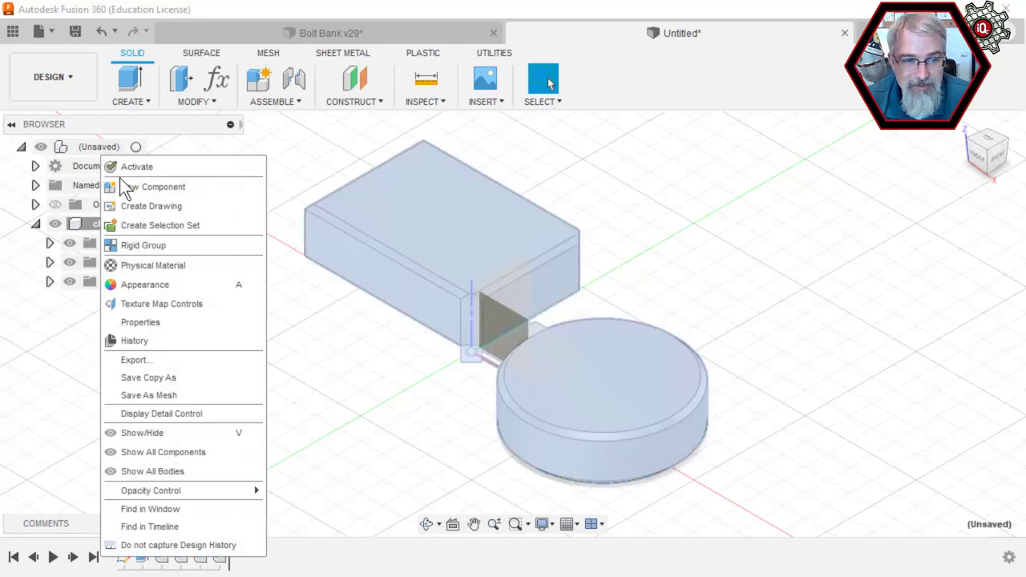
# - Add a 'complex' component under the root and turn off chamfer_loft_test's visibility
pyautogui.click(161, 187)
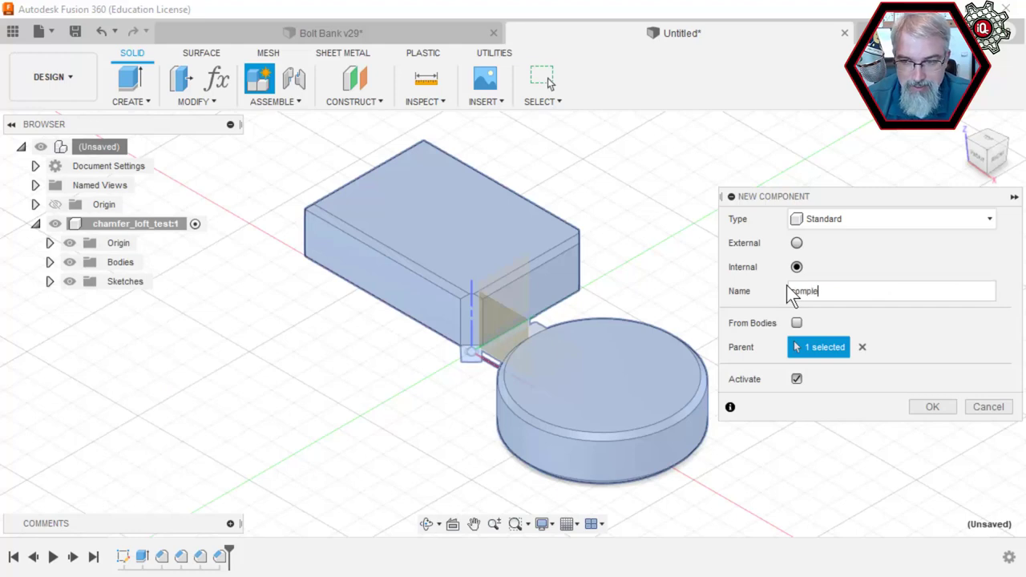
pyautogui.click(932, 407)
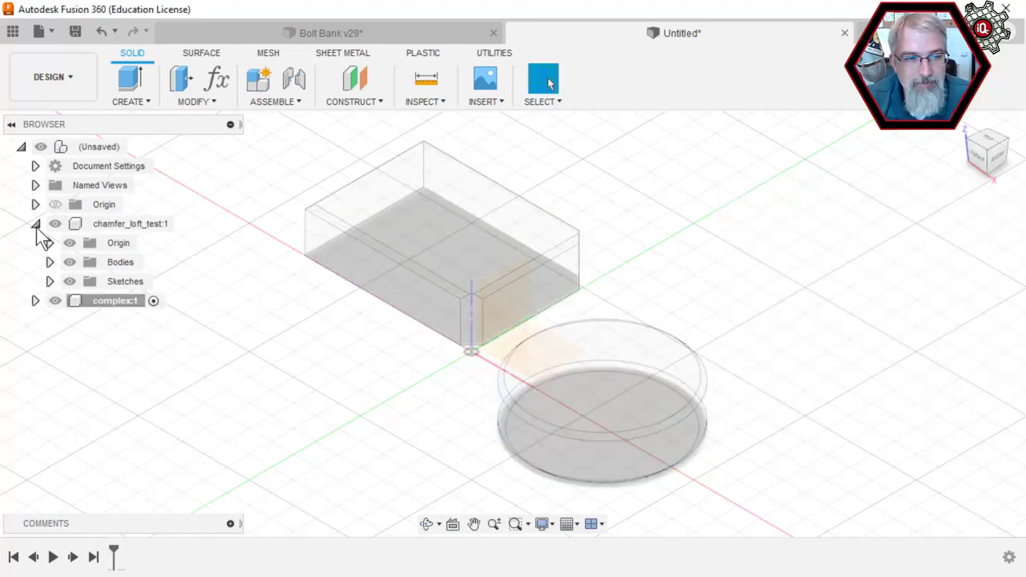
pyautogui.click(55, 224)
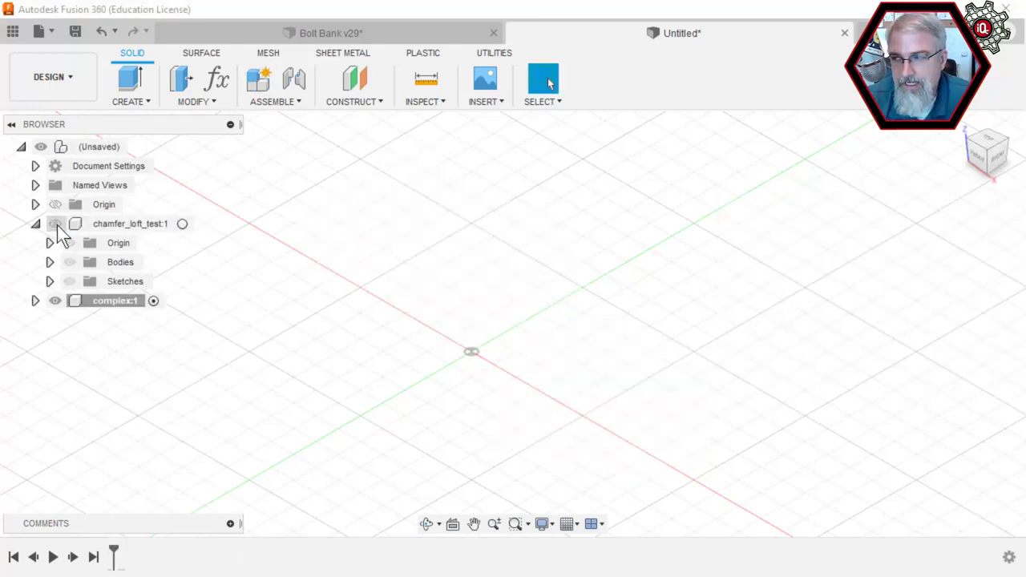
pyautogui.click(55, 223)
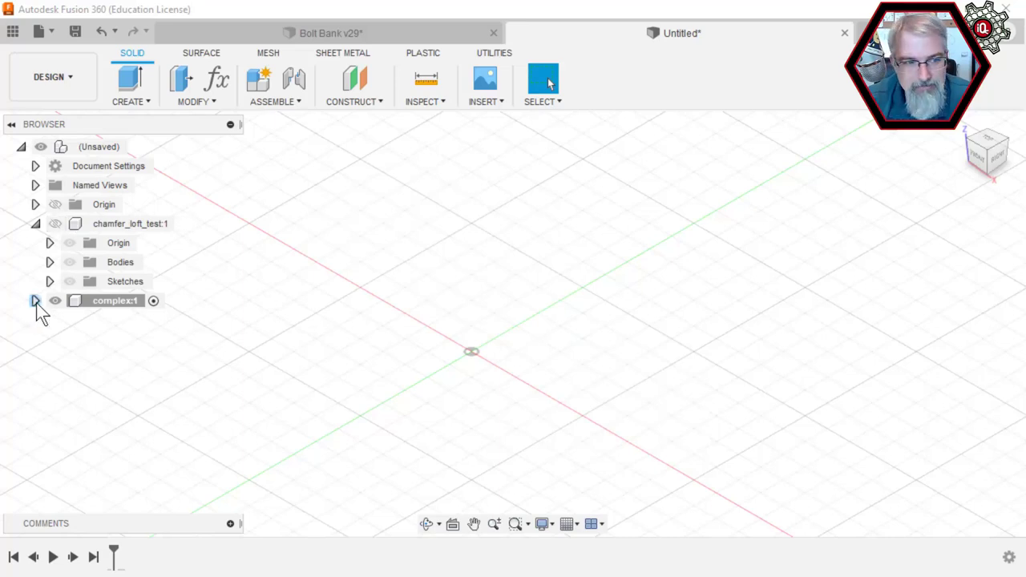
# - Insert jeep_mountain_tj_license.svg from the 3dprints folder into the sketch
pyautogui.click(35, 301)
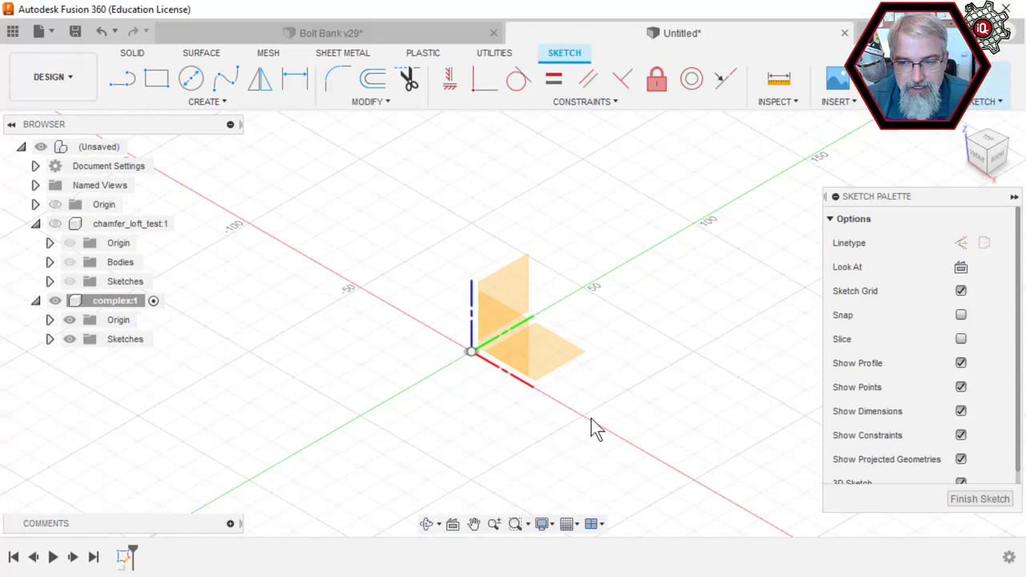
pyautogui.moveTo(545, 199)
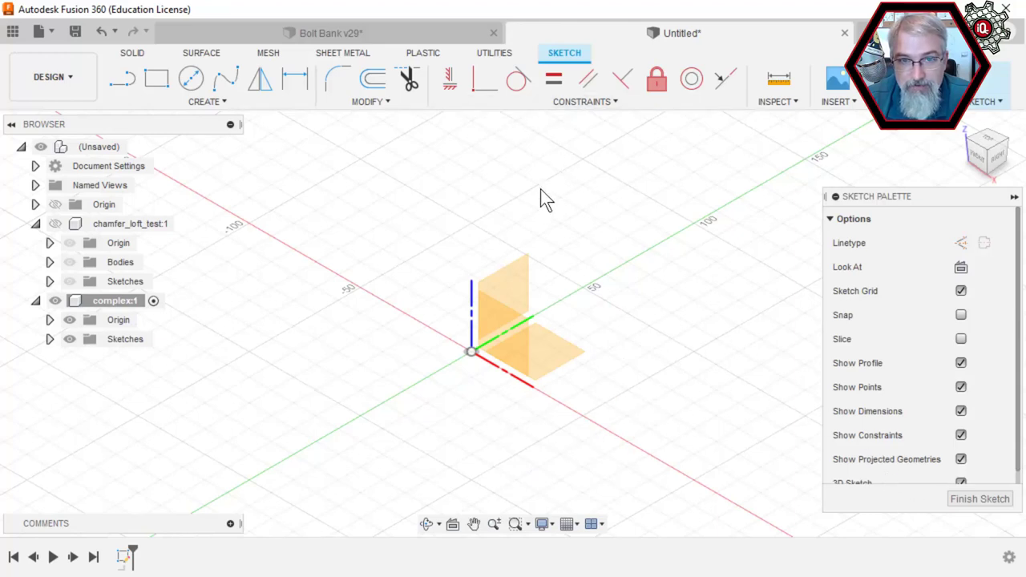
pyautogui.moveTo(136, 60)
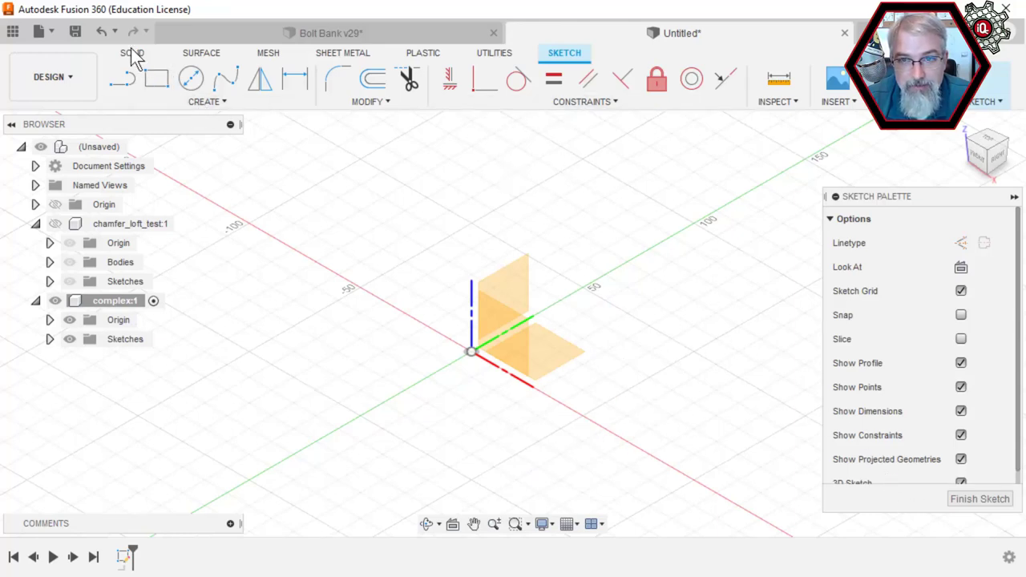
pyautogui.click(837, 101)
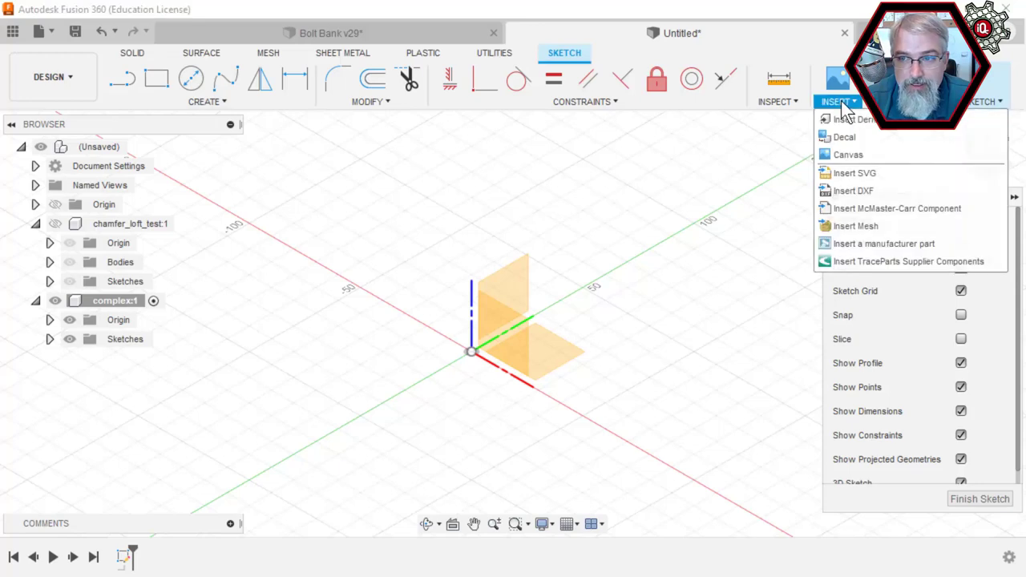
pyautogui.moveTo(854, 173)
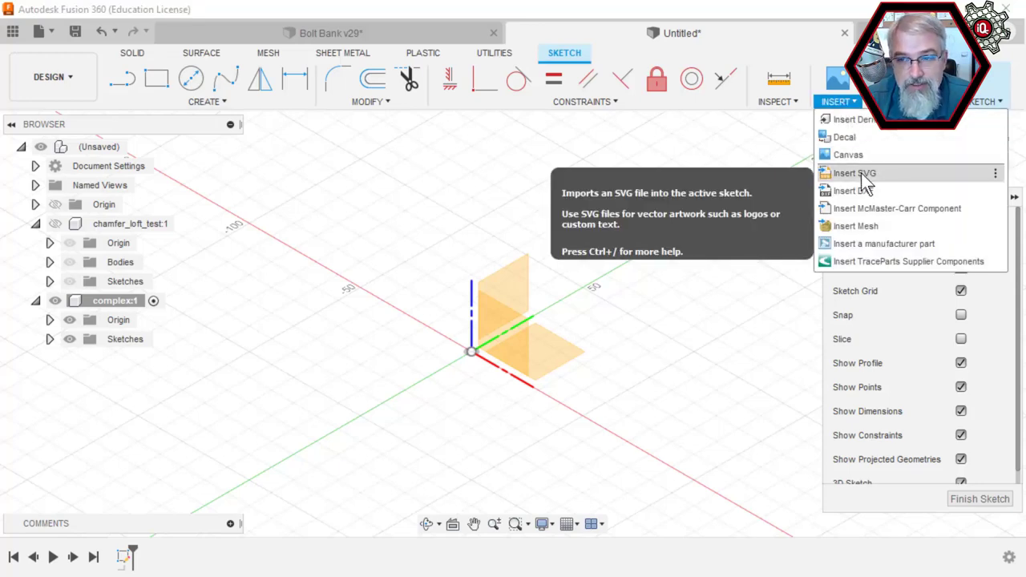
pyautogui.click(853, 172)
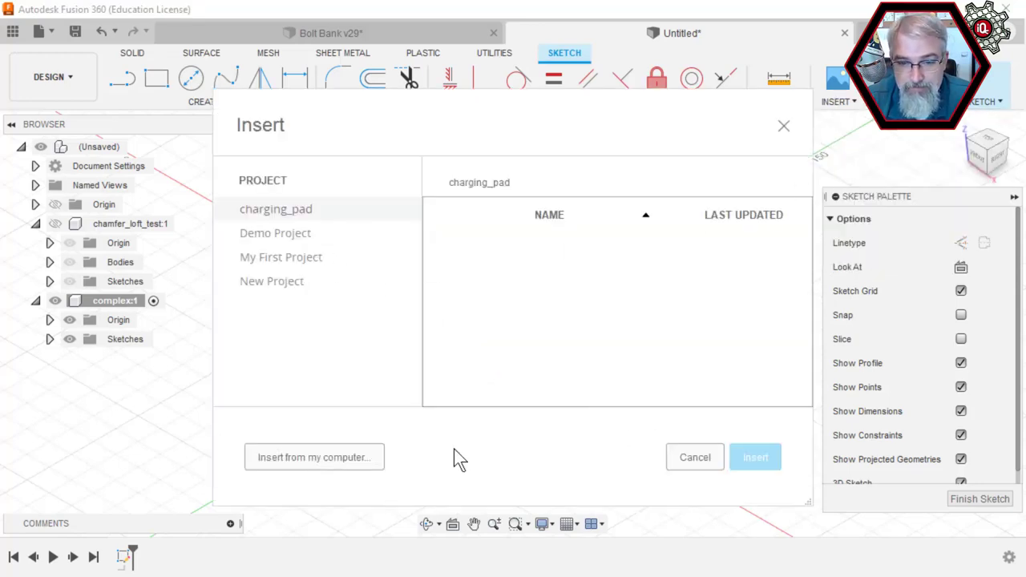
pyautogui.click(313, 456)
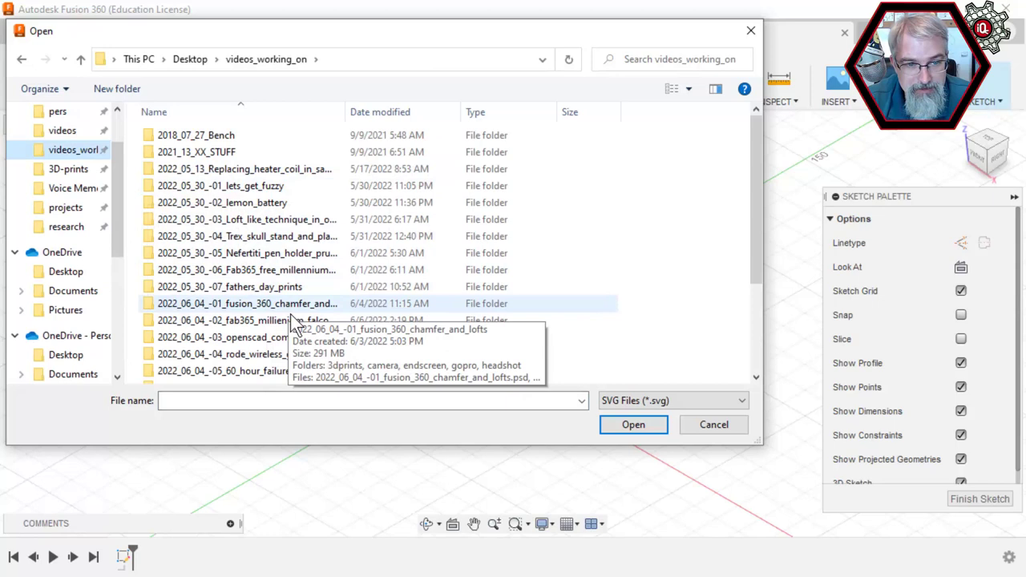
pyautogui.moveTo(300, 336)
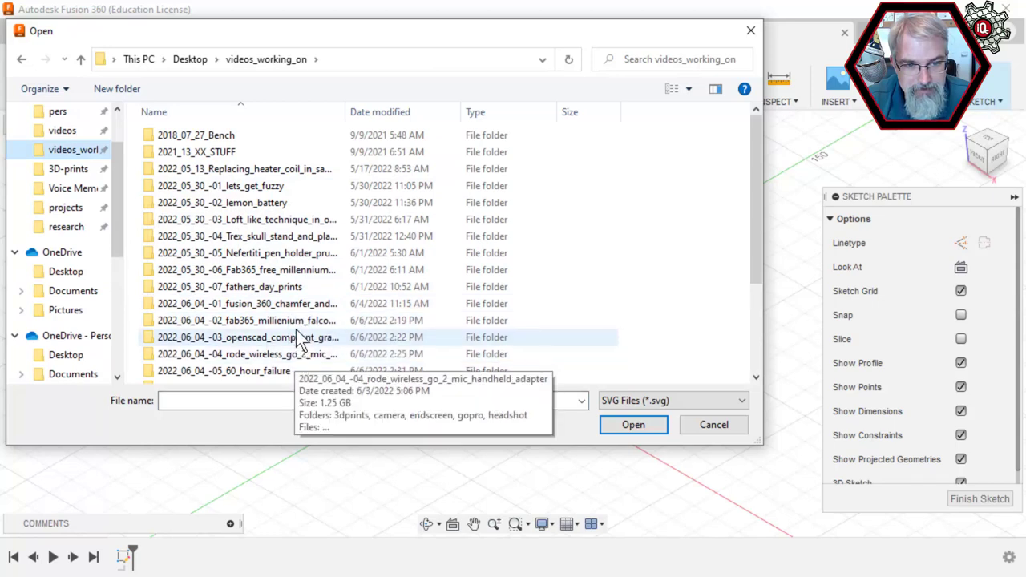
pyautogui.doubleClick(246, 303)
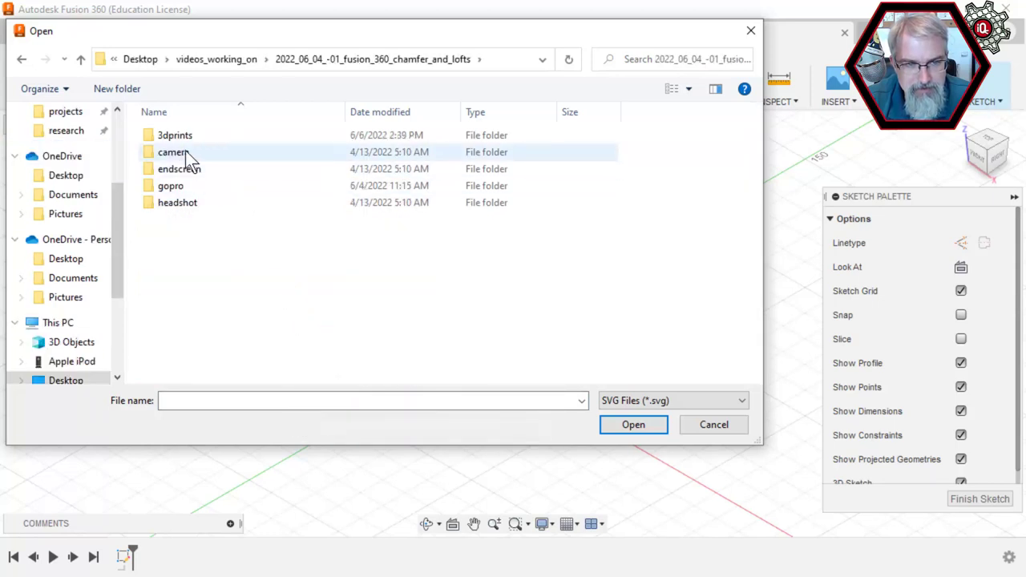
pyautogui.doubleClick(174, 134)
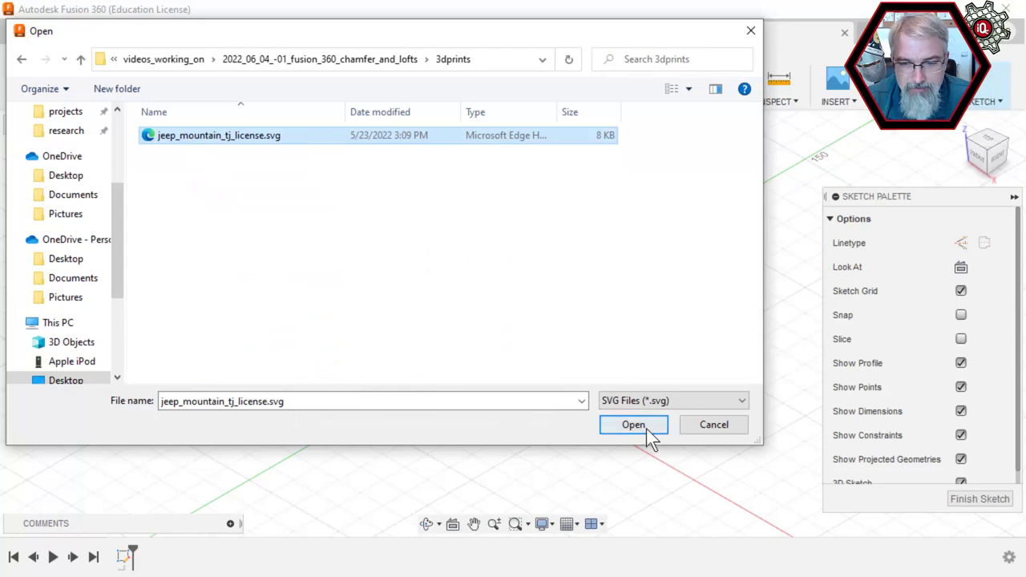
pyautogui.click(633, 424)
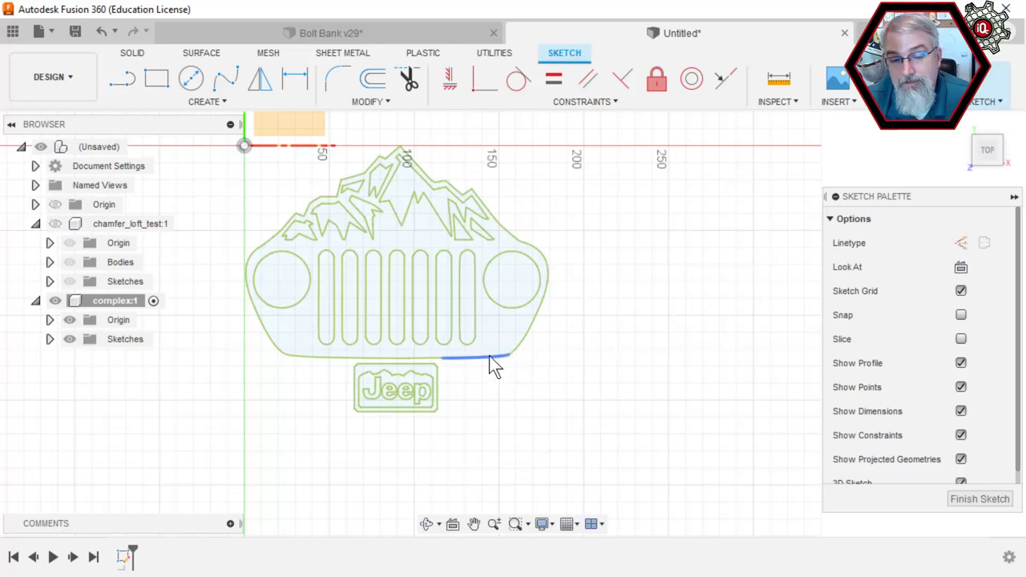
# - Select a grille bottom-edge curve, revealing a 39.8 mm spline segment
pyautogui.click(473, 358)
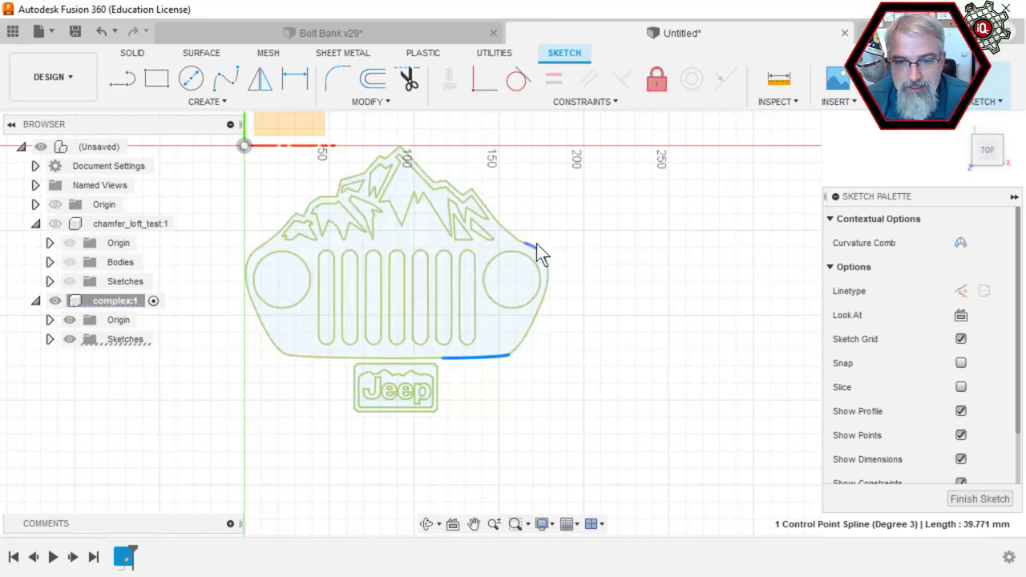
pyautogui.moveTo(459, 369)
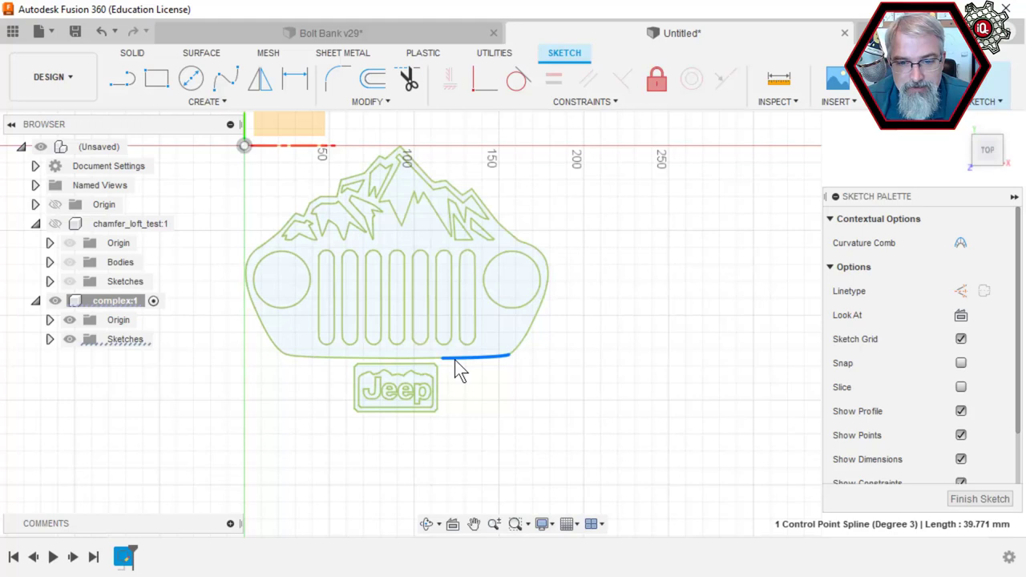
# - Offset the grille plate's entire outer outline 6 mm outward
pyautogui.click(461, 359)
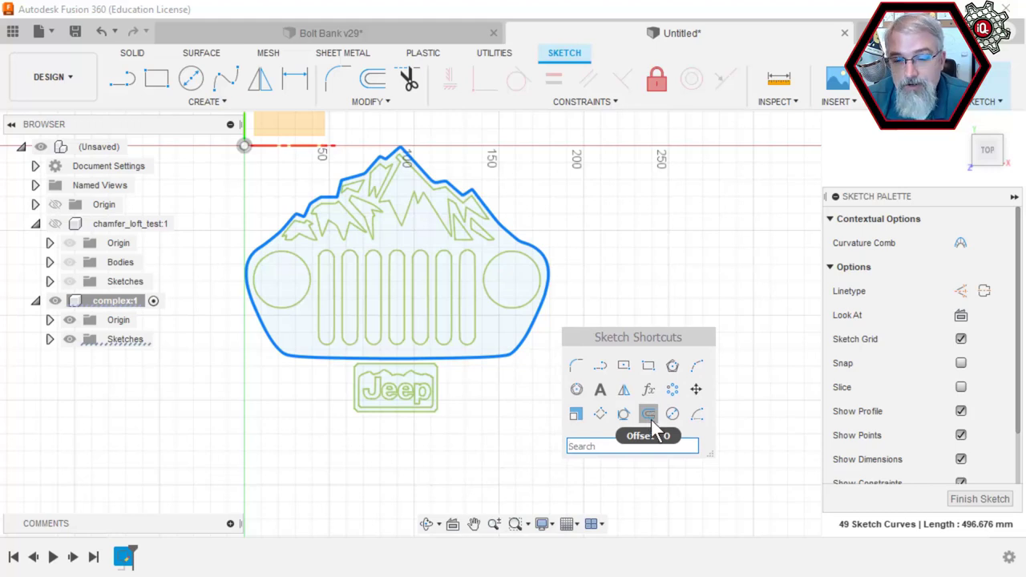
pyautogui.write('Offset')
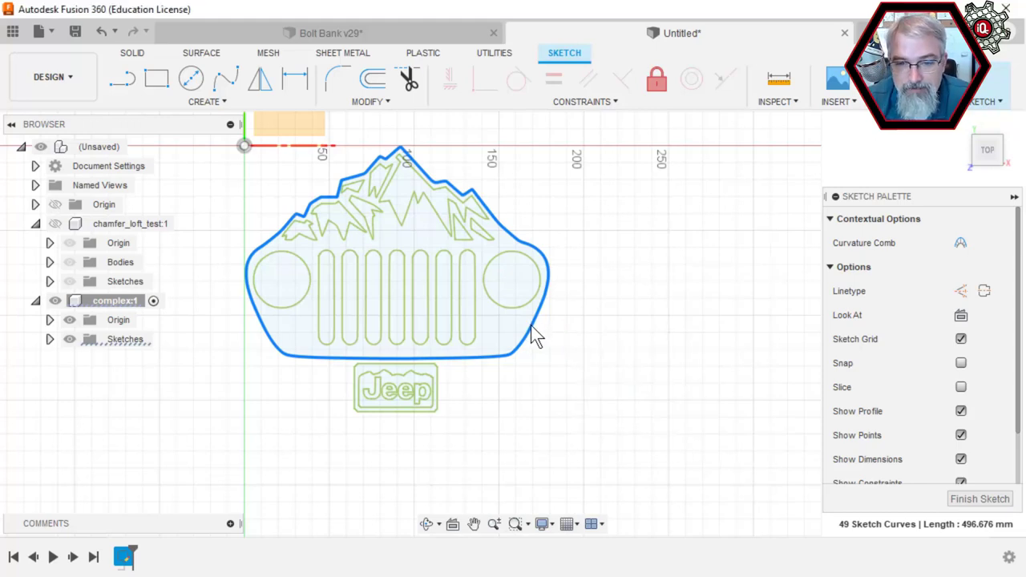
pyautogui.click(372, 78)
pyautogui.write('6')
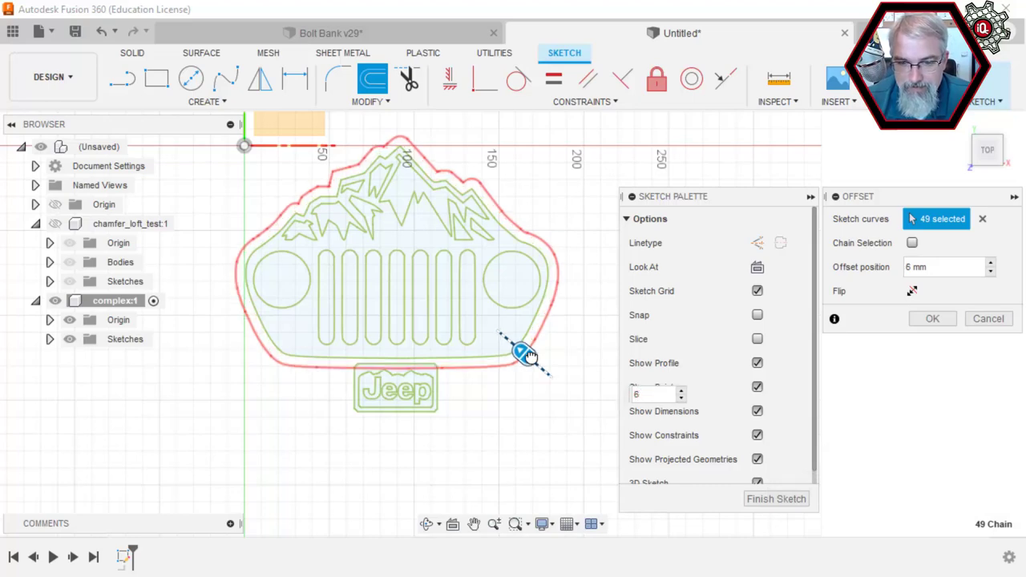
pyautogui.click(932, 318)
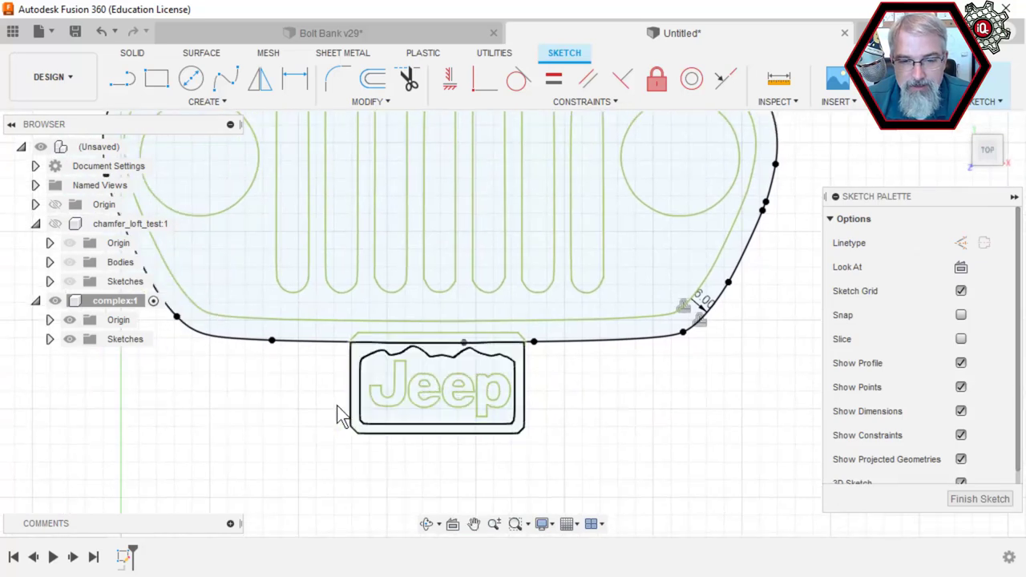
# - Offset the whole Jeep badge outline 6 mm outward
pyautogui.click(436, 385)
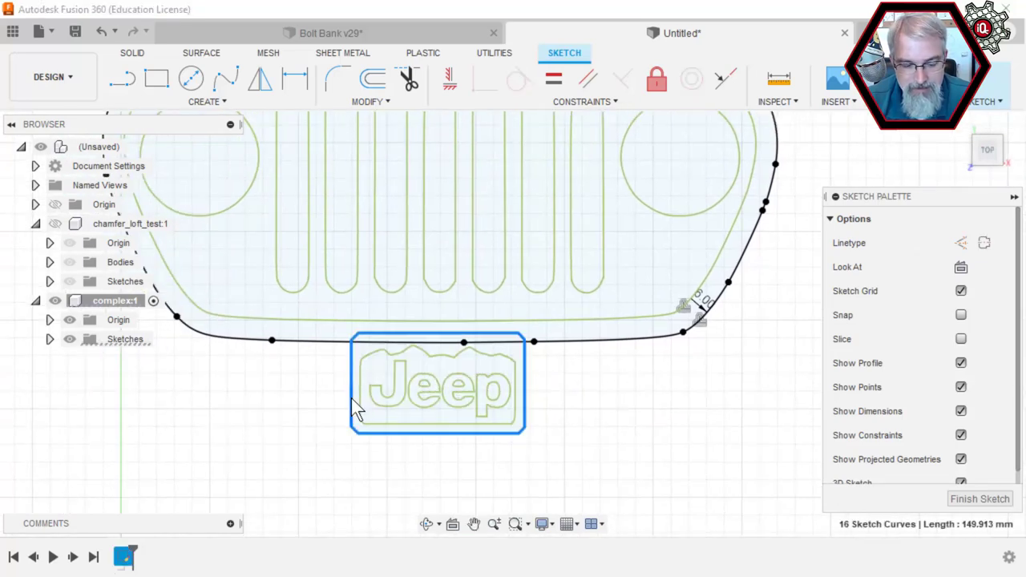
pyautogui.moveTo(449, 492)
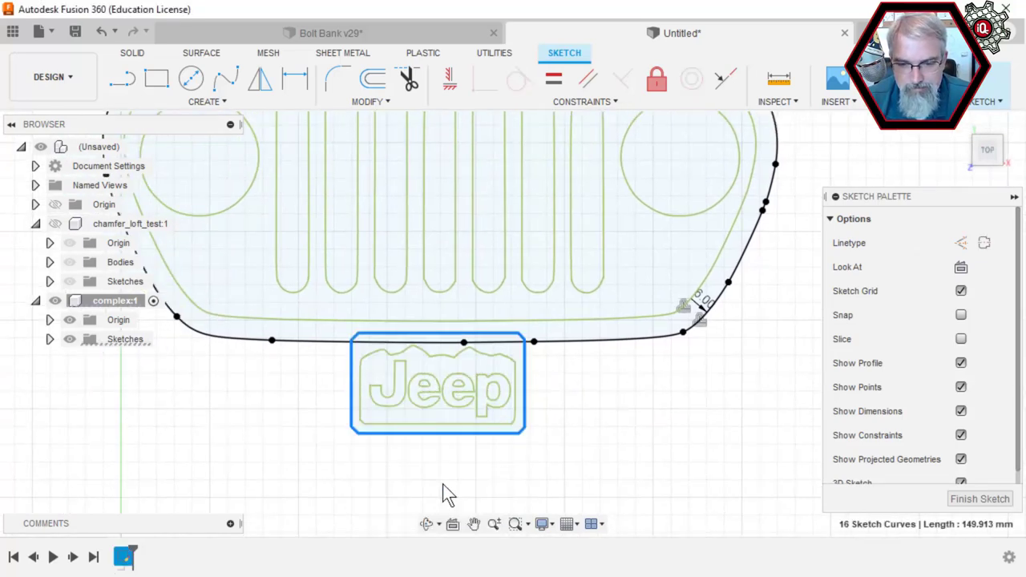
pyautogui.click(372, 79)
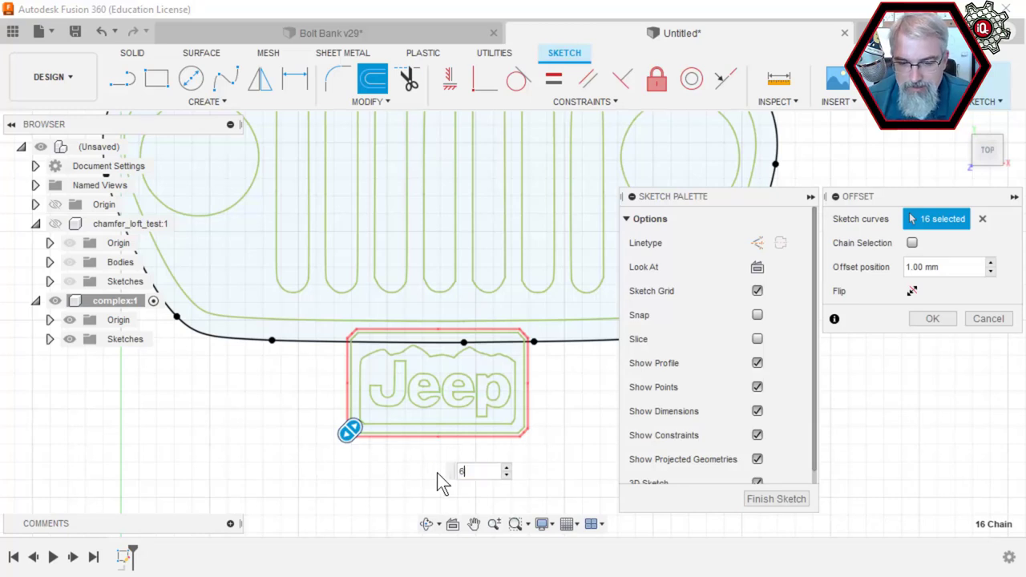
pyautogui.click(932, 318)
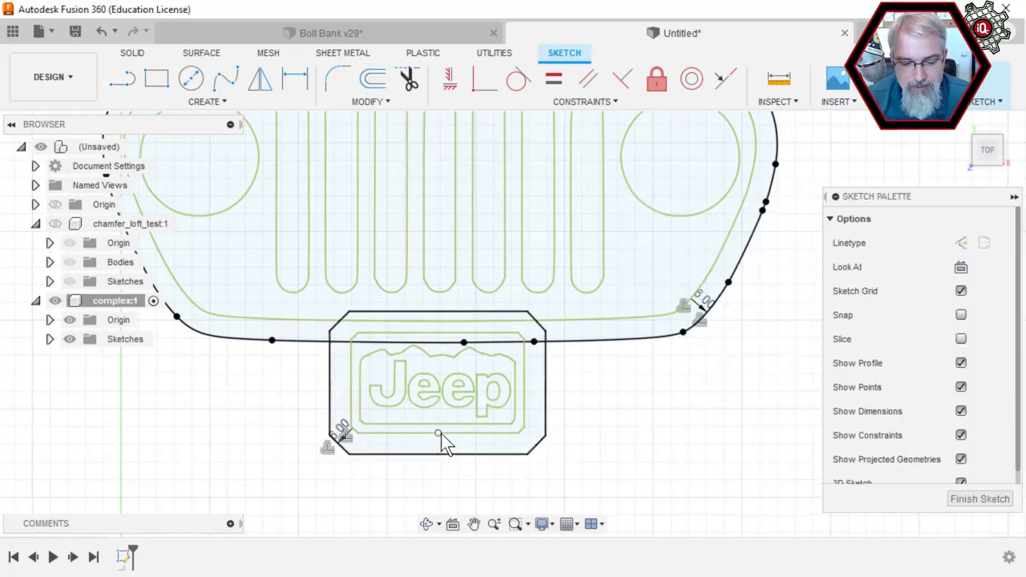
pyautogui.click(408, 79)
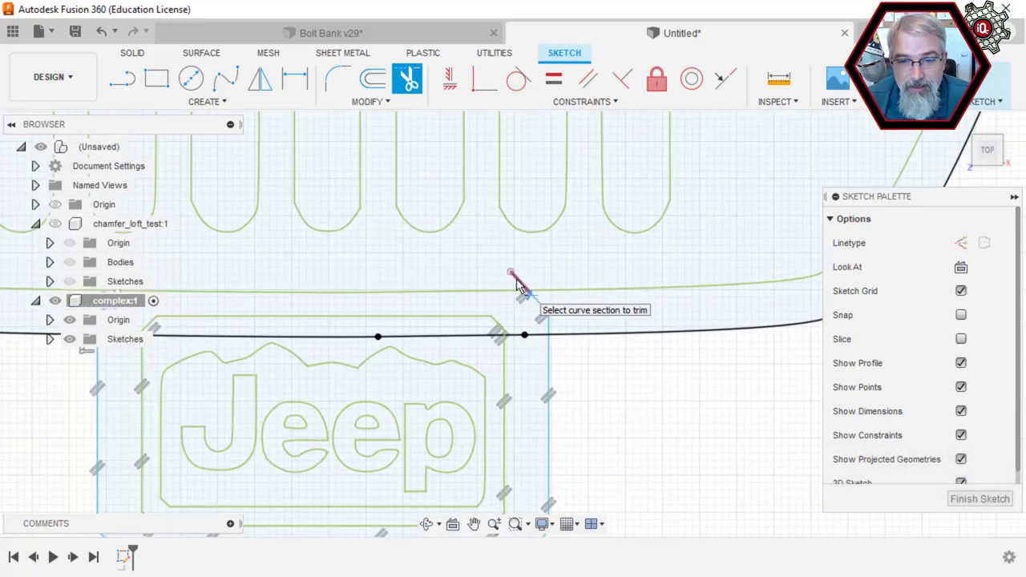
# - Trim overlapping grille and badge curve sections and the leftover short line stub
pyautogui.click(513, 285)
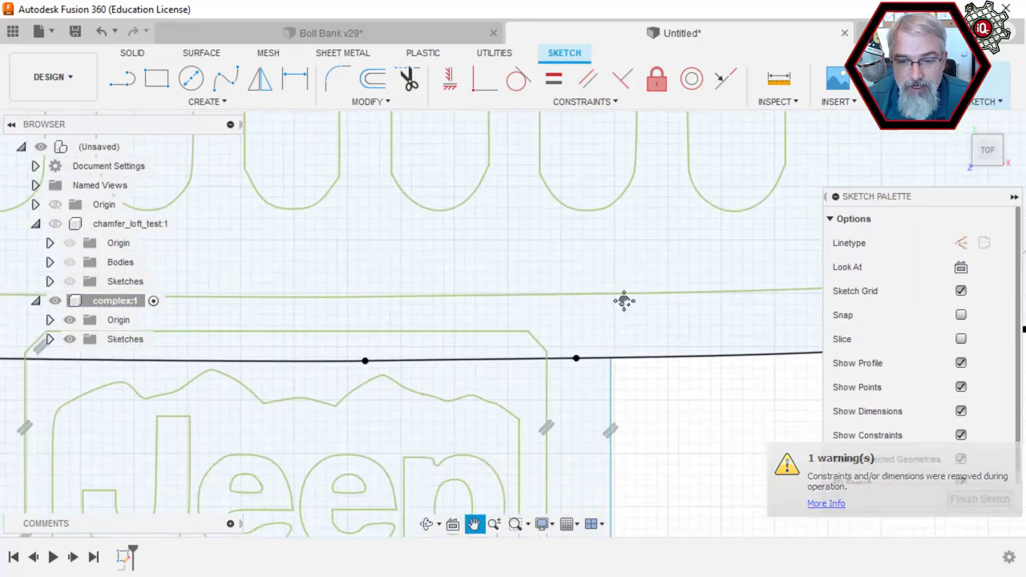
pyautogui.click(408, 78)
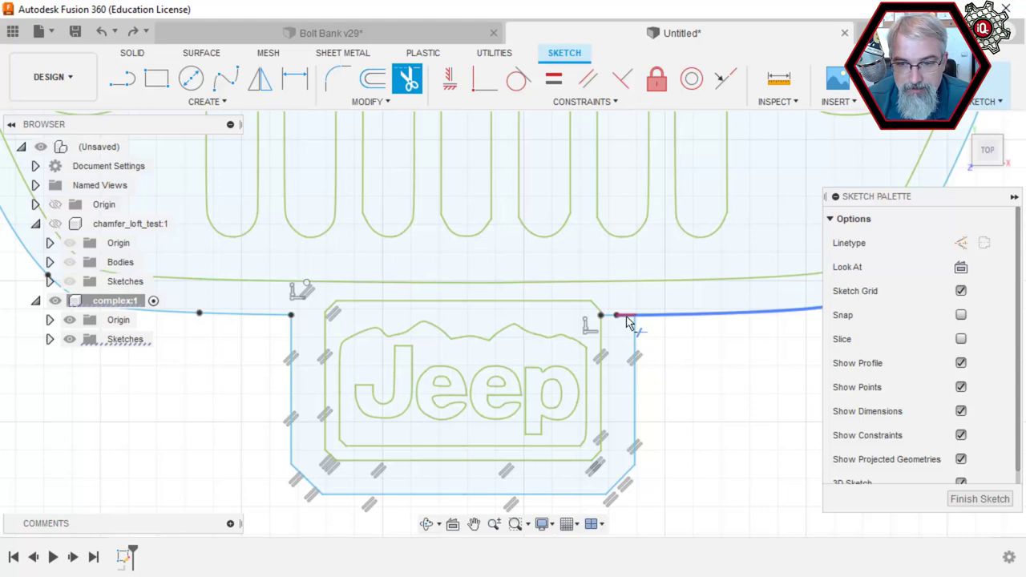
pyautogui.click(369, 101)
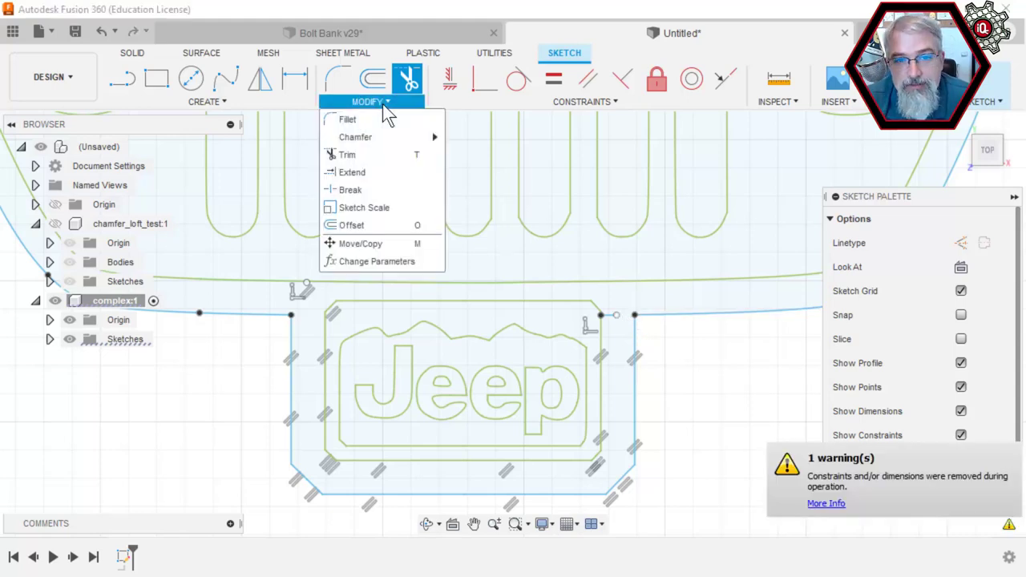
pyautogui.moveTo(352, 171)
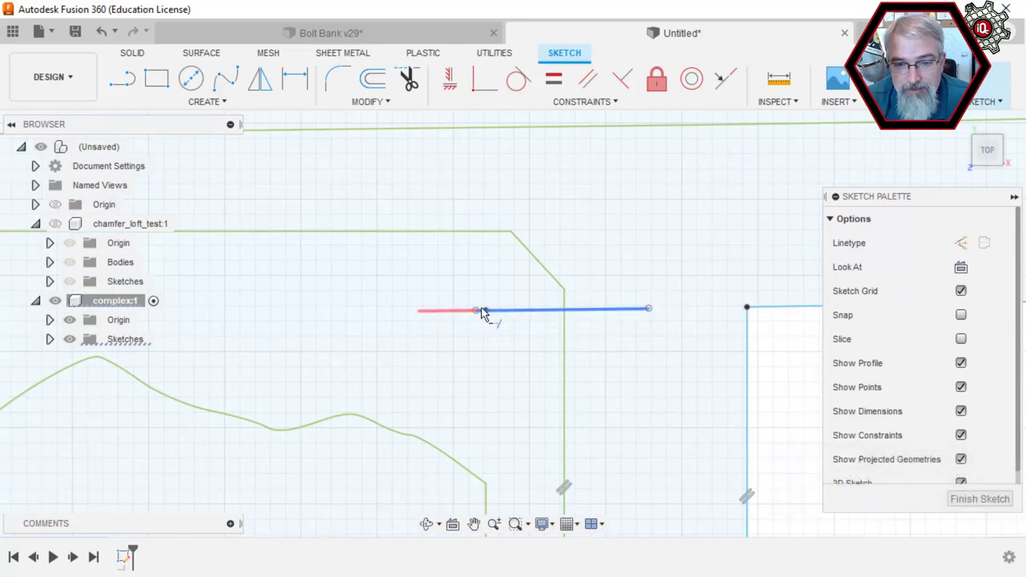
pyautogui.click(408, 79)
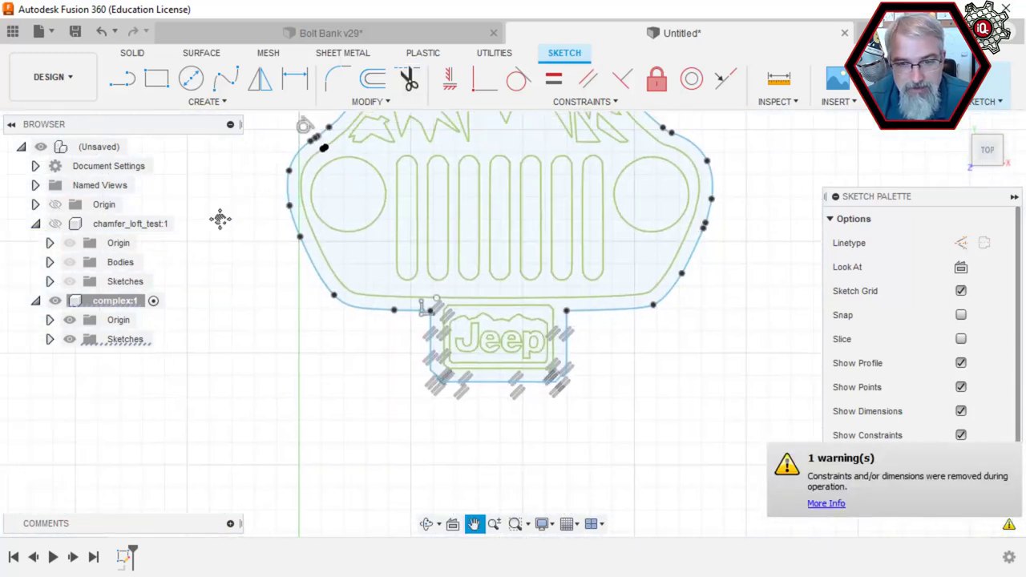
pyautogui.click(409, 79)
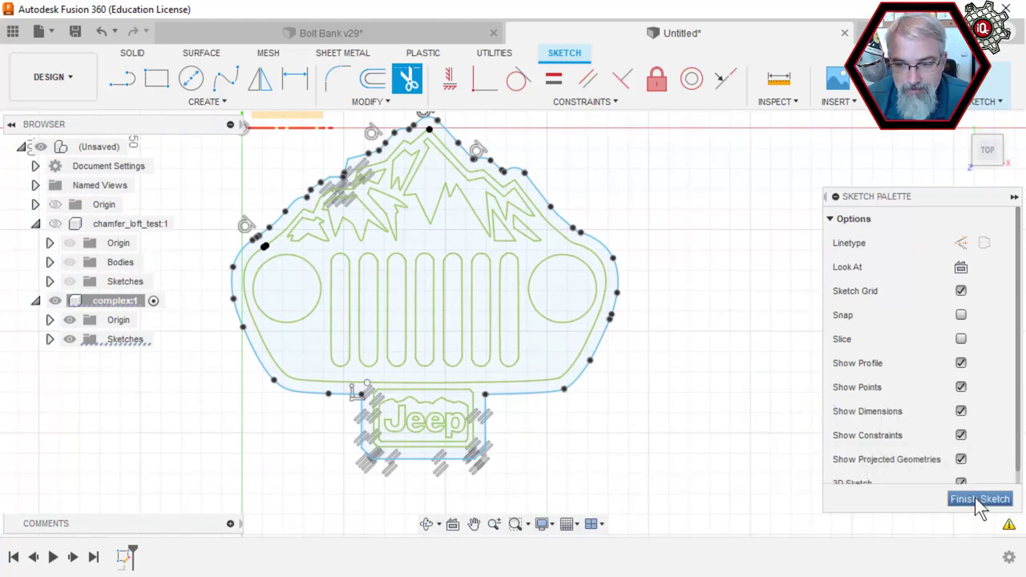
pyautogui.click(979, 499)
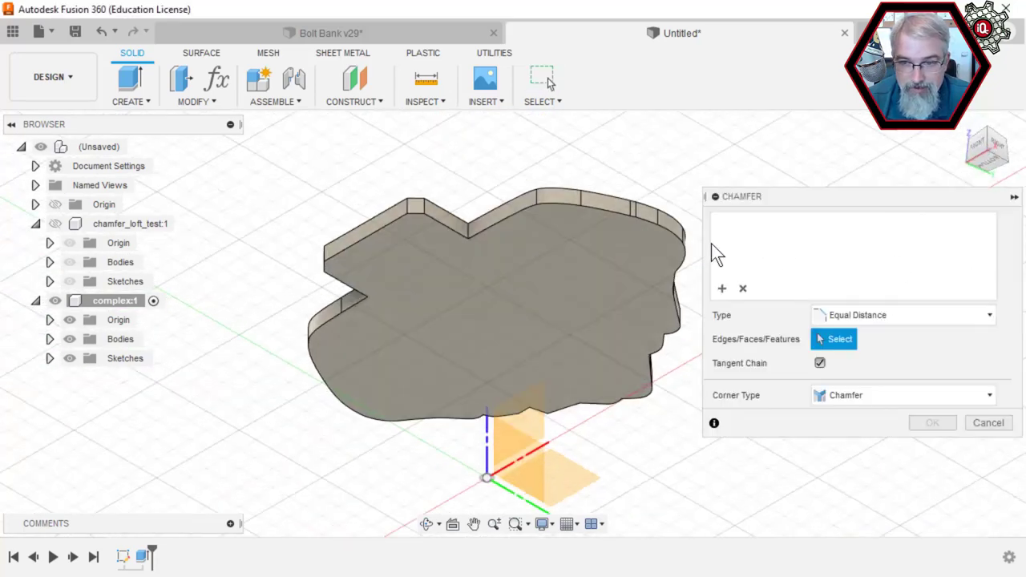
# - Pick and deselect a few plate top edges in the first chamfer, then cancel it
pyautogui.click(678, 244)
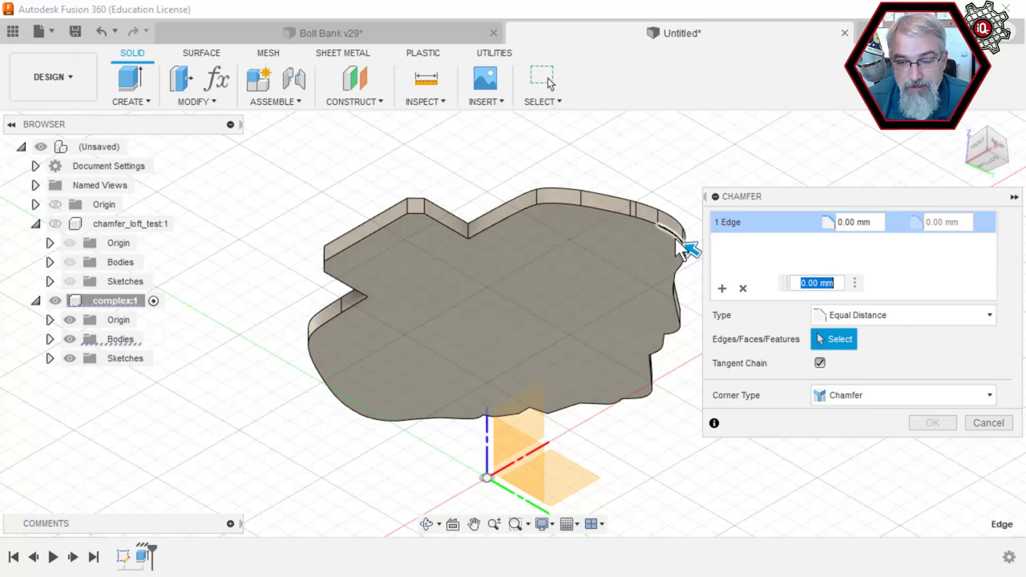
pyautogui.click(742, 288)
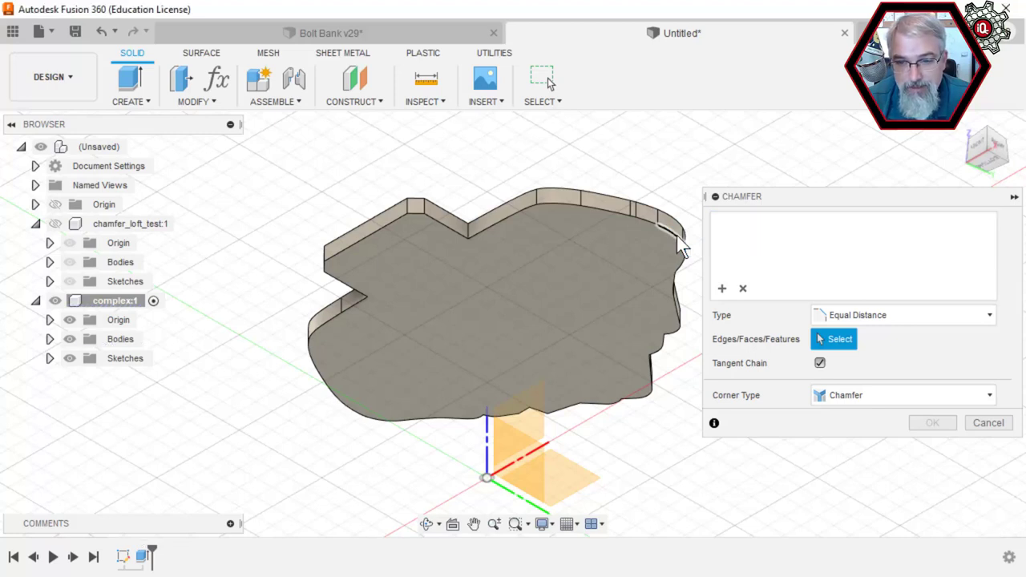
pyautogui.moveTo(657, 232)
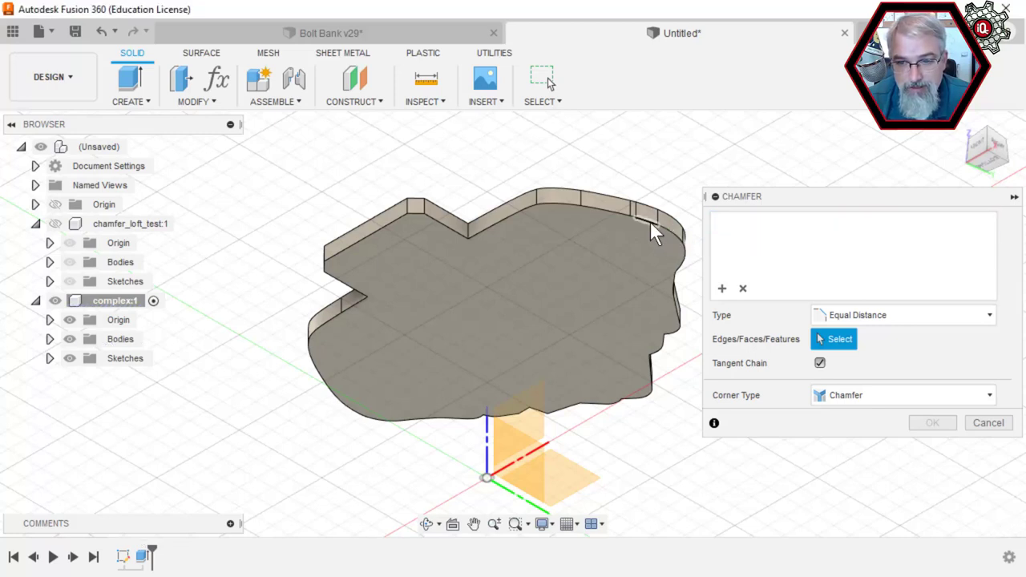
pyautogui.click(649, 224)
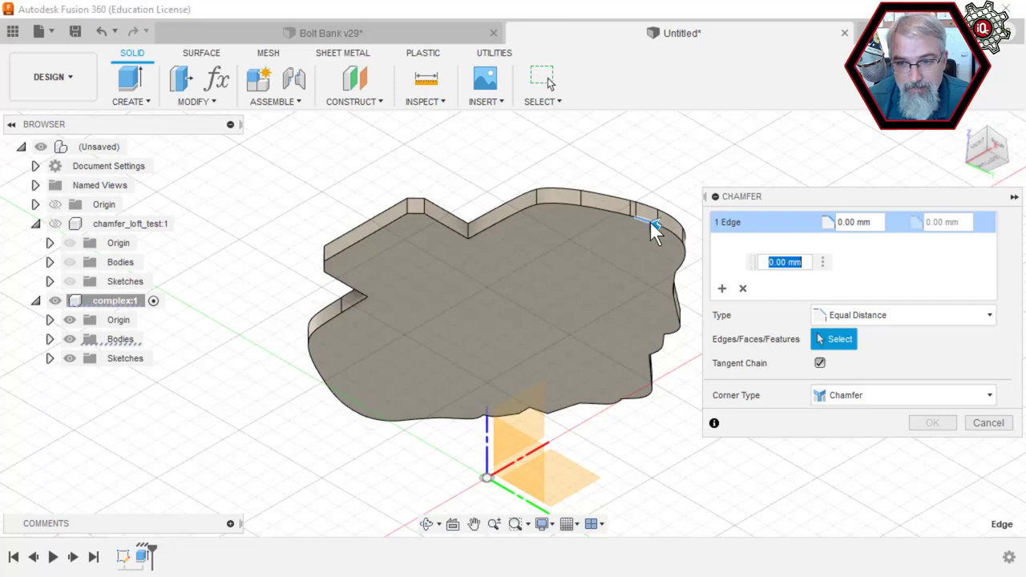
pyautogui.click(641, 225)
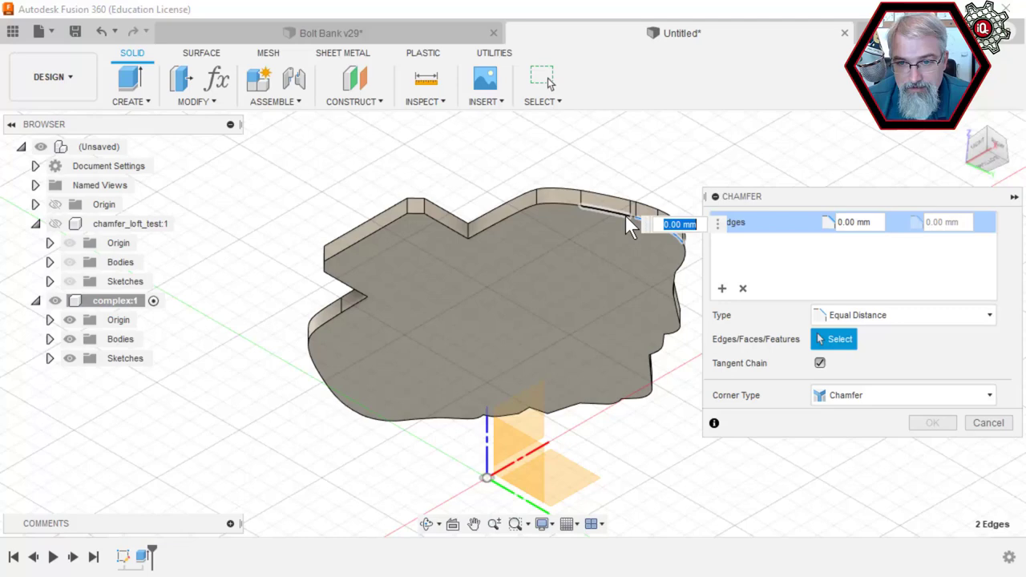
pyautogui.scroll(3)
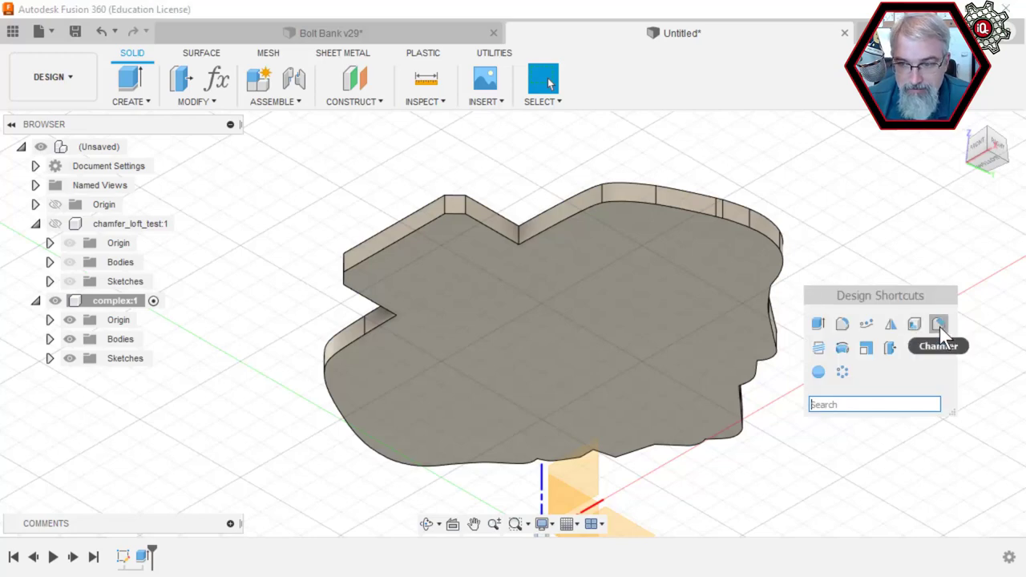
# - Start a new chamfer and select the plate's outline edges, including the notched side and curved edge
pyautogui.click(938, 324)
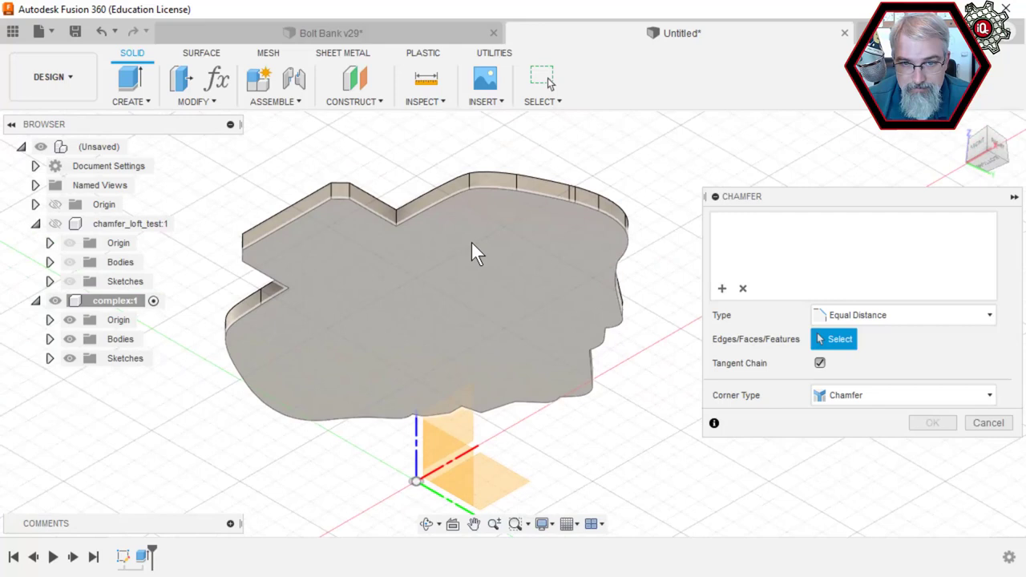
pyautogui.click(428, 207)
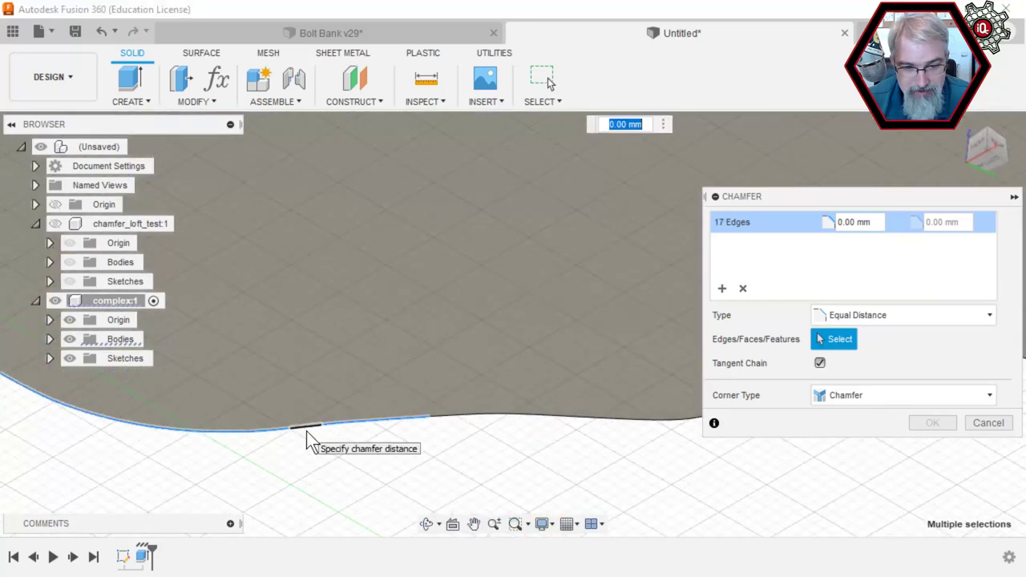
pyautogui.click(477, 422)
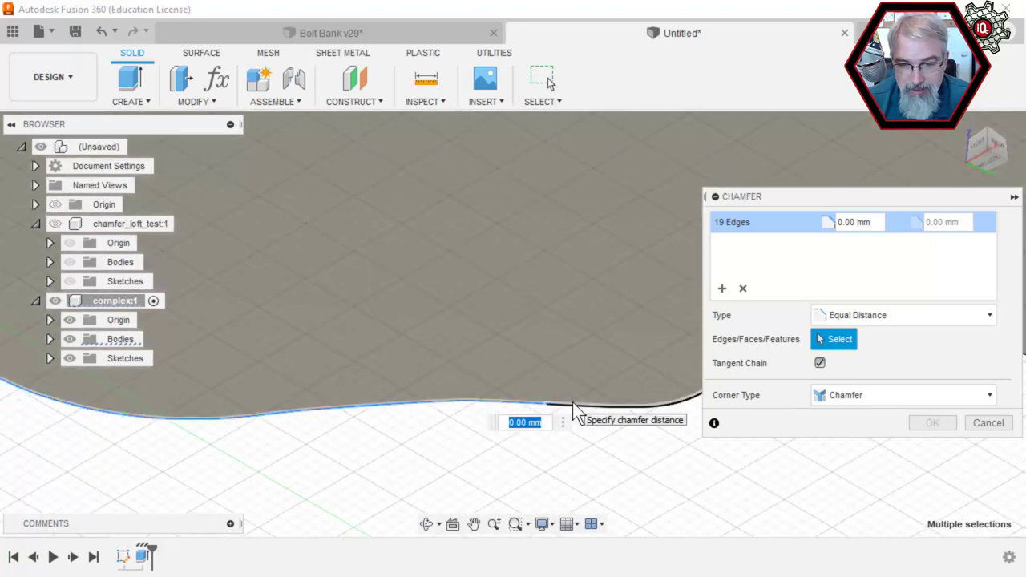
pyautogui.click(516, 393)
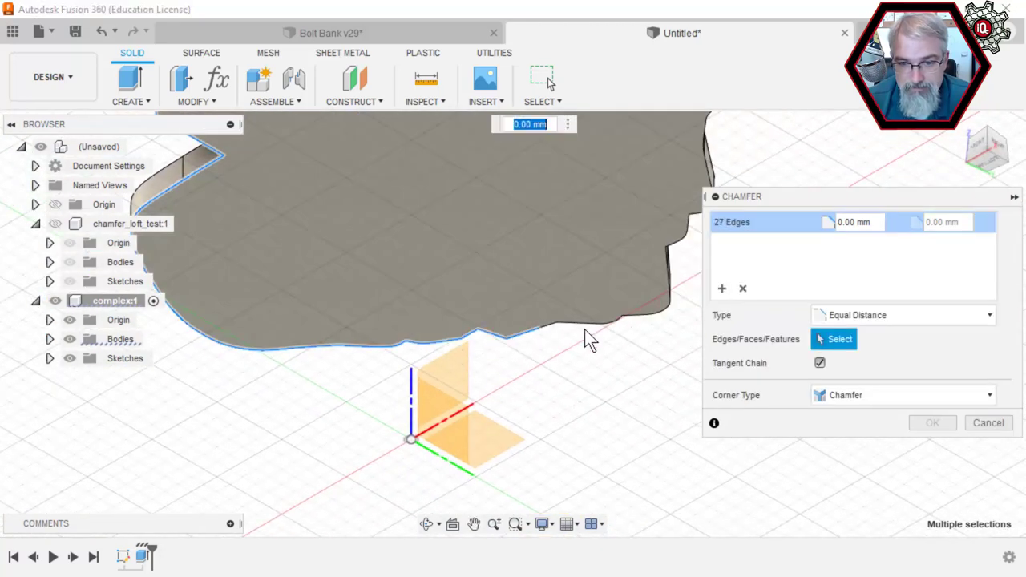
pyautogui.click(577, 329)
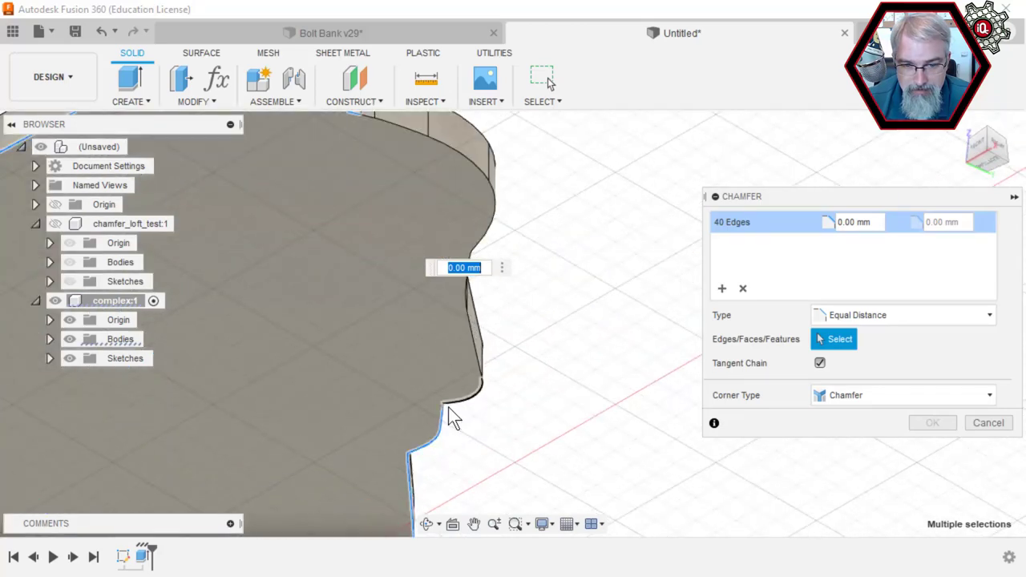
pyautogui.click(448, 405)
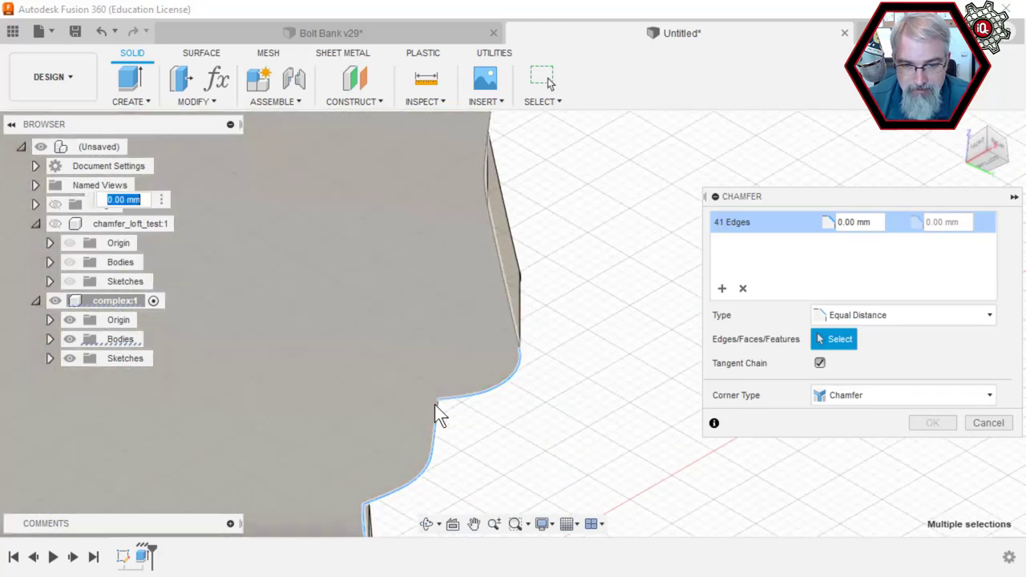
pyautogui.click(489, 192)
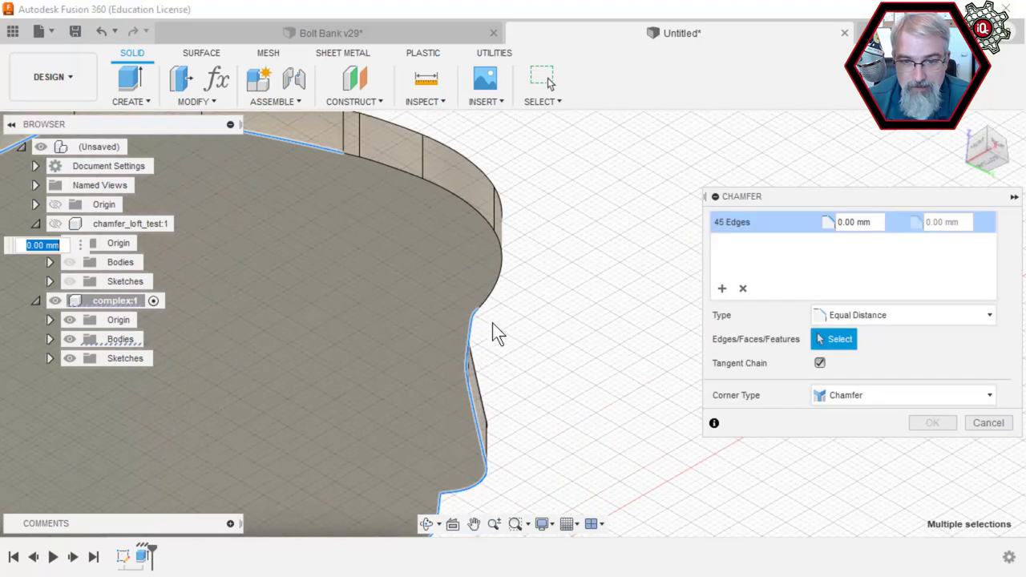
pyautogui.click(444, 200)
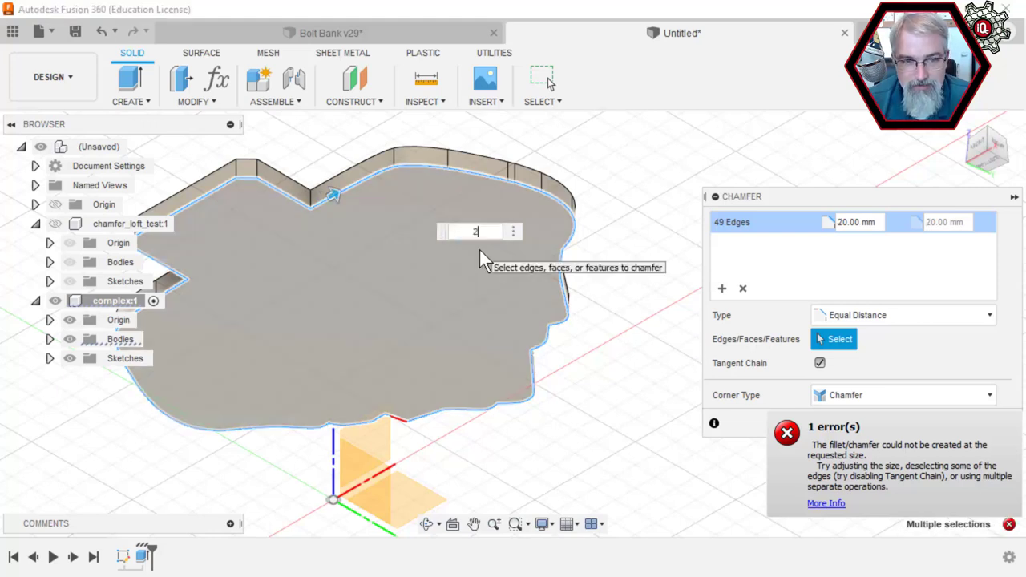
# - Change the chamfer distance on the 49 outline edges from 20 mm to 2 mm
pyautogui.write('2')
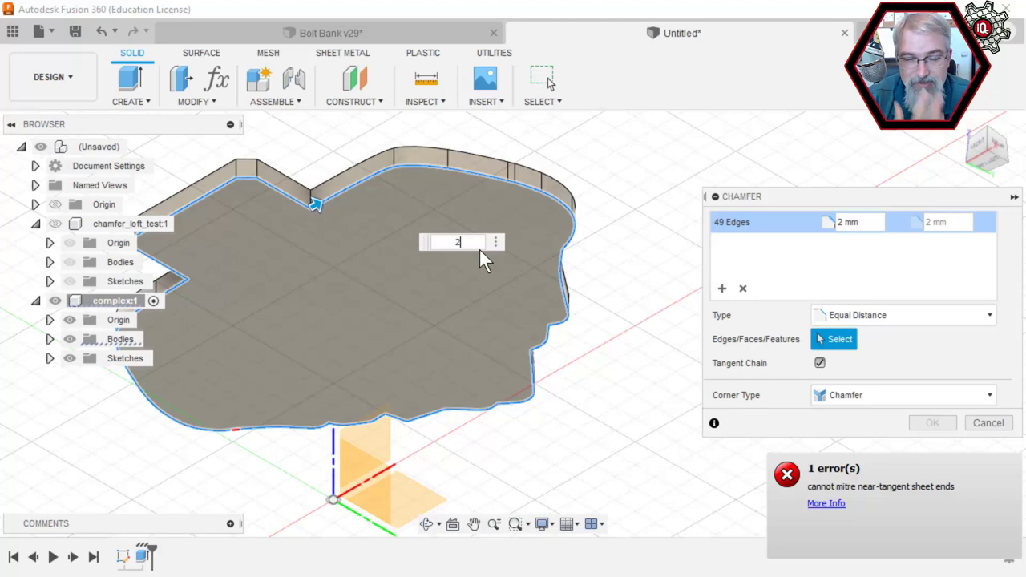
pyautogui.moveTo(950, 449)
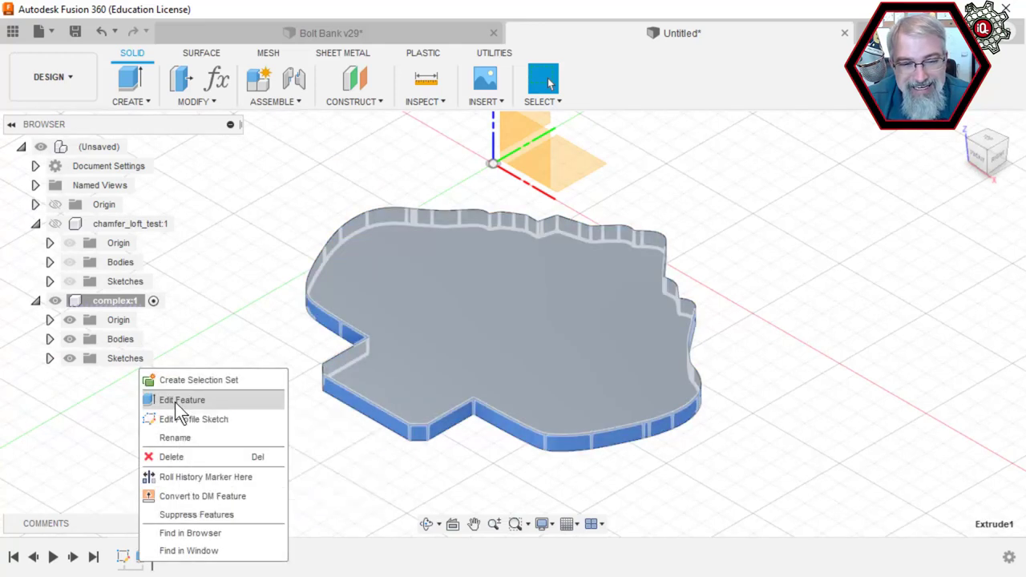
# - Edit Extrude1 and confirm the 8 mm plate extrusion with unchanged settings
pyautogui.click(182, 399)
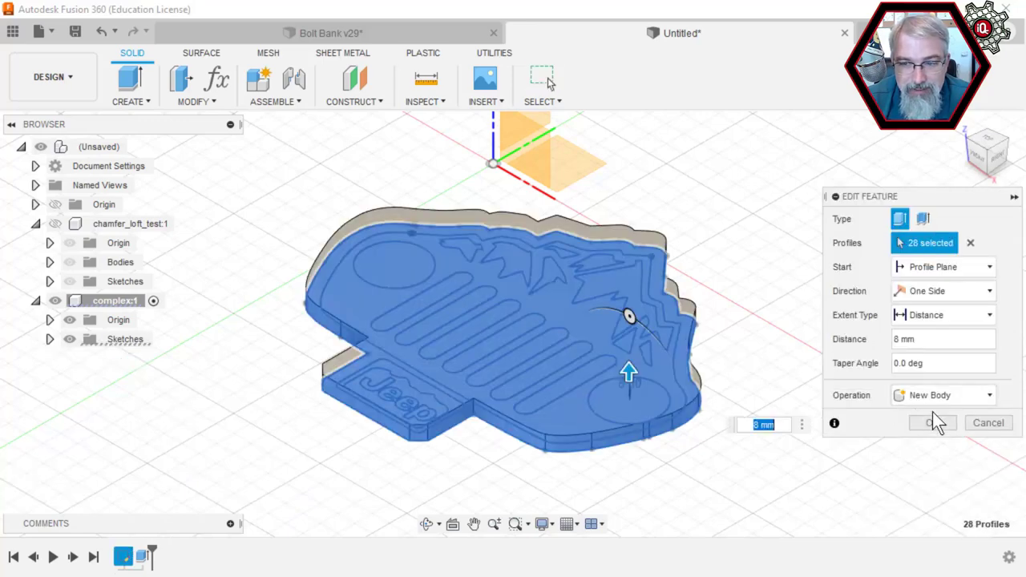
pyautogui.click(931, 422)
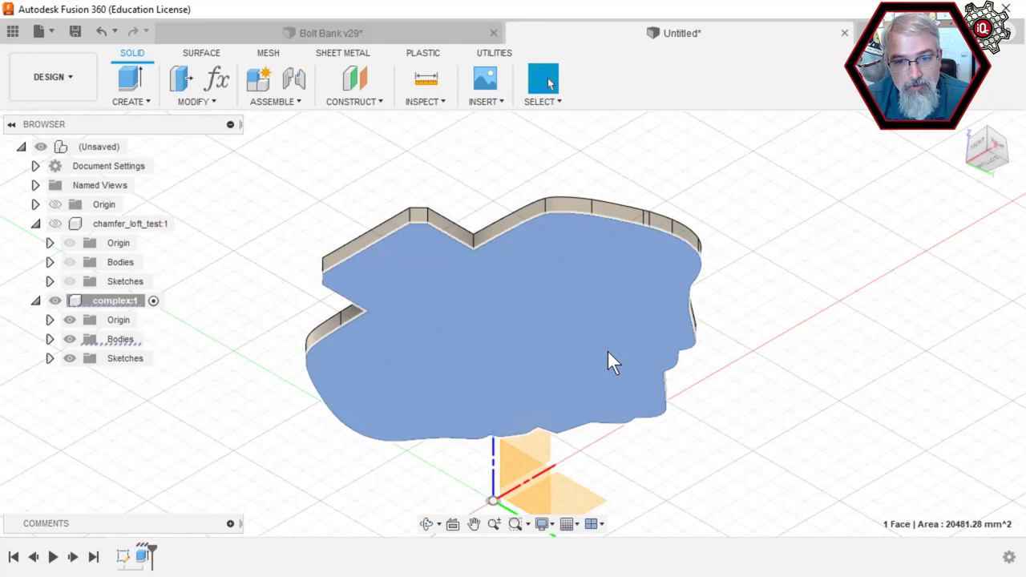
pyautogui.moveTo(605, 347)
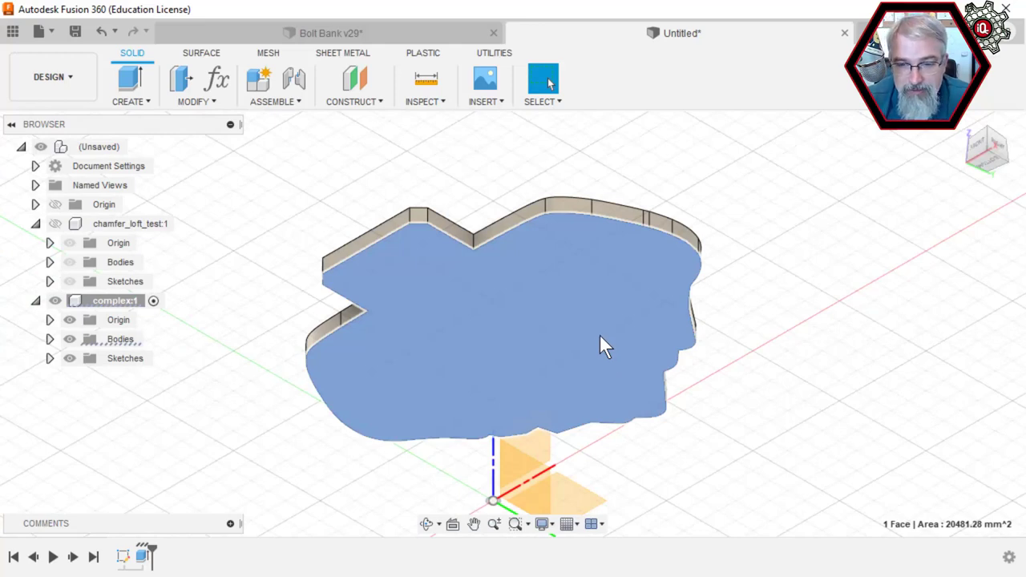
# - Sketch on the plate's bottom face and try extruding its outline with a -45° taper
pyautogui.rightClick(605, 345)
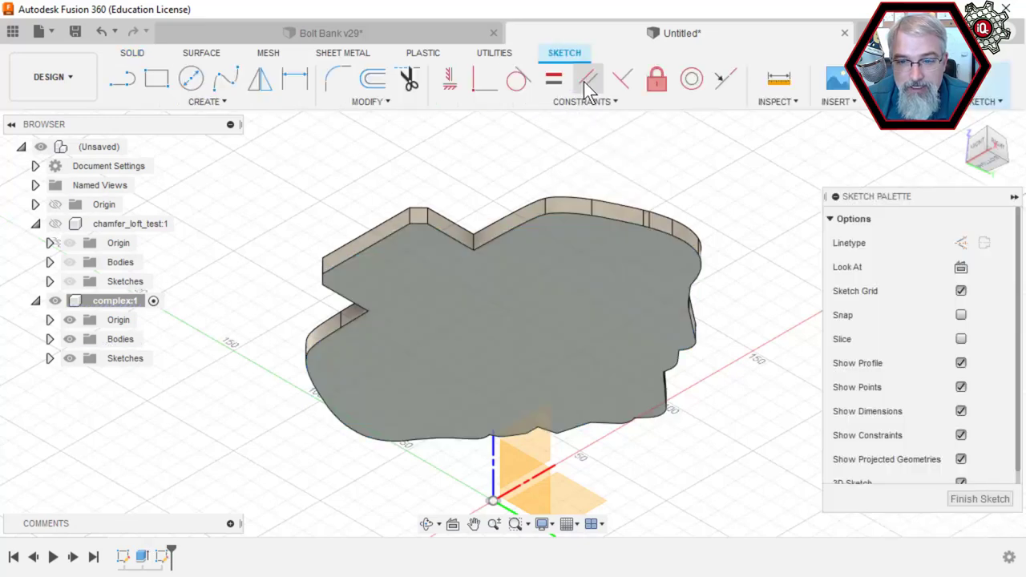
pyautogui.click(601, 301)
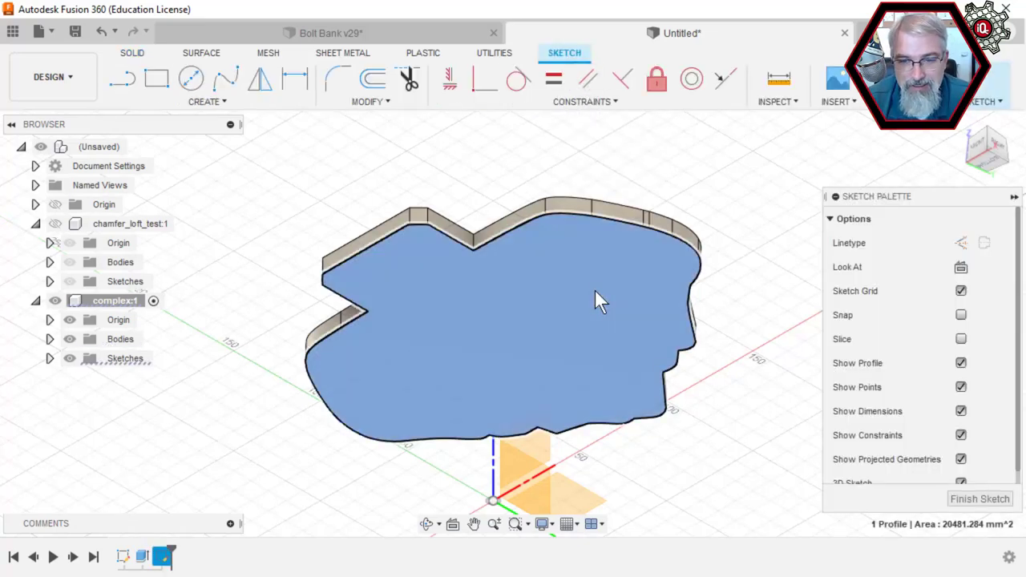
pyautogui.click(979, 499)
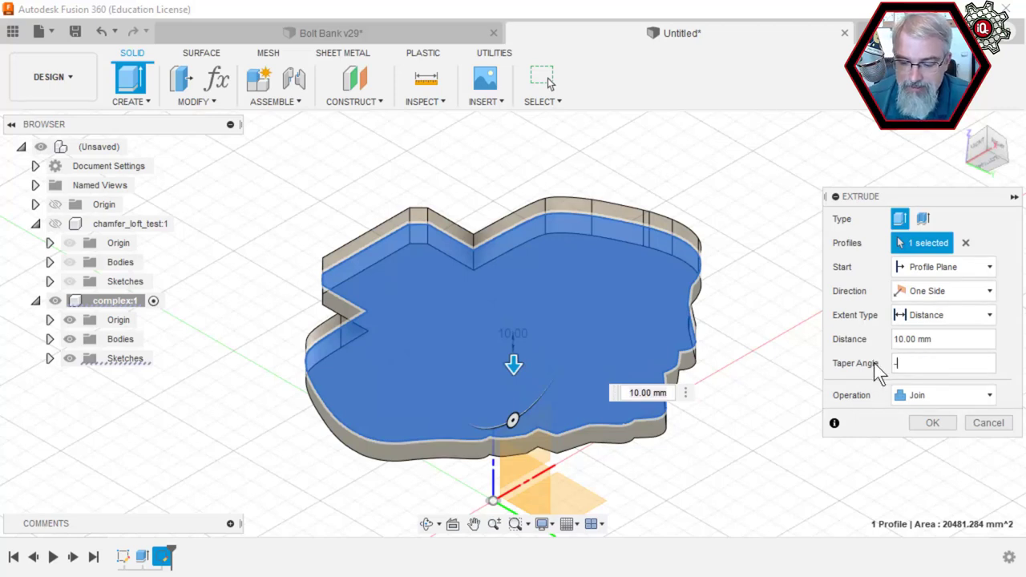
pyautogui.write('-45')
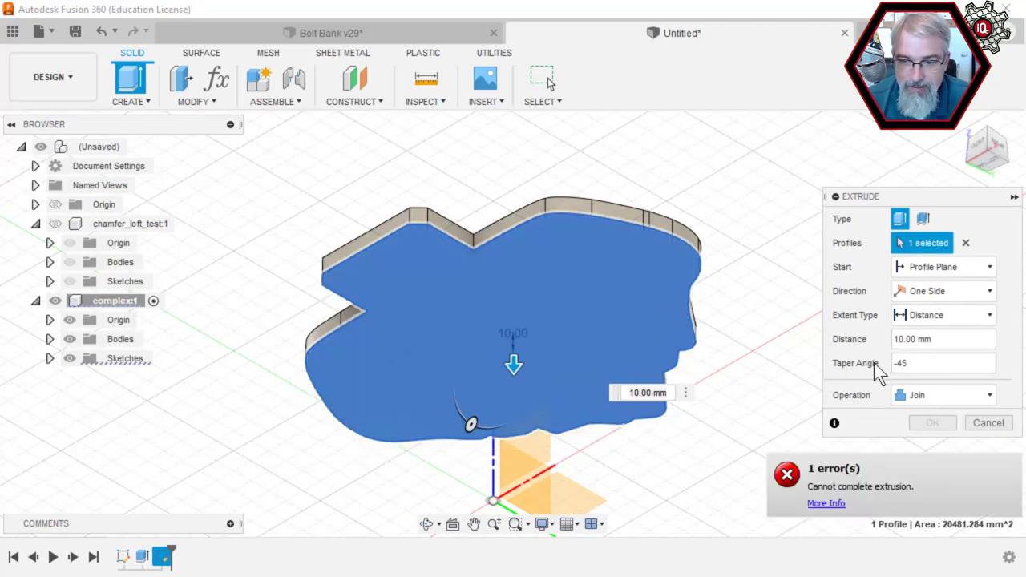
pyautogui.tripleClick(941, 363)
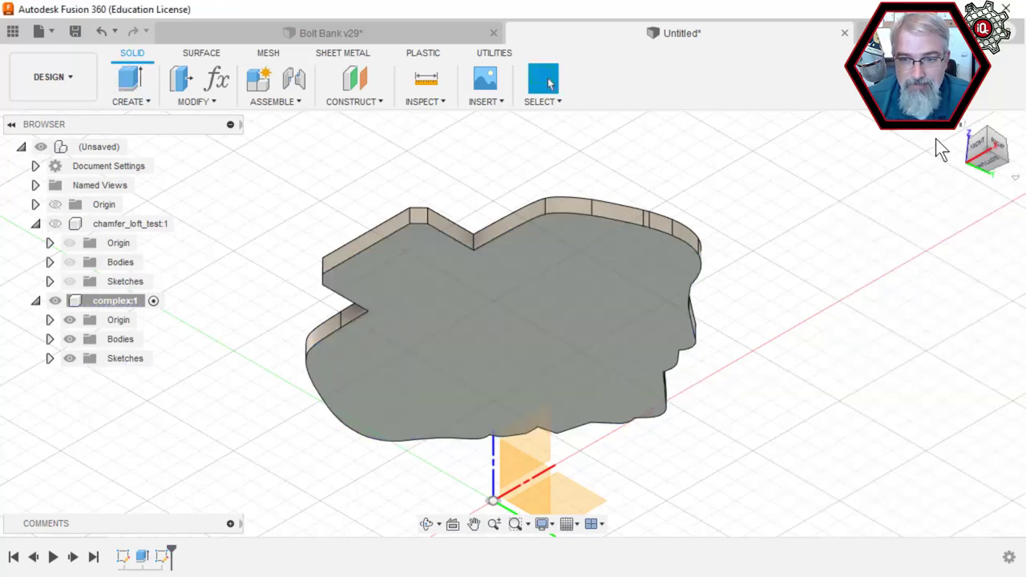
pyautogui.moveTo(961, 133)
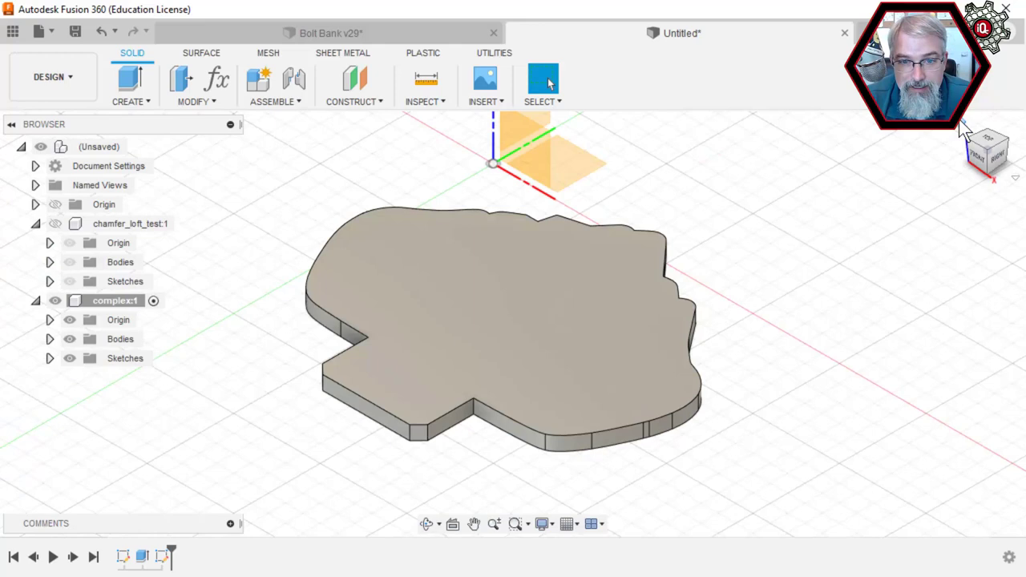
pyautogui.moveTo(130, 538)
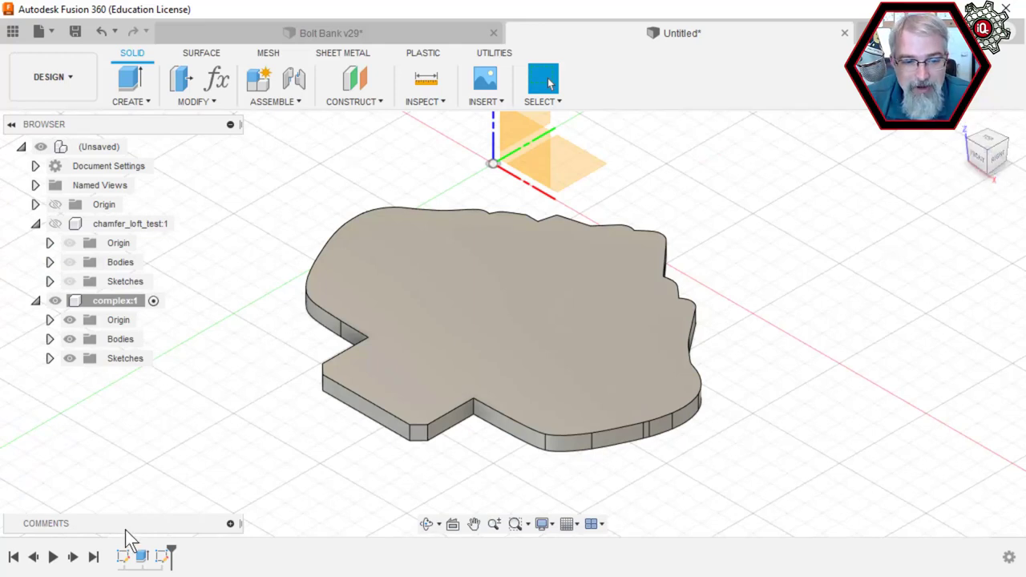
pyautogui.moveTo(72, 339)
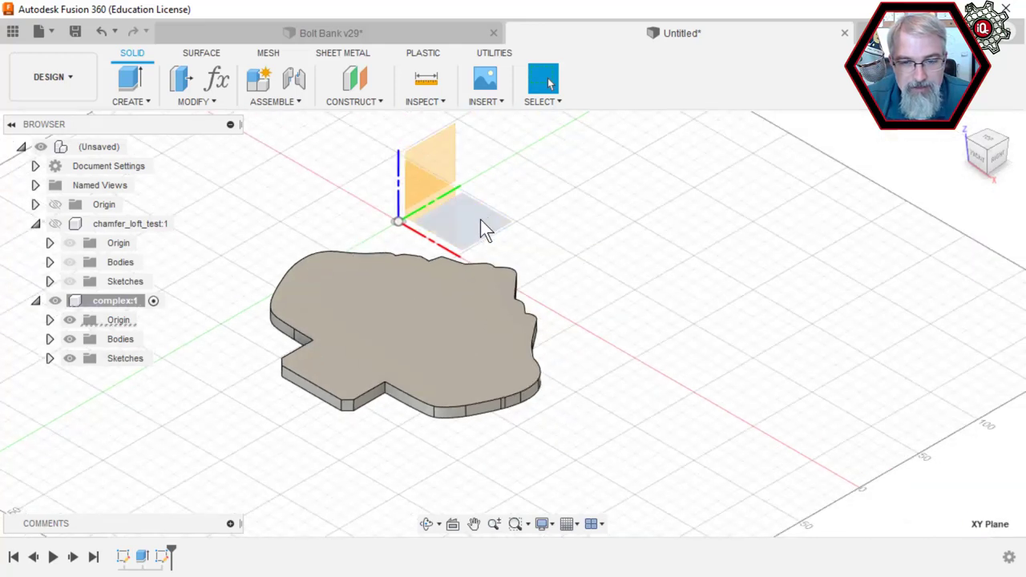
# - Create a construction plane offset from the XY origin plane
pyautogui.rightClick(481, 224)
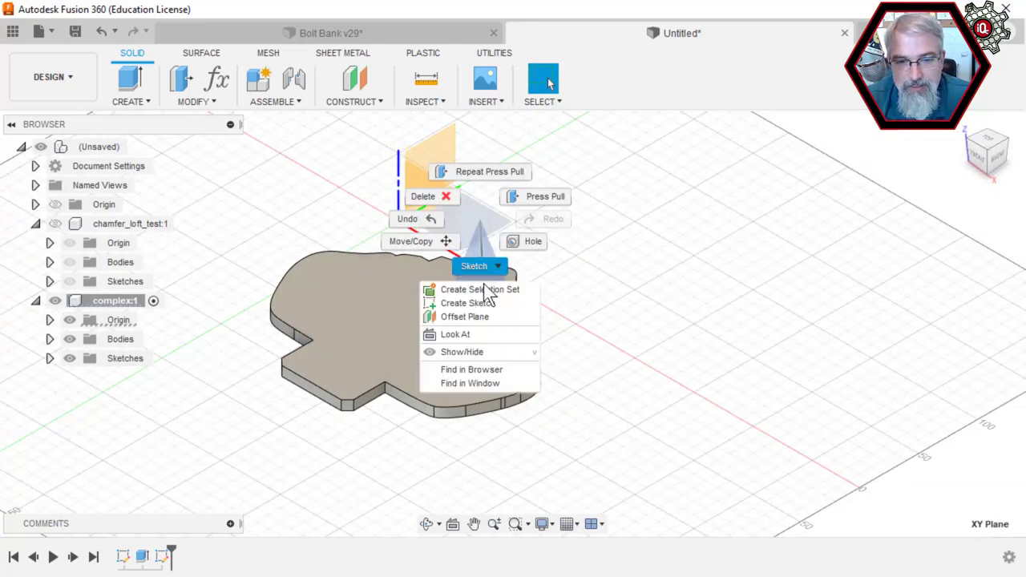
pyautogui.click(465, 317)
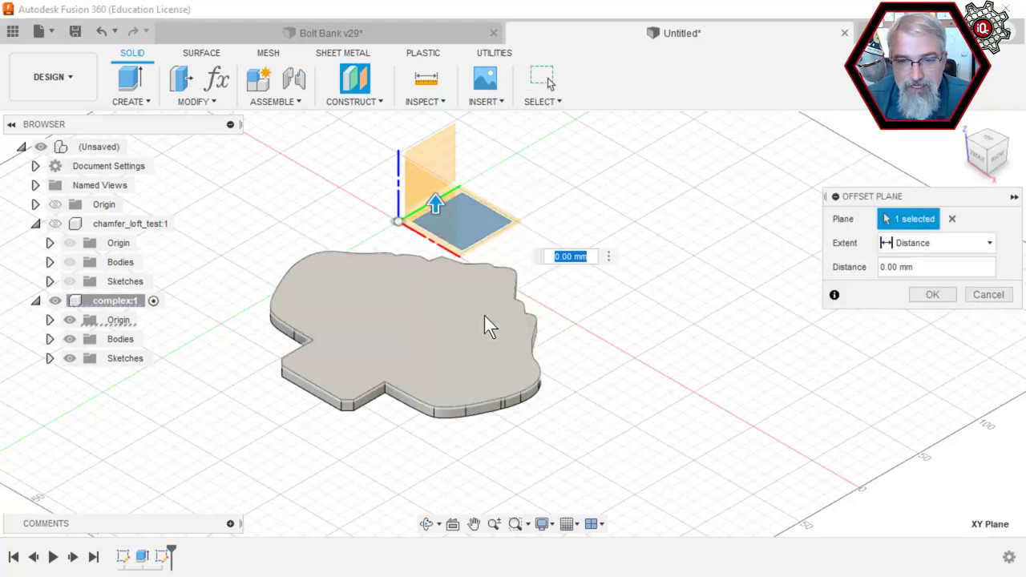
pyautogui.click(570, 255)
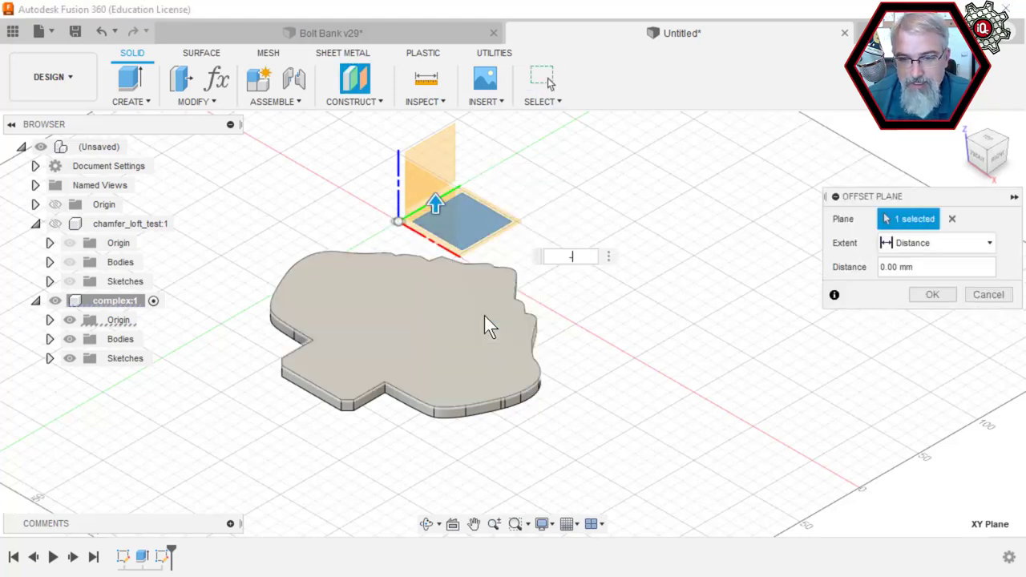
pyautogui.click(932, 294)
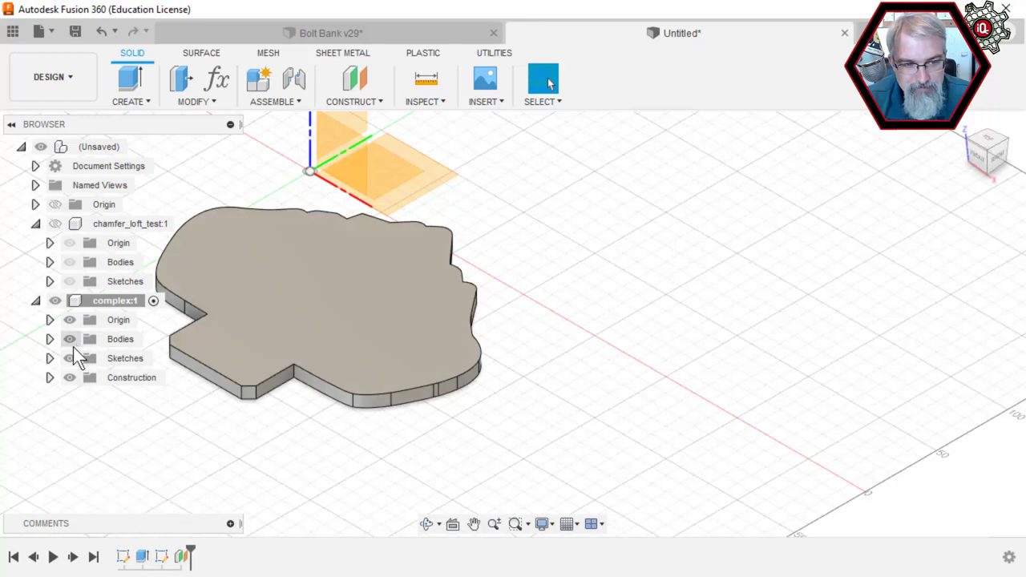
# - Hide the plate body and display Sketch1 with the Jeep grille curves
pyautogui.click(69, 338)
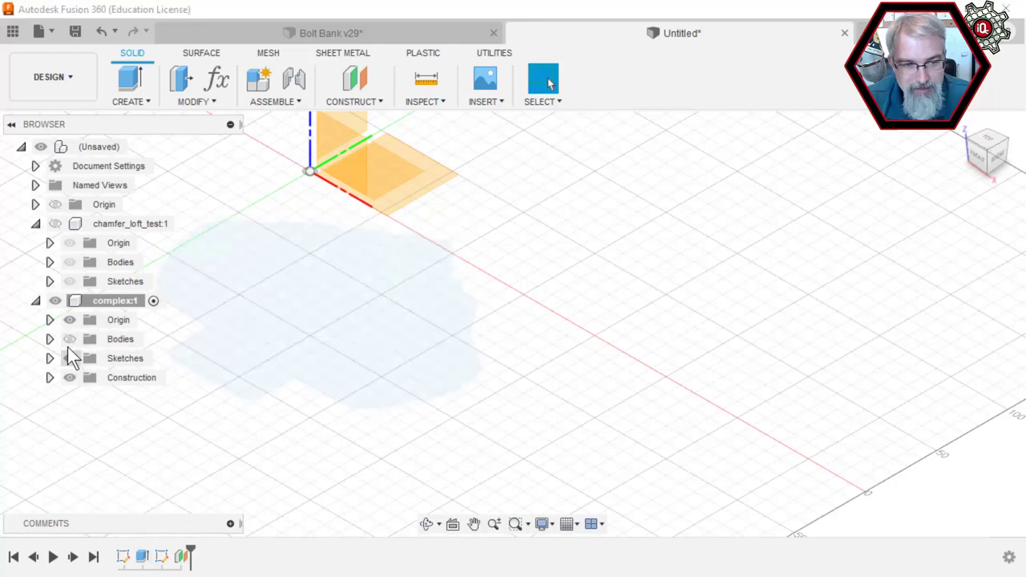
pyautogui.click(50, 358)
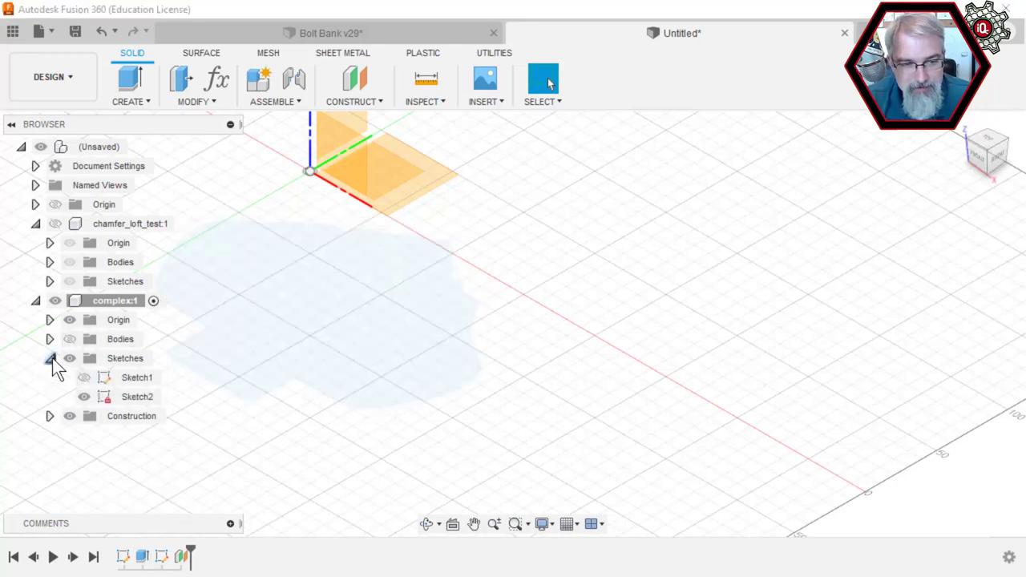
pyautogui.click(50, 357)
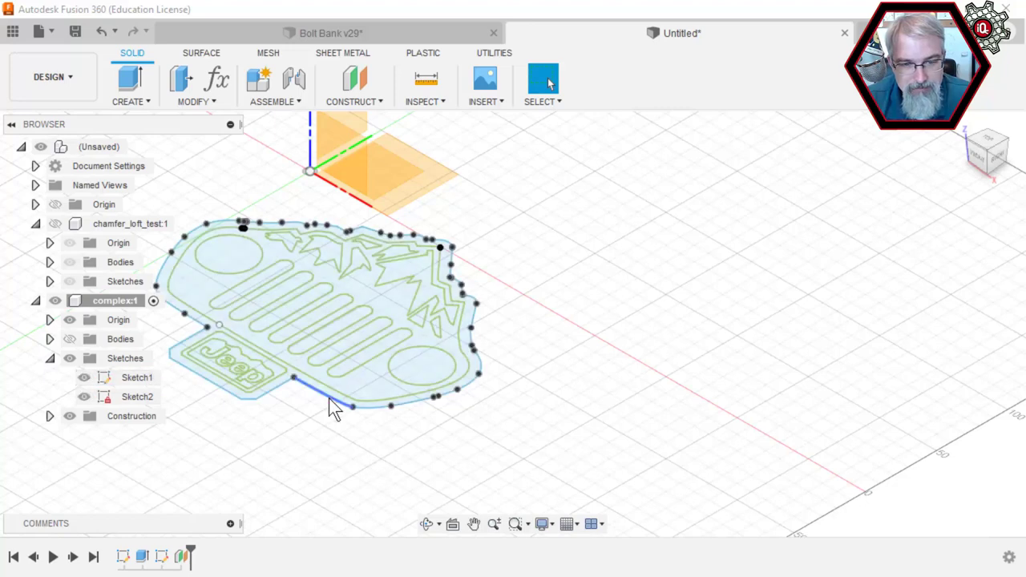
pyautogui.click(137, 377)
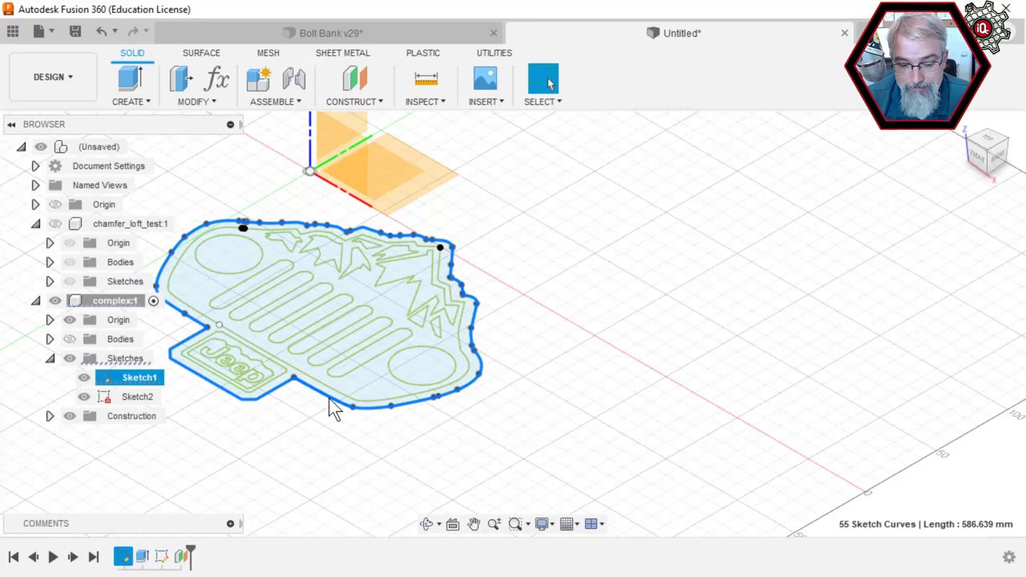
pyautogui.moveTo(421, 225)
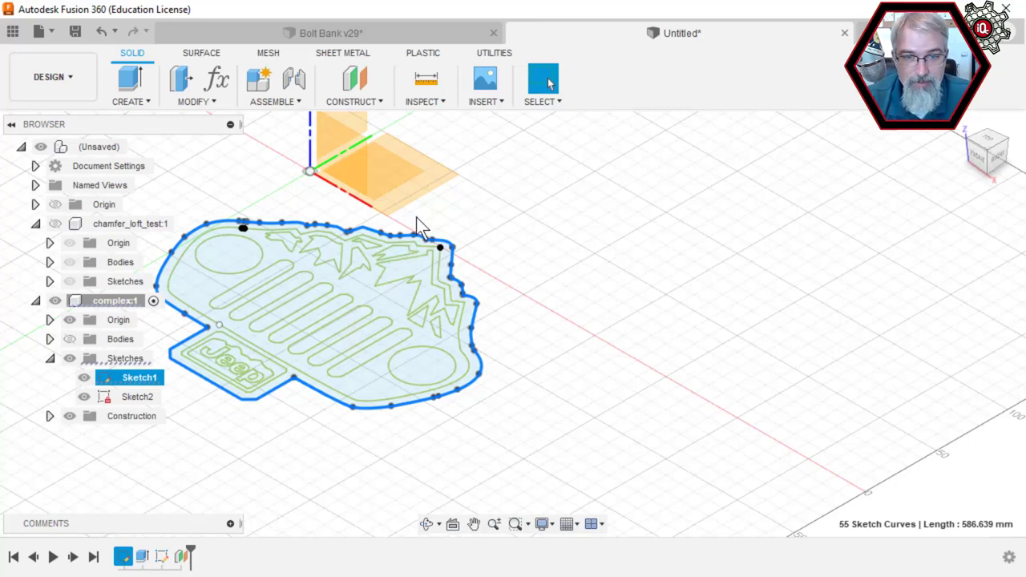
# - Attempt Move/Copy on Sketch1's grille curves, then finish the sketch
pyautogui.rightClick(421, 232)
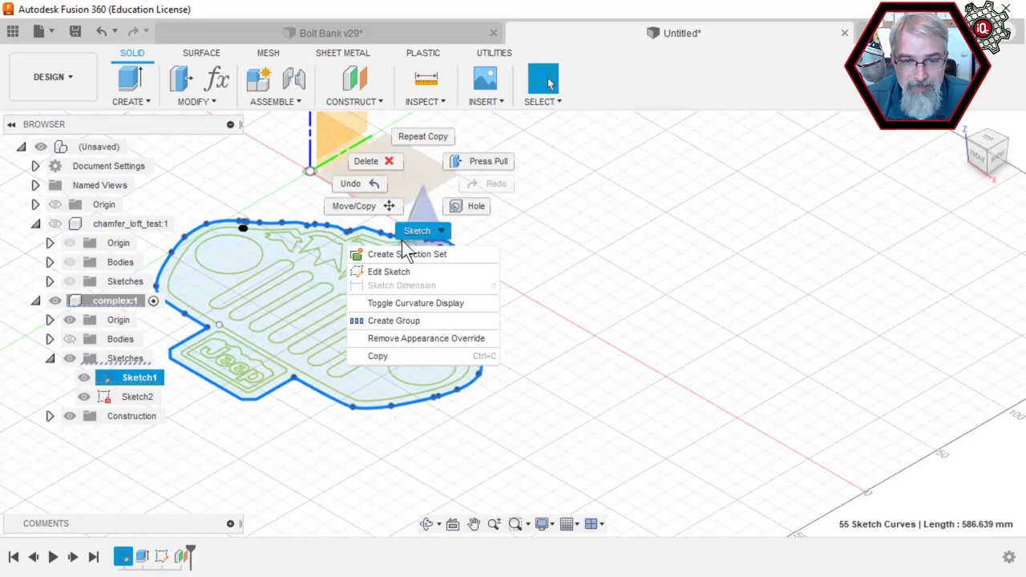
pyautogui.click(388, 271)
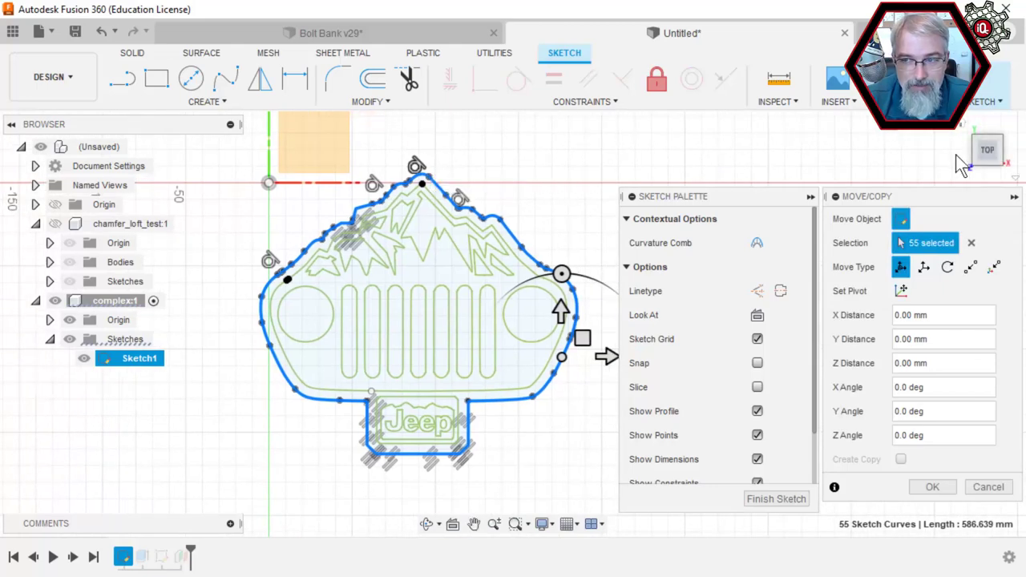
pyautogui.moveTo(966, 136)
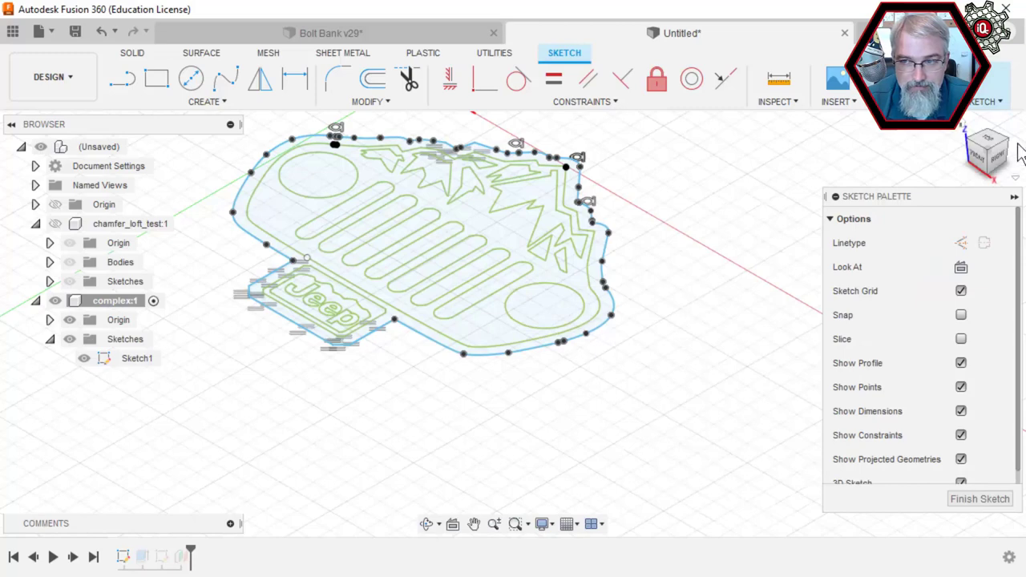
pyautogui.click(988, 150)
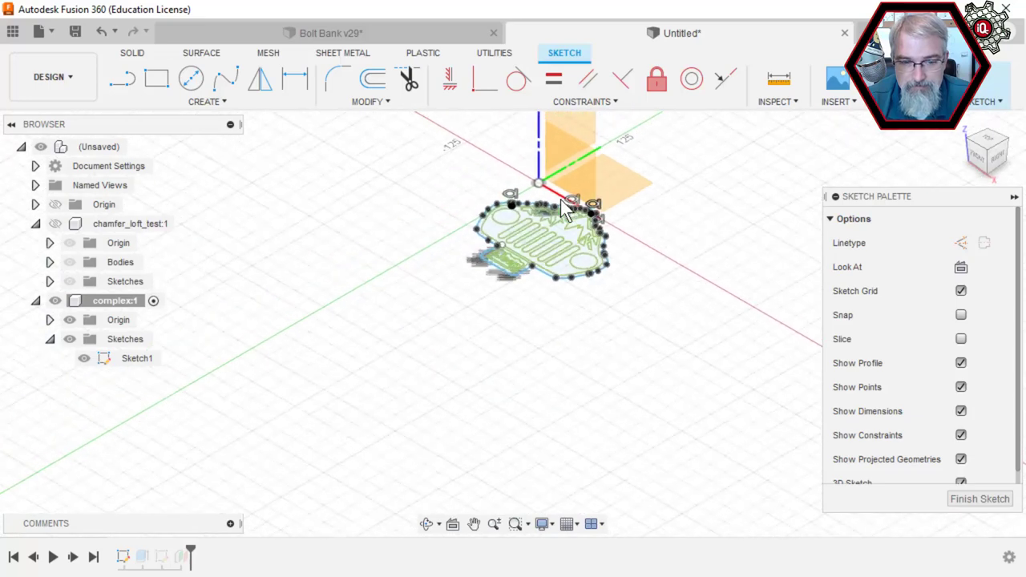
pyautogui.click(979, 498)
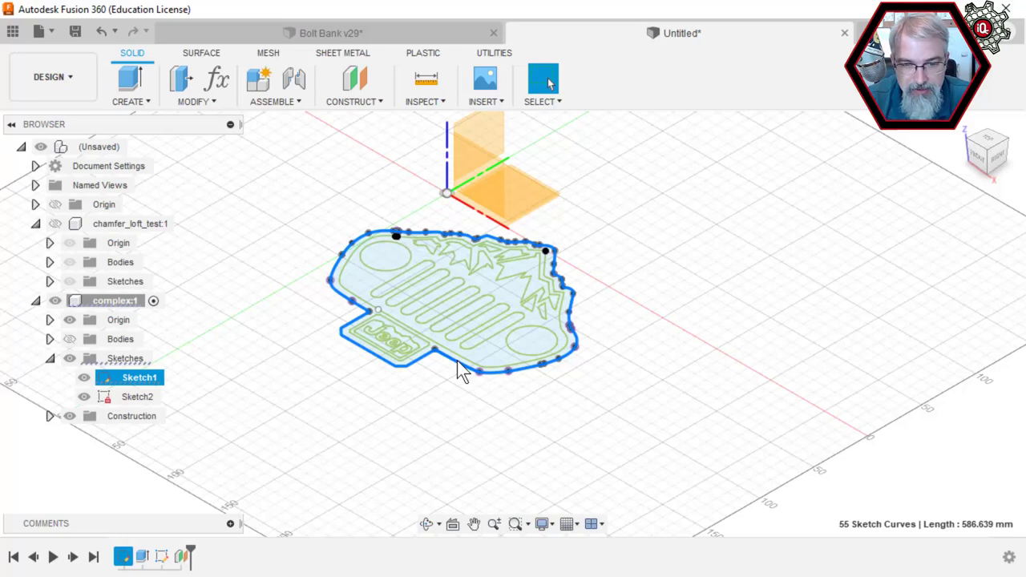
pyautogui.scroll(-3)
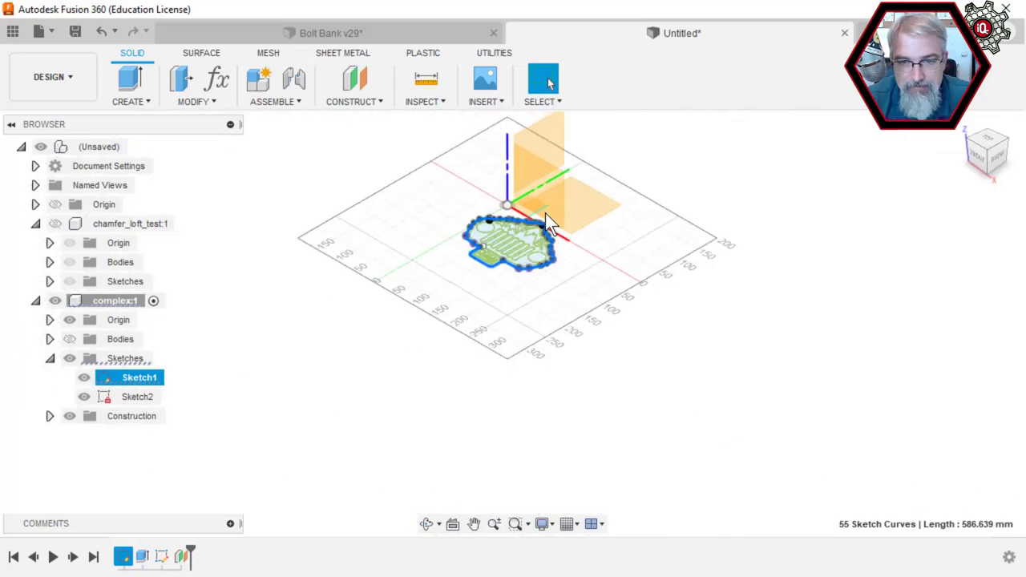
pyautogui.rightClick(548, 222)
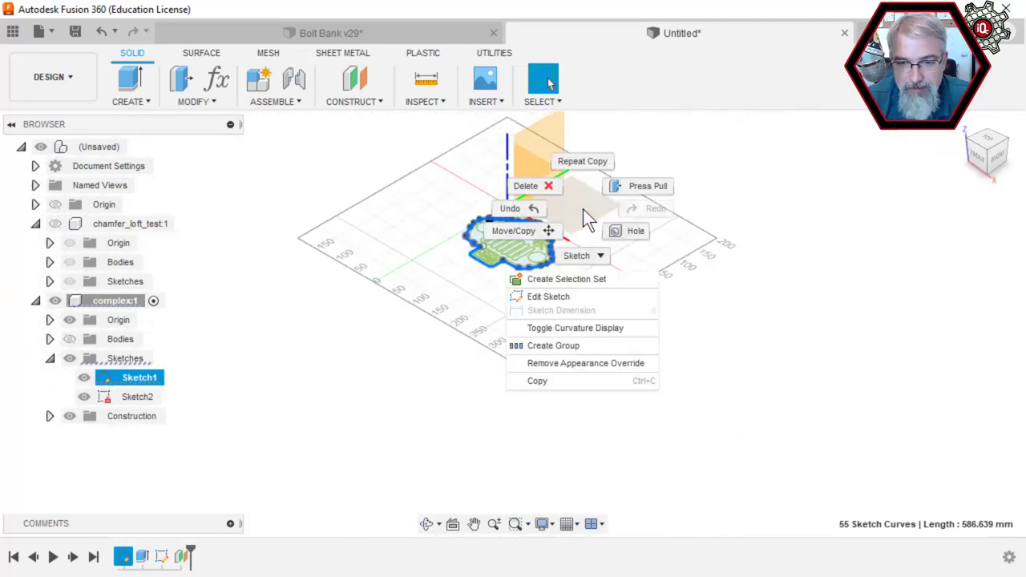
pyautogui.moveTo(548, 297)
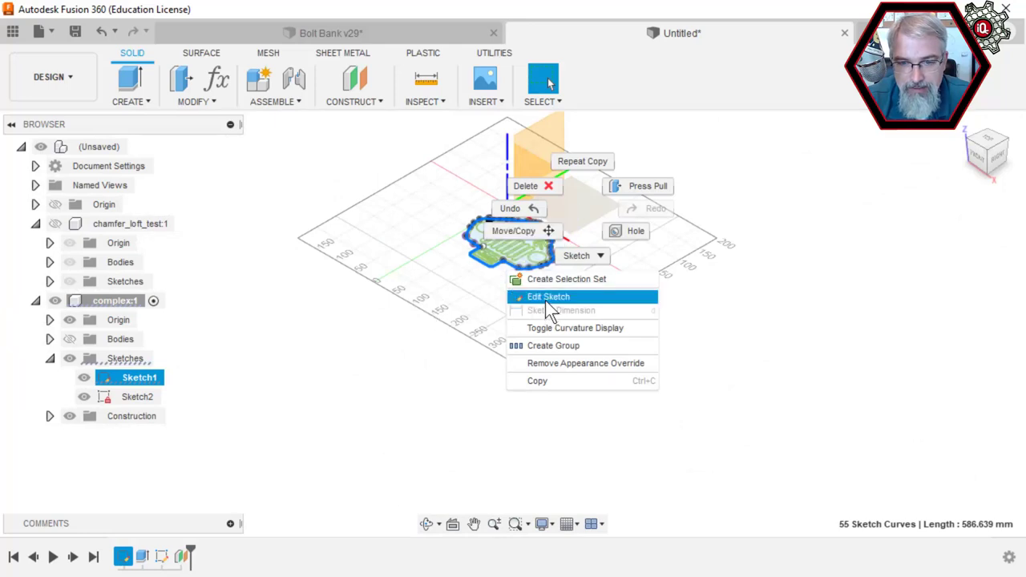
pyautogui.click(548, 296)
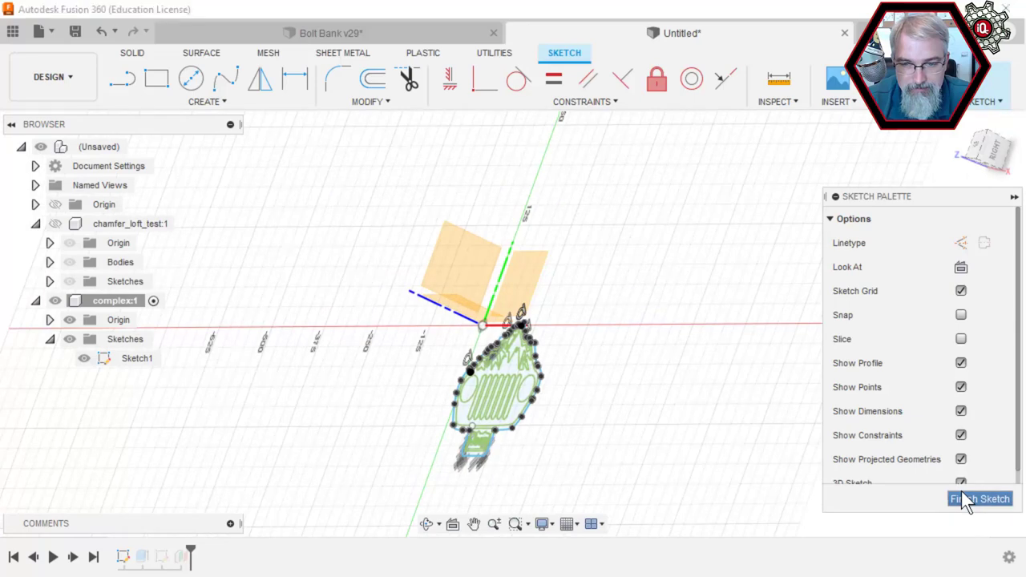
pyautogui.click(978, 498)
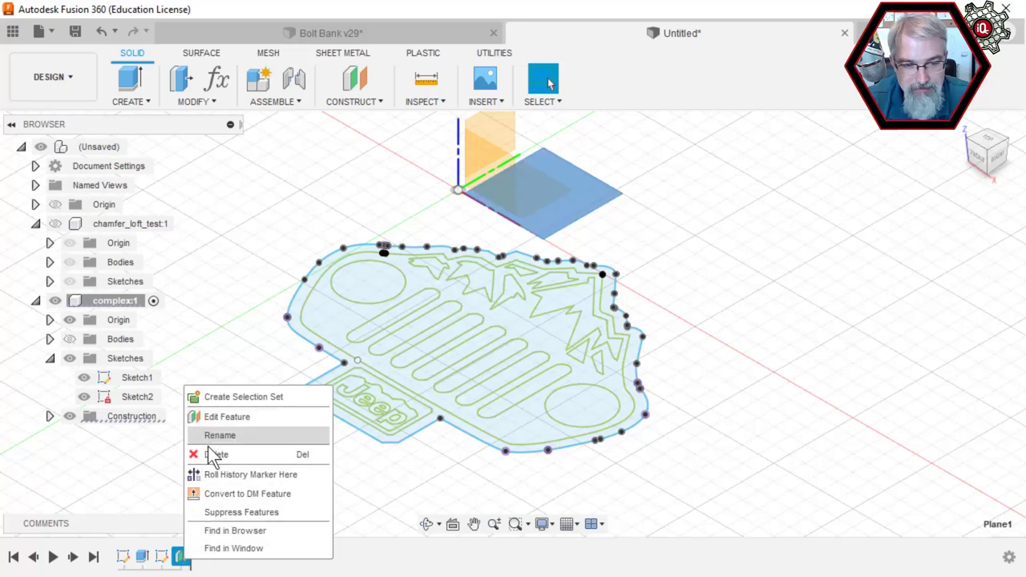
# - Set the offset plane's distance to -20 mm below XY, then select Sketch1
pyautogui.click(217, 454)
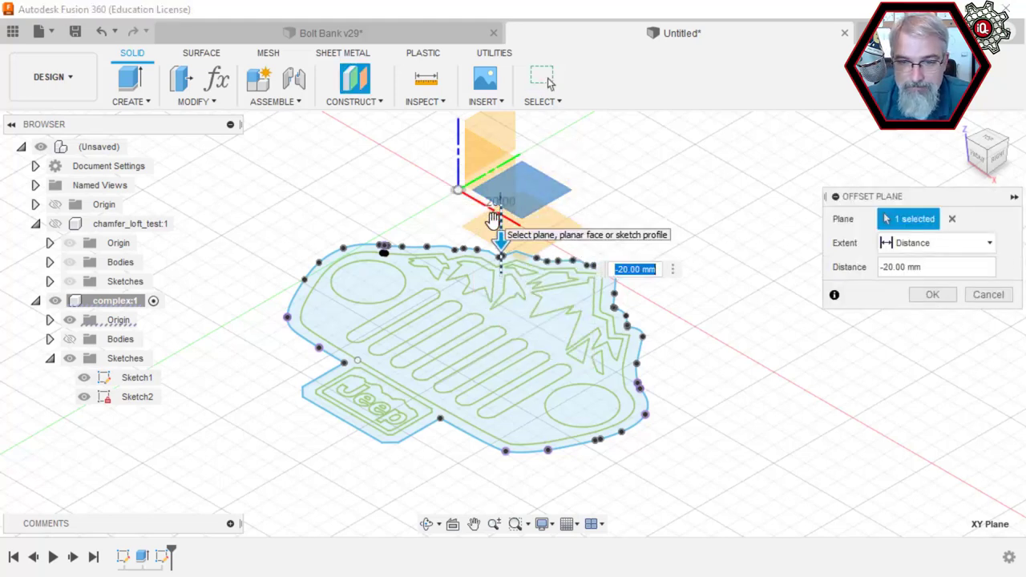
pyautogui.moveTo(932, 294)
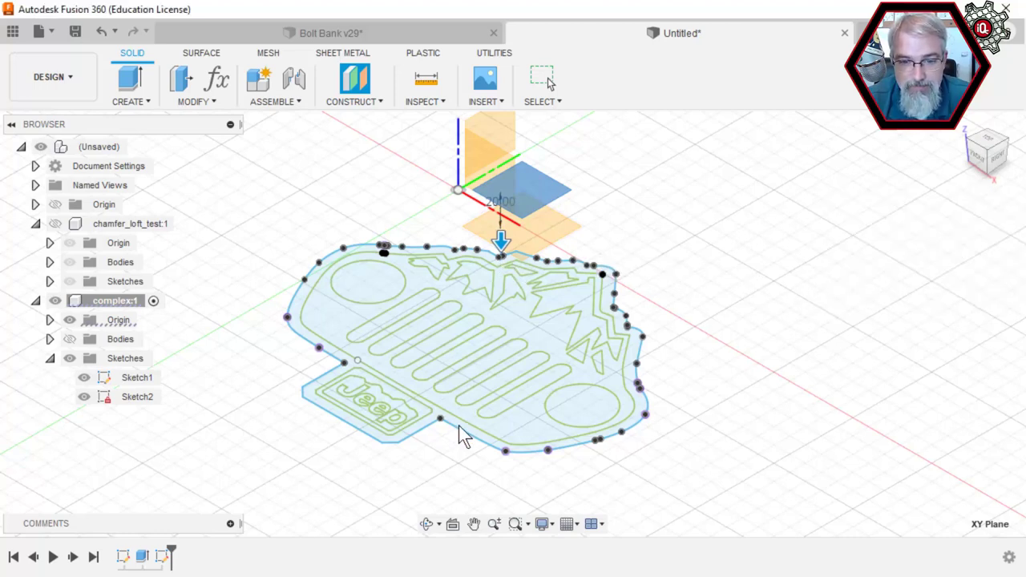
pyautogui.click(469, 437)
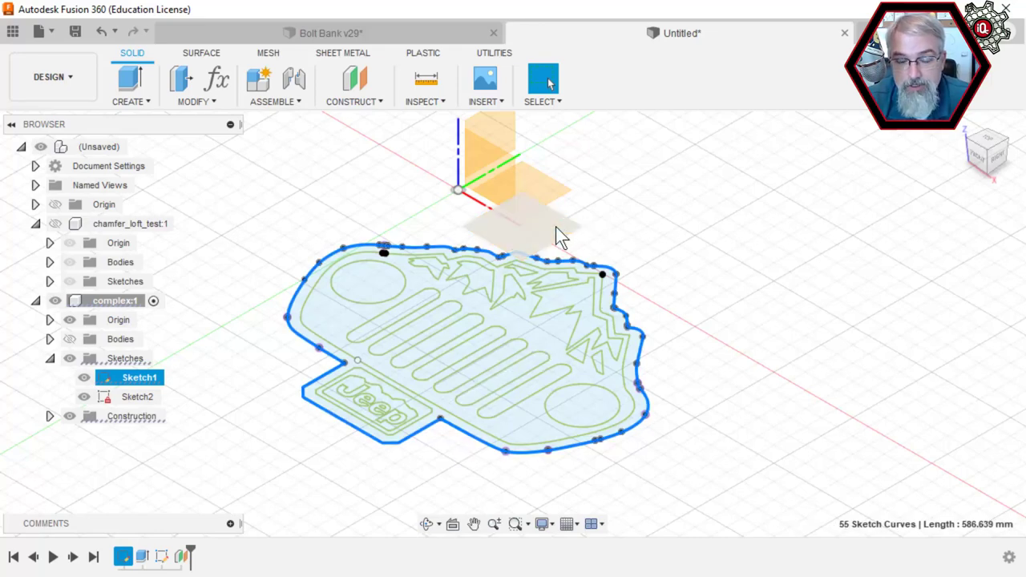
# - Create Sketch3 on the lower offset plane and project the grille outline into it
pyautogui.rightClick(561, 233)
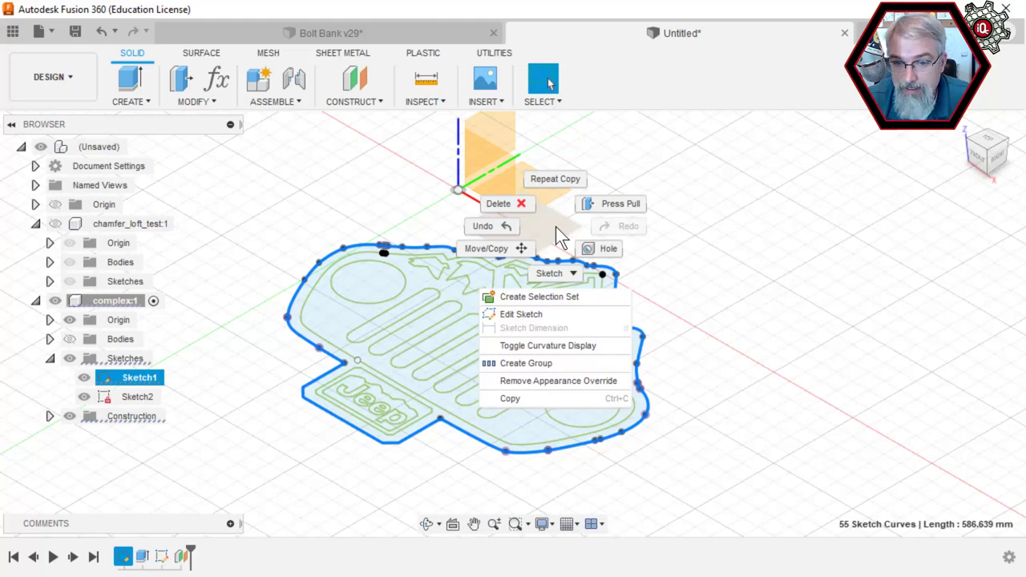
pyautogui.moveTo(734, 273)
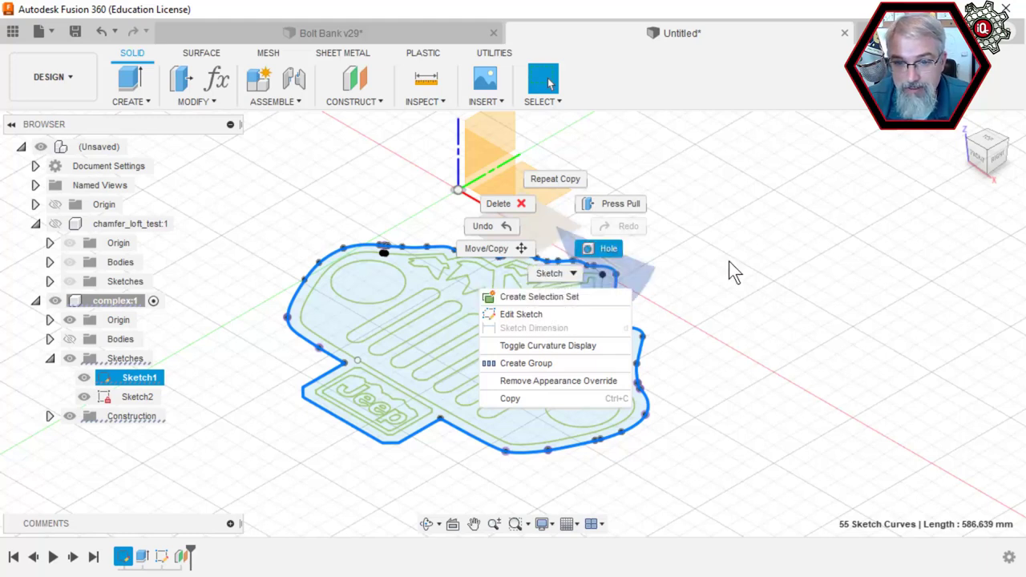
pyautogui.click(697, 245)
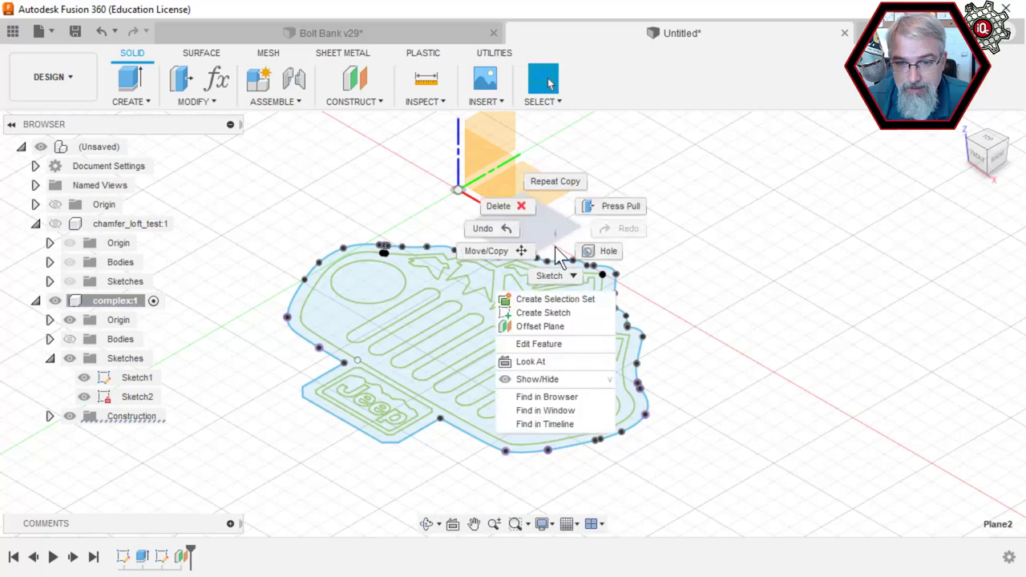
pyautogui.click(542, 313)
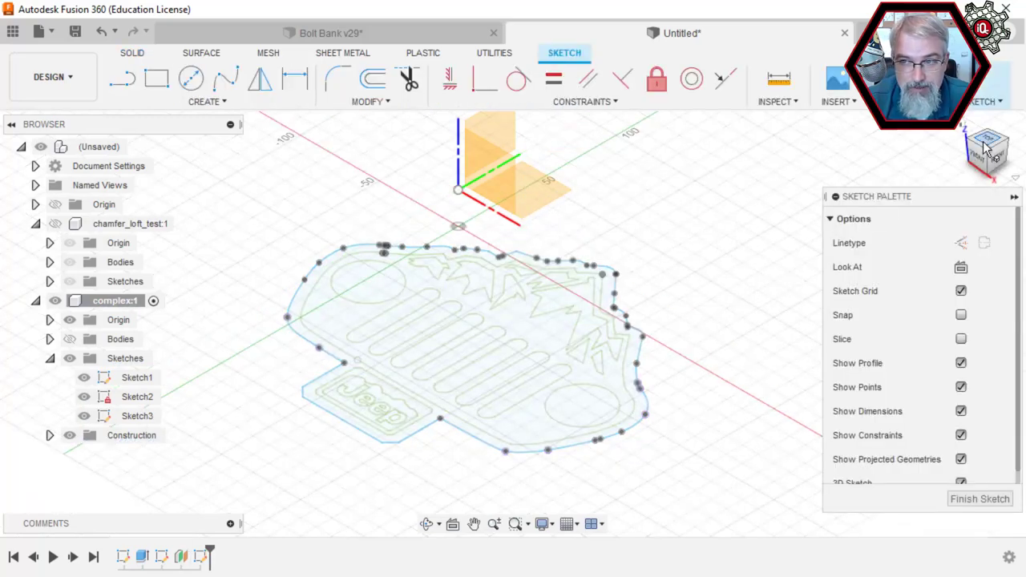
pyautogui.click(987, 149)
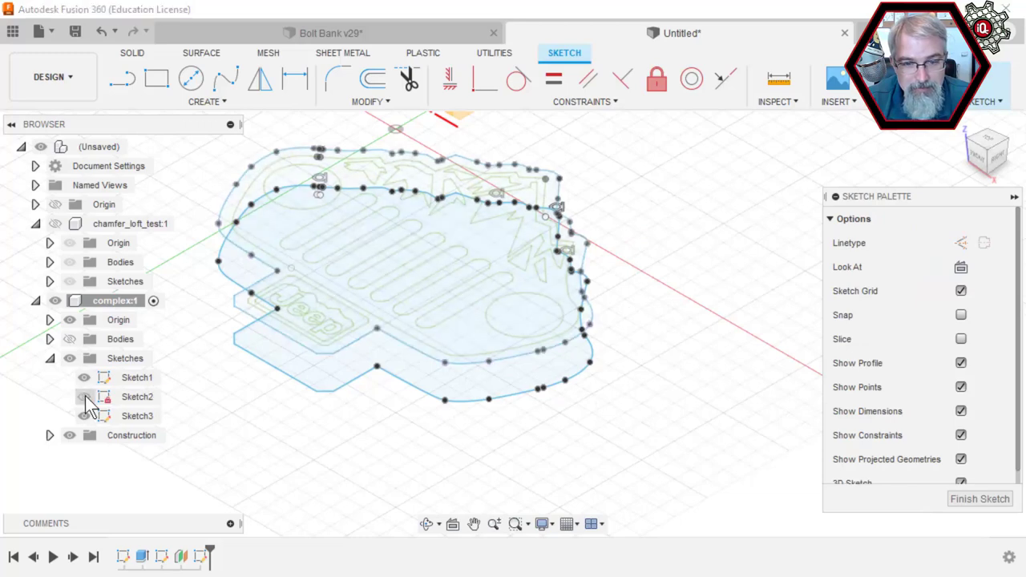
# - Hide Sketch1 and Sketch2 and view Sketch3's projected outline from the top
pyautogui.click(84, 396)
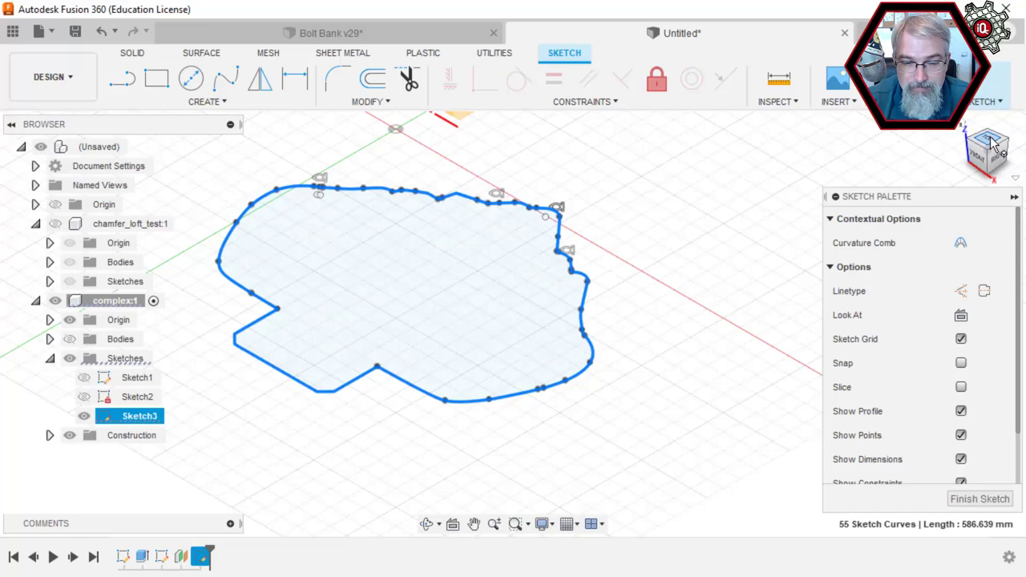
pyautogui.click(987, 149)
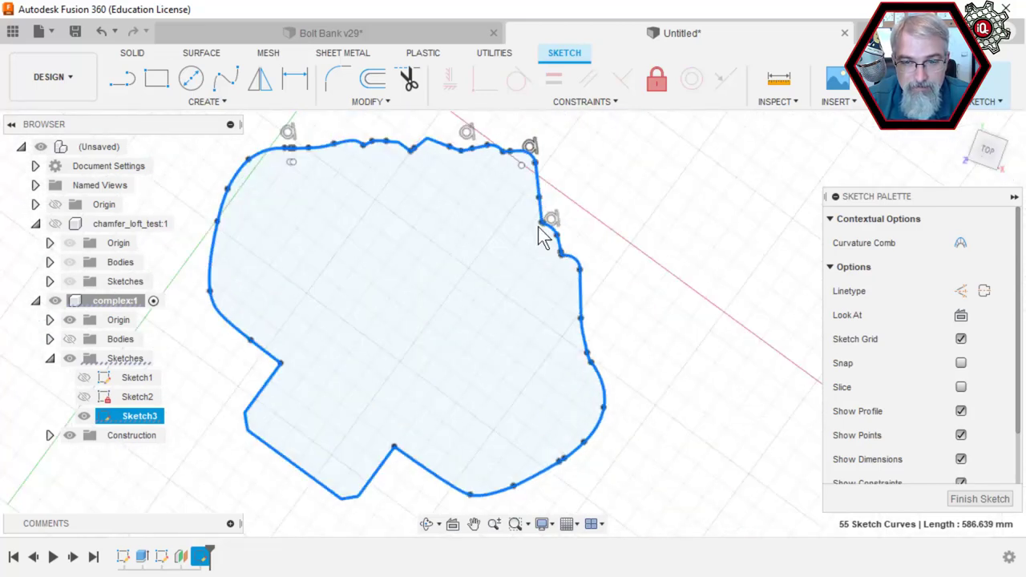
pyautogui.rightClick(437, 257)
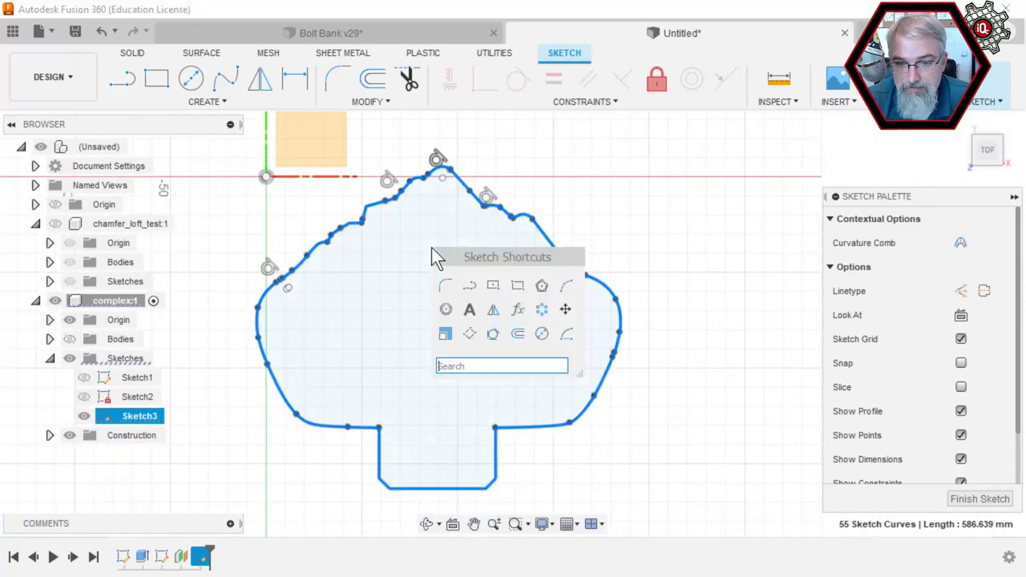
pyautogui.moveTo(518, 333)
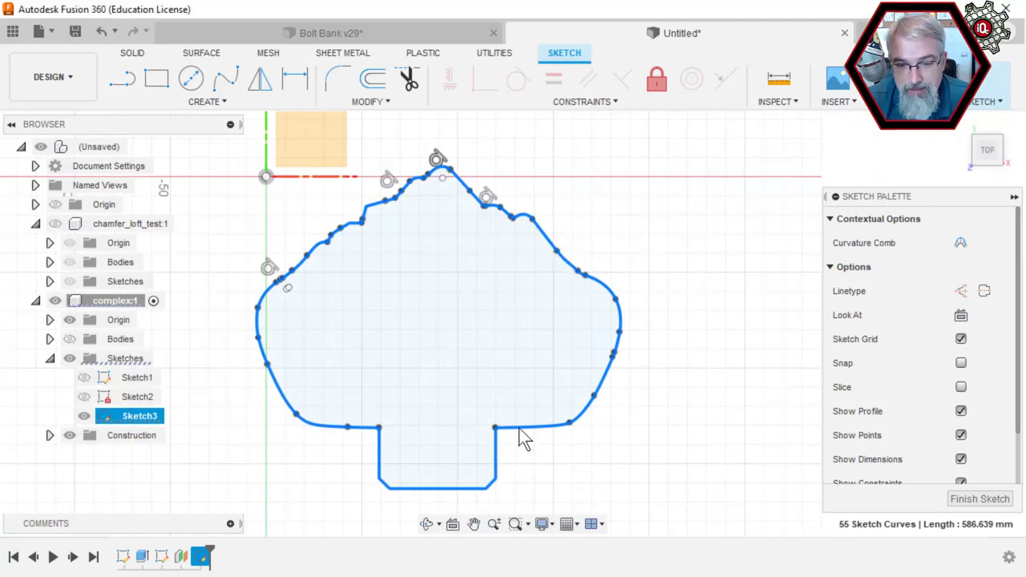
# - Create a slightly offset parallel copy of the 55 projected outline curves in Sketch3
pyautogui.click(373, 78)
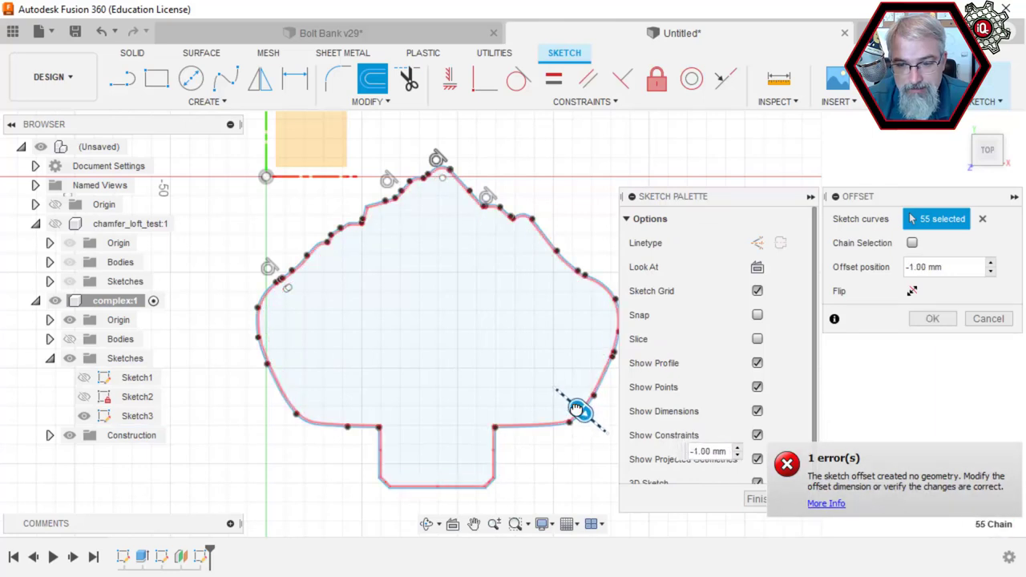
pyautogui.moveTo(581, 411); pyautogui.dragTo(569, 401)
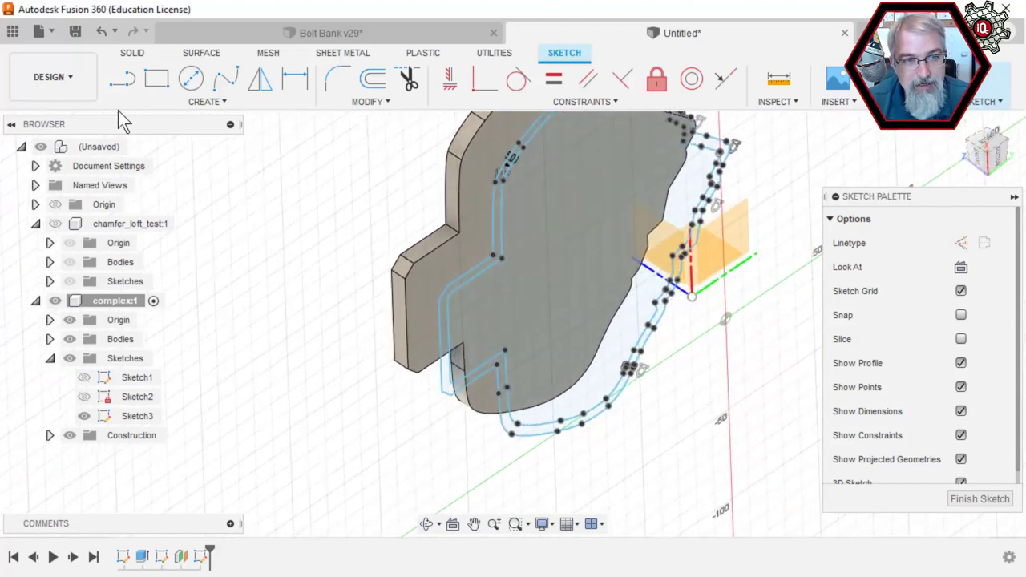
pyautogui.moveTo(979, 499)
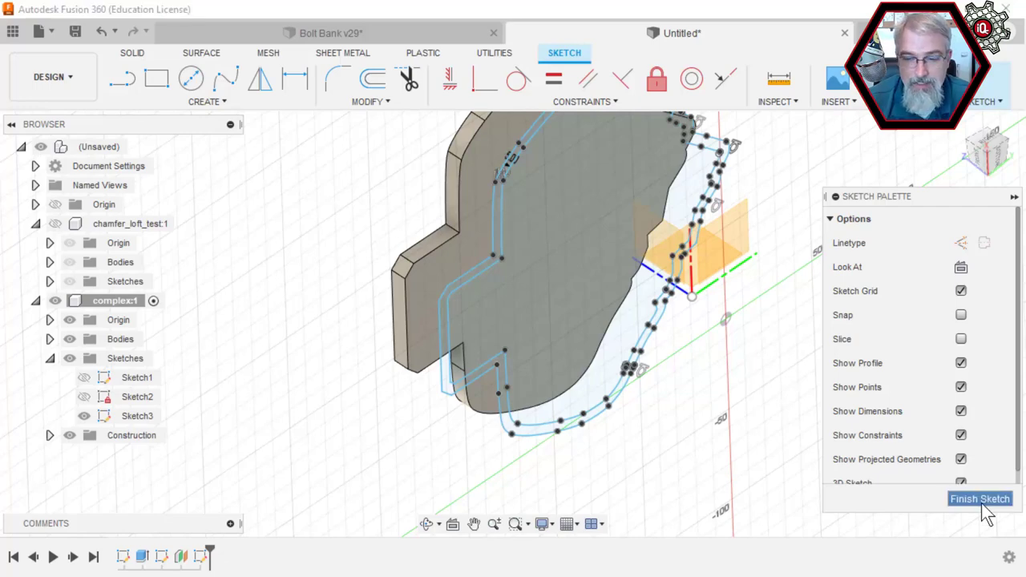
# - Finish Sketch3, try lofting the plate face to the lower outline, and cancel after it fails
pyautogui.click(979, 498)
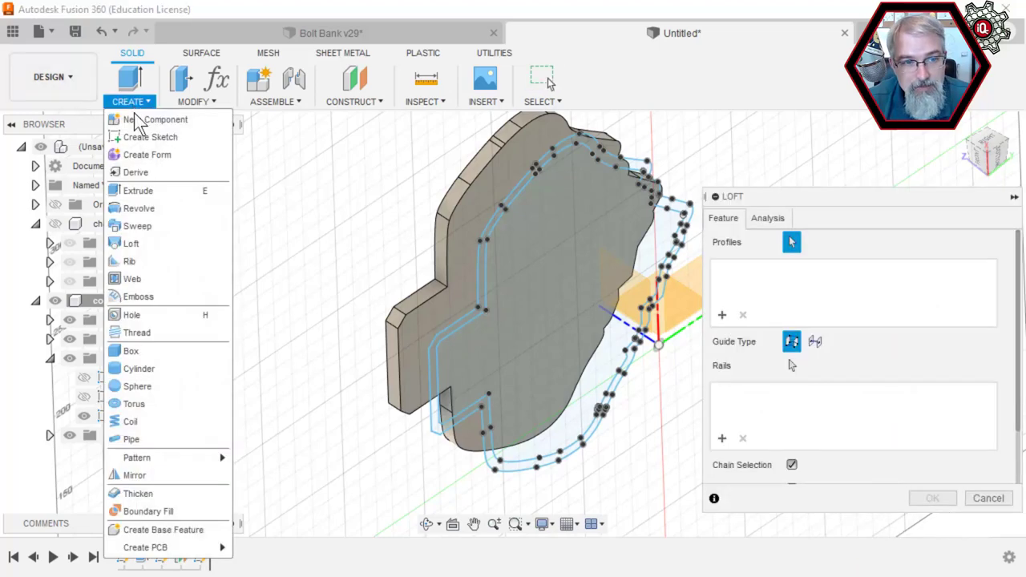
pyautogui.moveTo(761, 281)
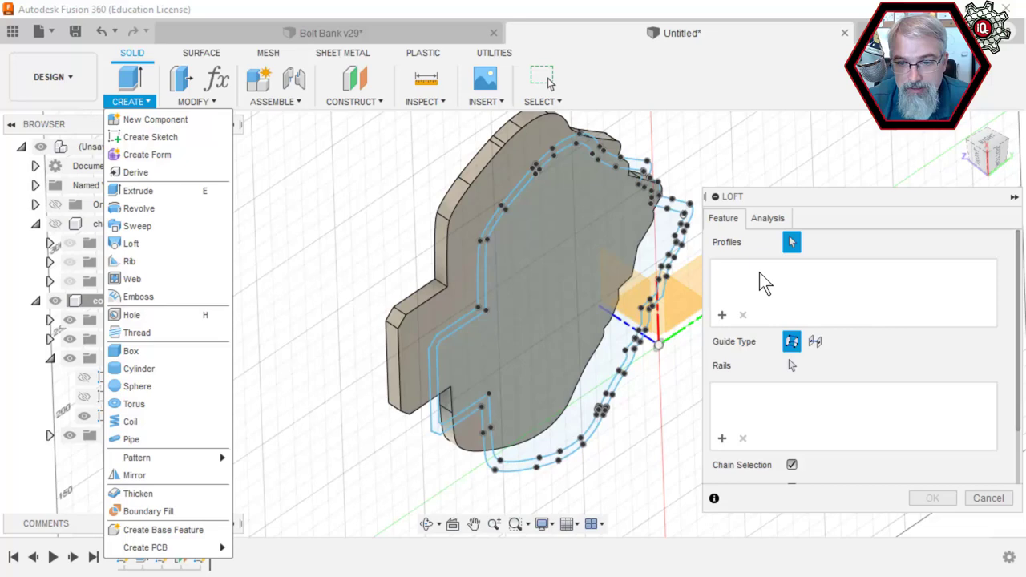
pyautogui.click(521, 241)
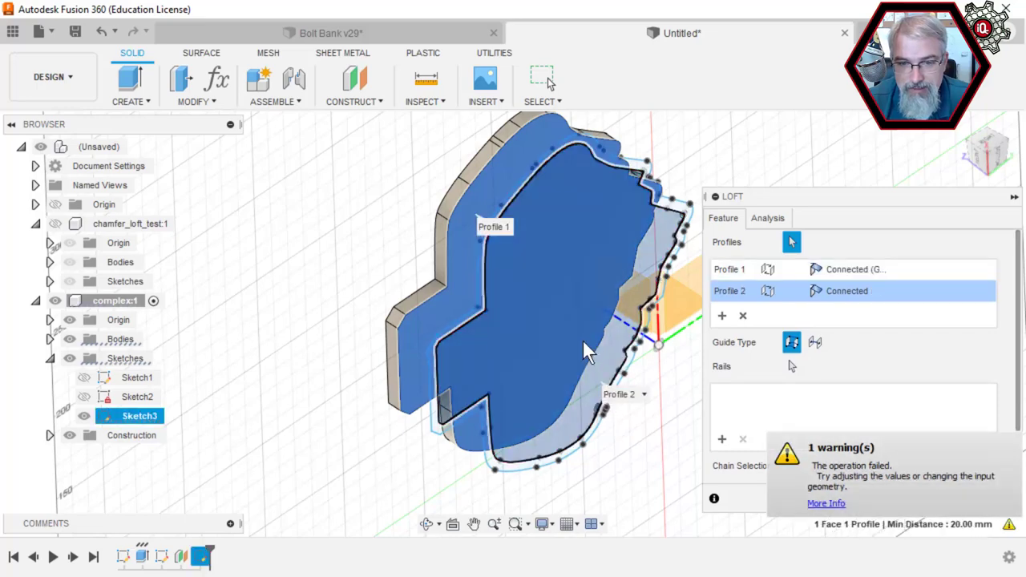
pyautogui.click(742, 315)
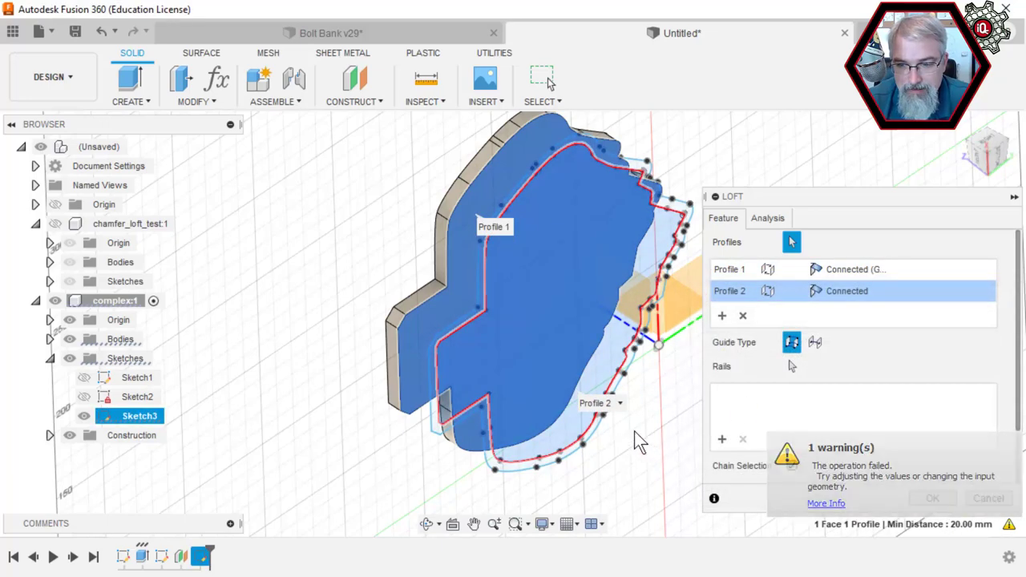
pyautogui.click(987, 497)
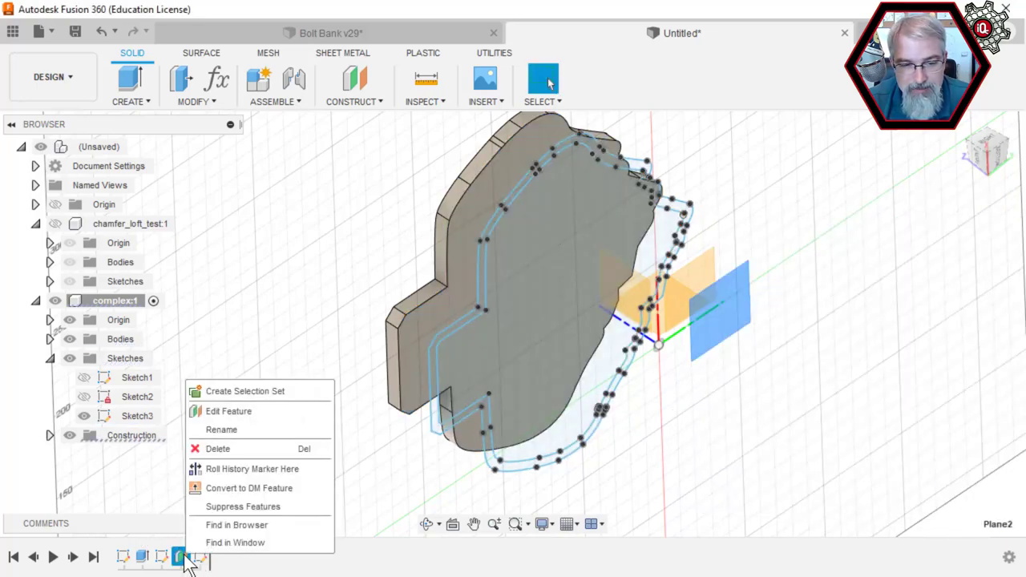
# - Set the offset plane to 10 mm, retry the loft, and clear both profiles after failure
pyautogui.click(228, 411)
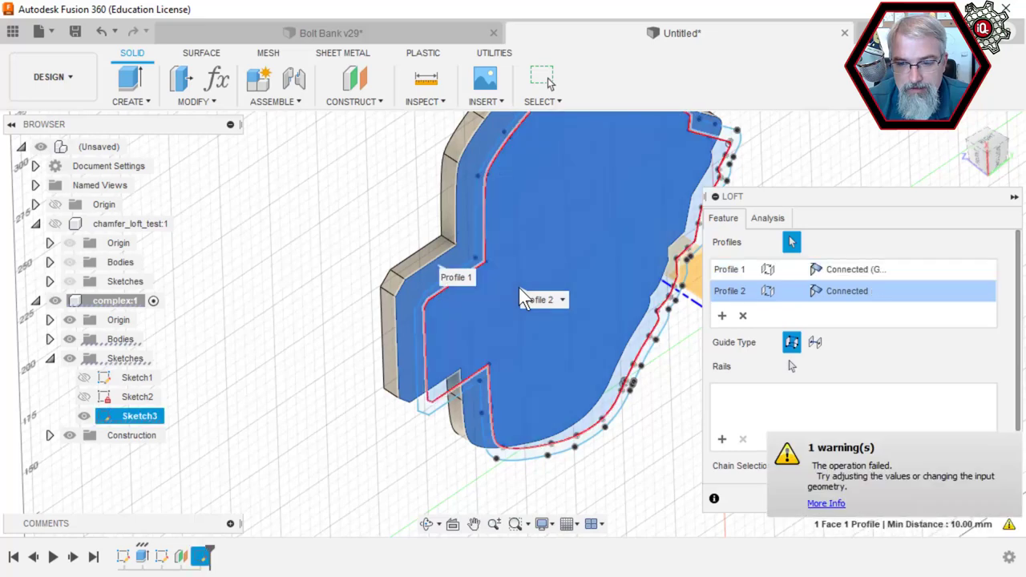
pyautogui.click(741, 315)
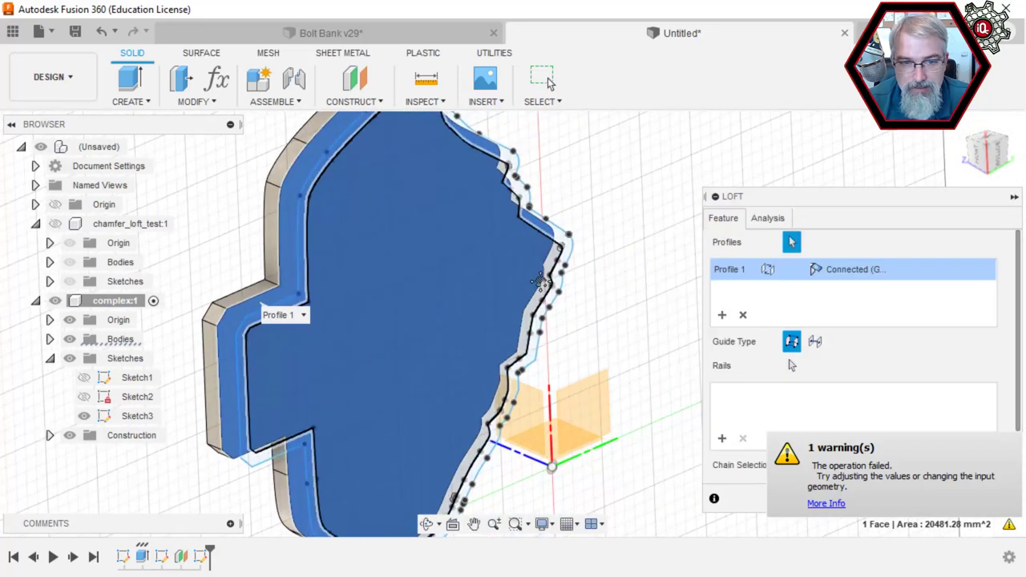
pyautogui.moveTo(425, 333)
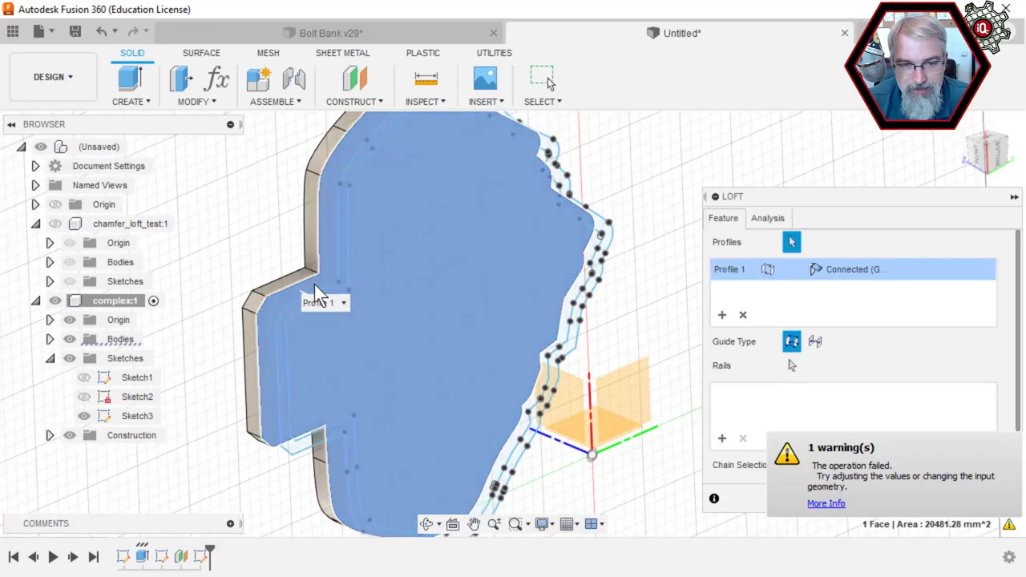
pyautogui.click(741, 314)
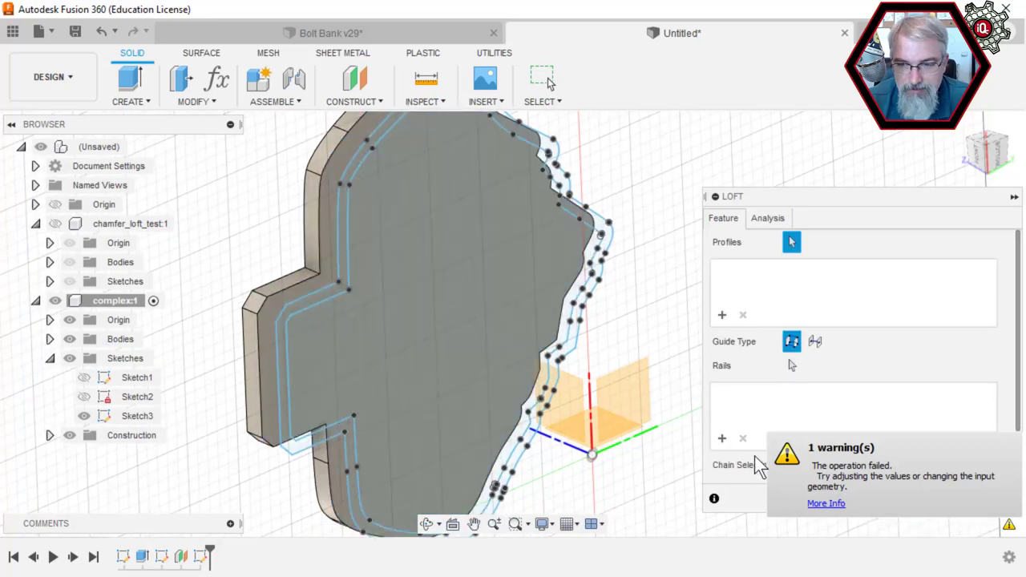
pyautogui.moveTo(641, 401)
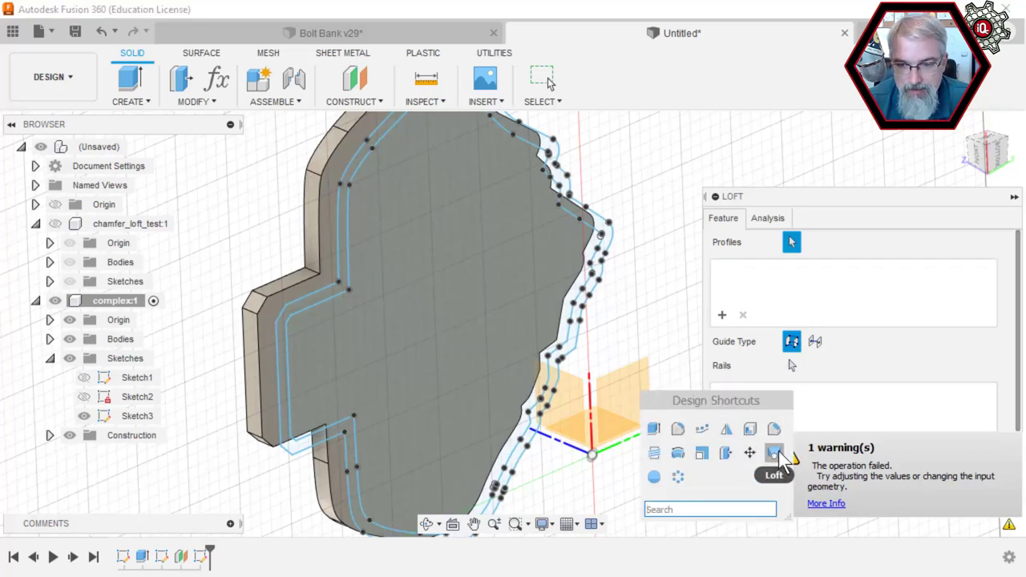
# - Pick the plate face and switch the loft to Centerline guidance using Sketch3
pyautogui.click(401, 321)
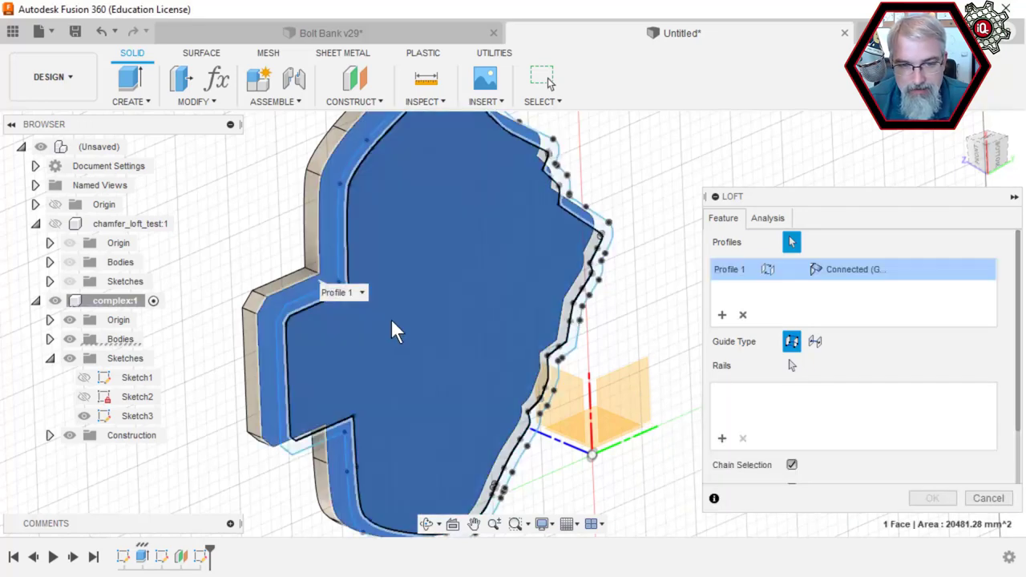
pyautogui.click(814, 341)
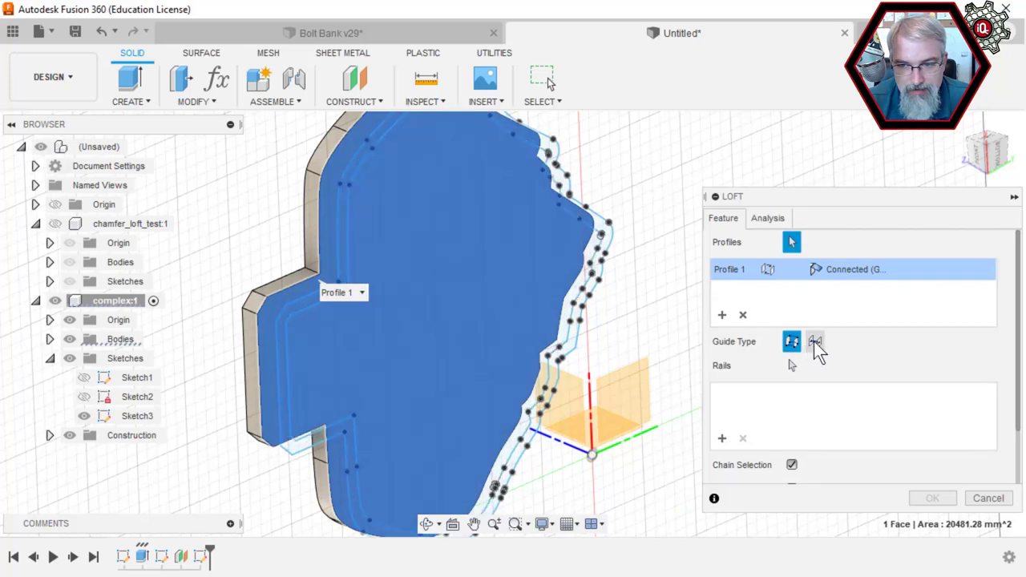
pyautogui.click(815, 342)
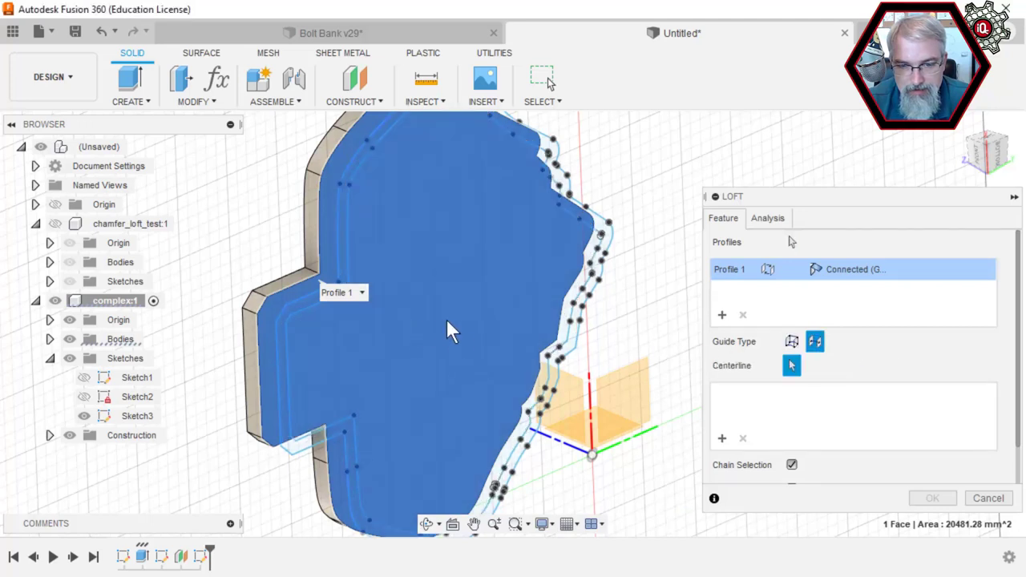
pyautogui.moveTo(565, 337)
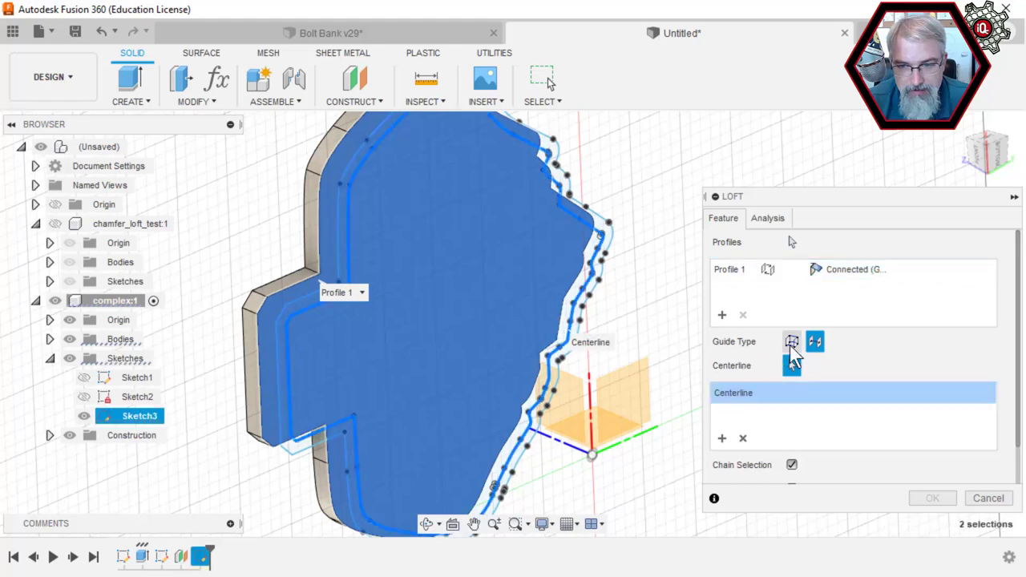
pyautogui.click(791, 341)
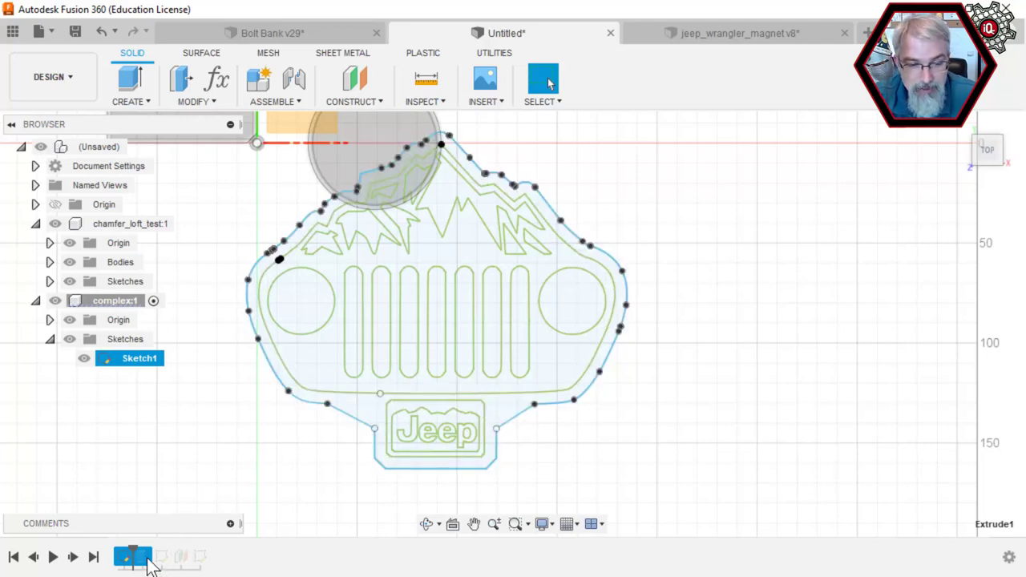
# - Delete the features following Sketch1 from the timeline
pyautogui.press('Delete')
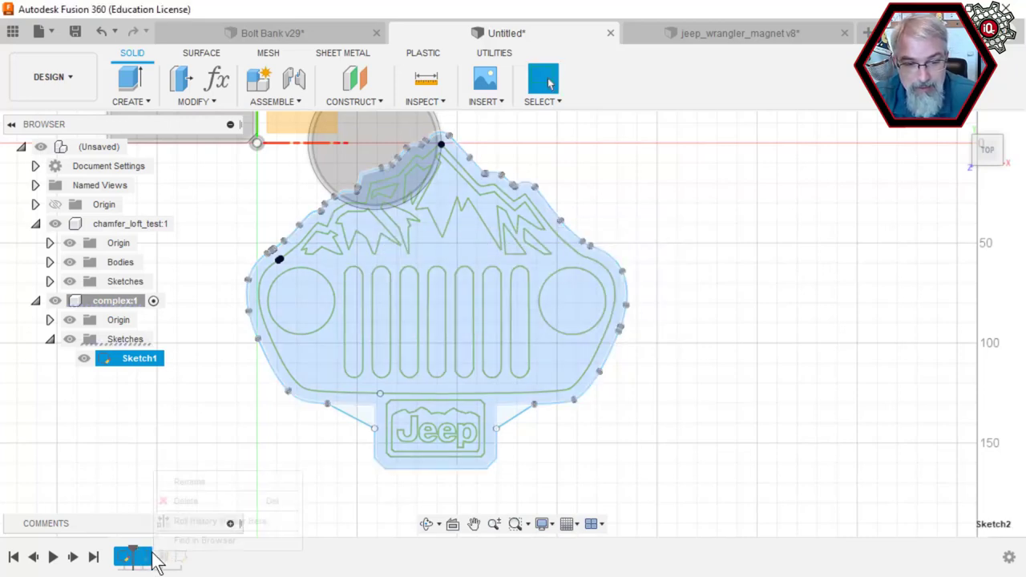
pyautogui.rightClick(132, 557)
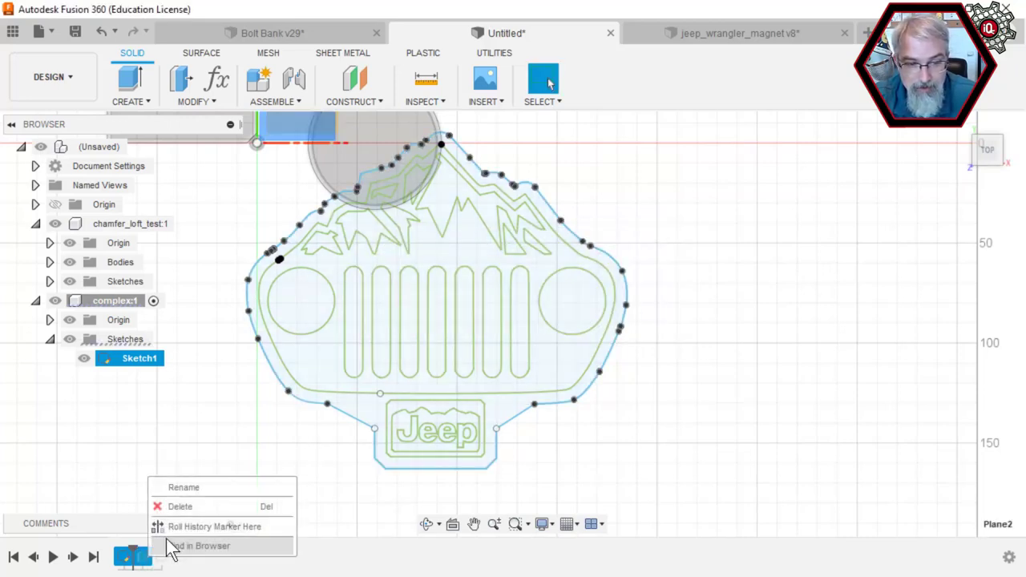
pyautogui.click(176, 533)
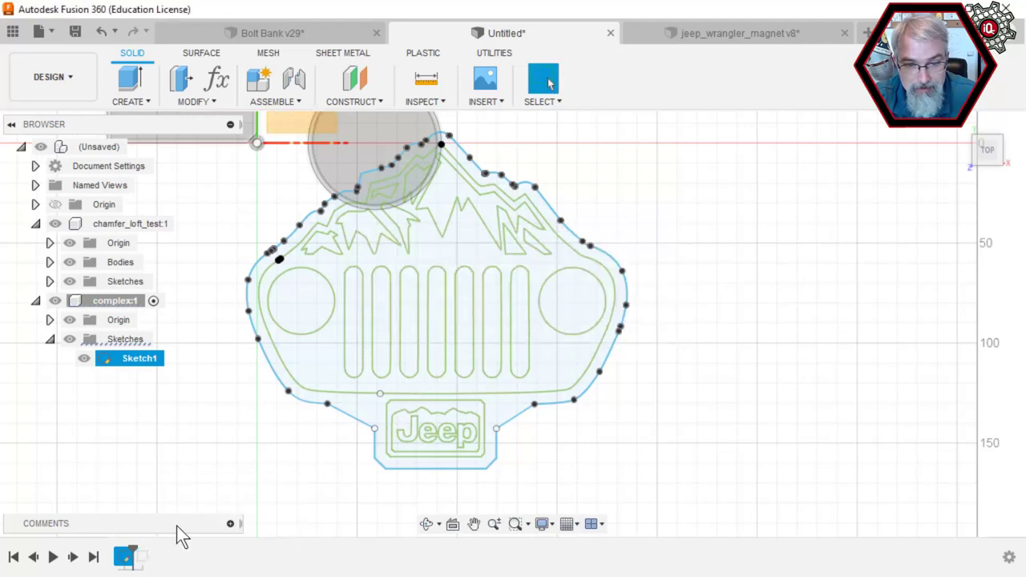
pyautogui.moveTo(922, 174)
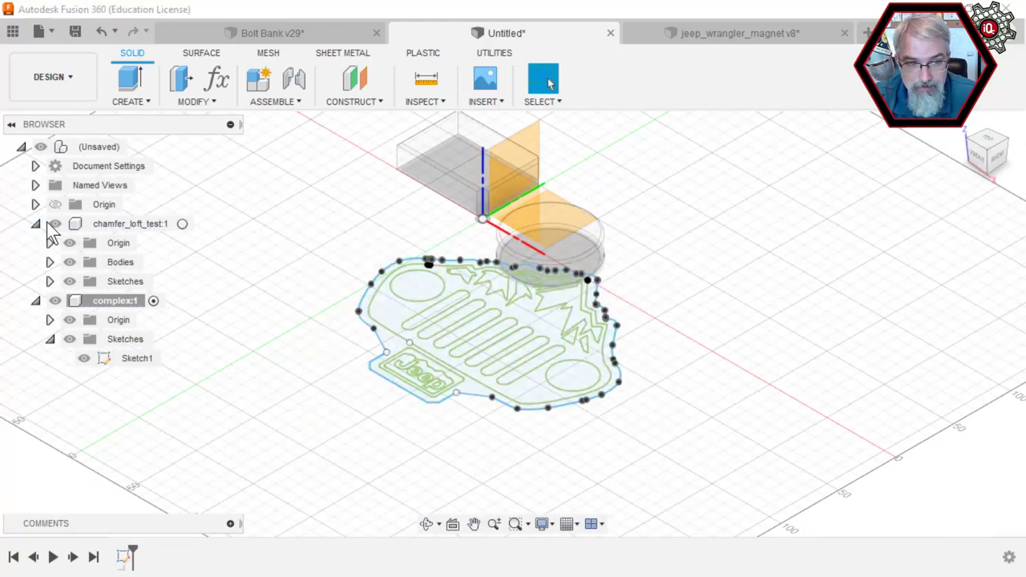
# - Hide chamfer_loft_test and the plate body, then select the plate's whole outer outline
pyautogui.click(55, 224)
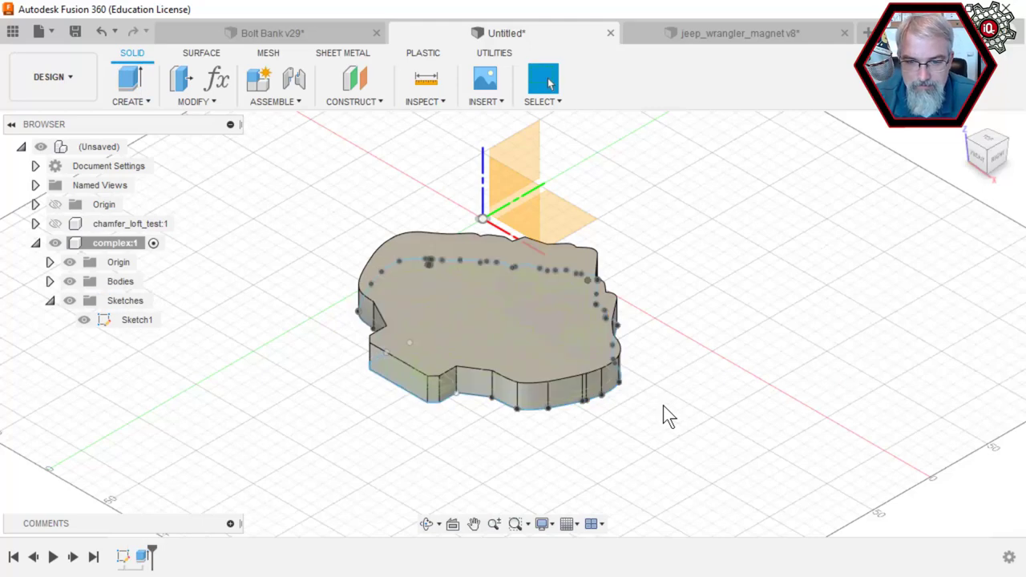
pyautogui.click(121, 280)
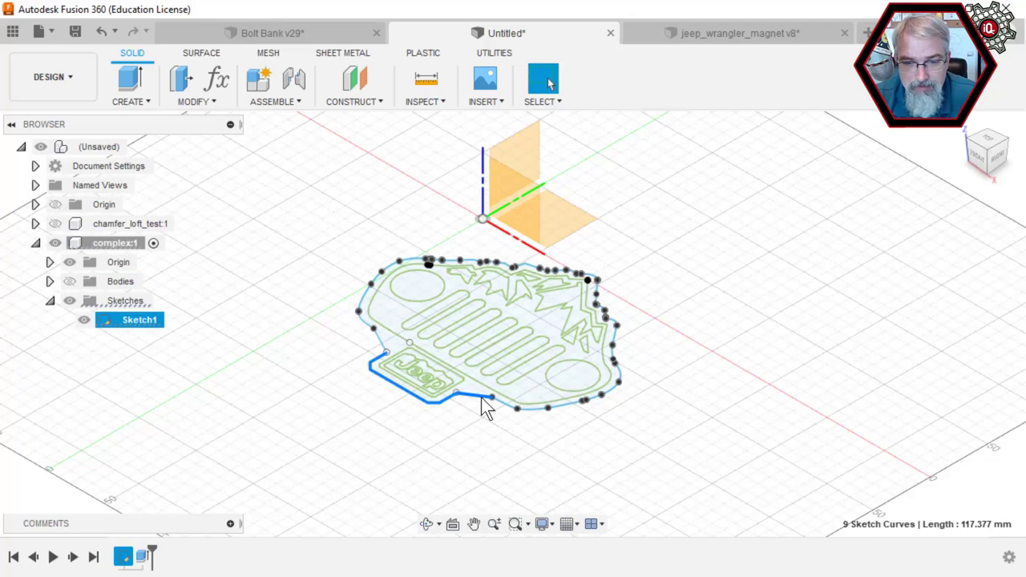
pyautogui.click(389, 356)
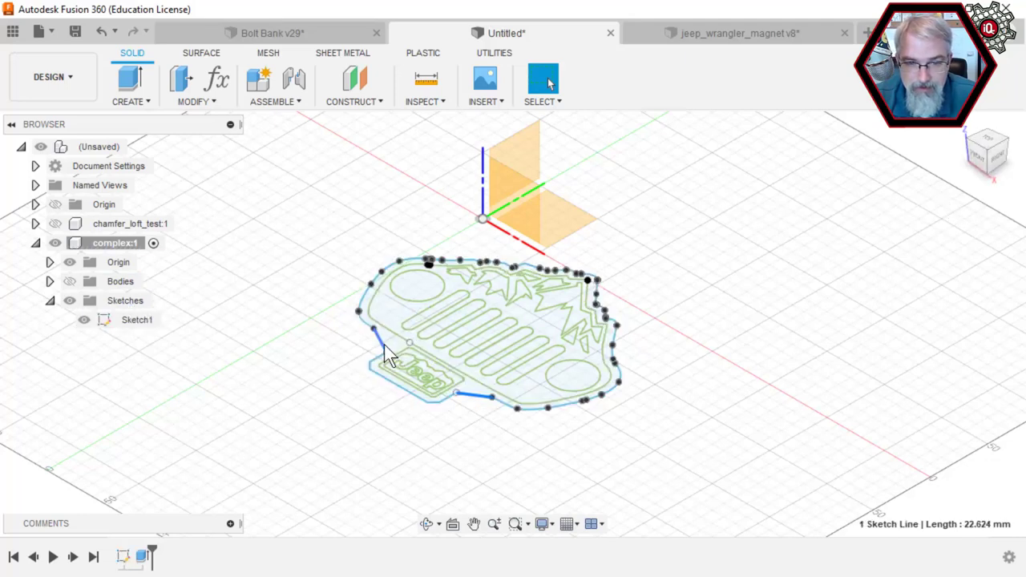
pyautogui.click(136, 319)
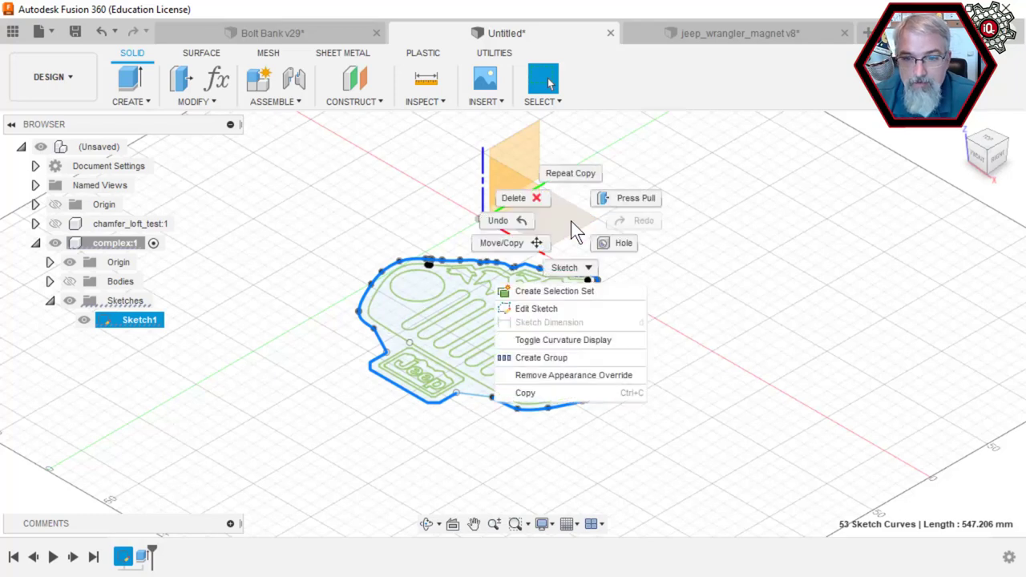
pyautogui.moveTo(561, 291)
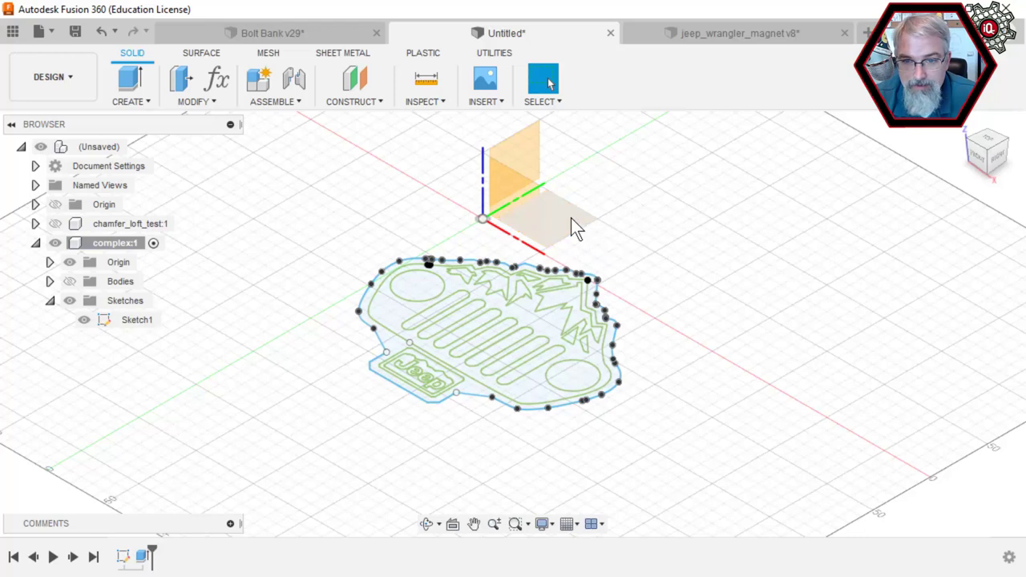
# - Create an offset construction plane 10 mm below the base plane
pyautogui.click(537, 216)
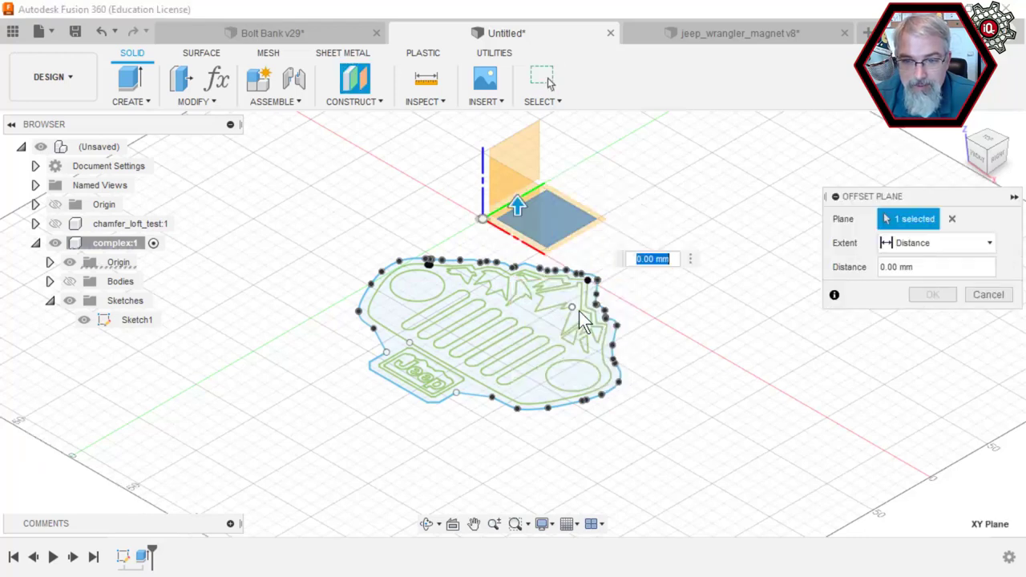
pyautogui.moveTo(551, 252)
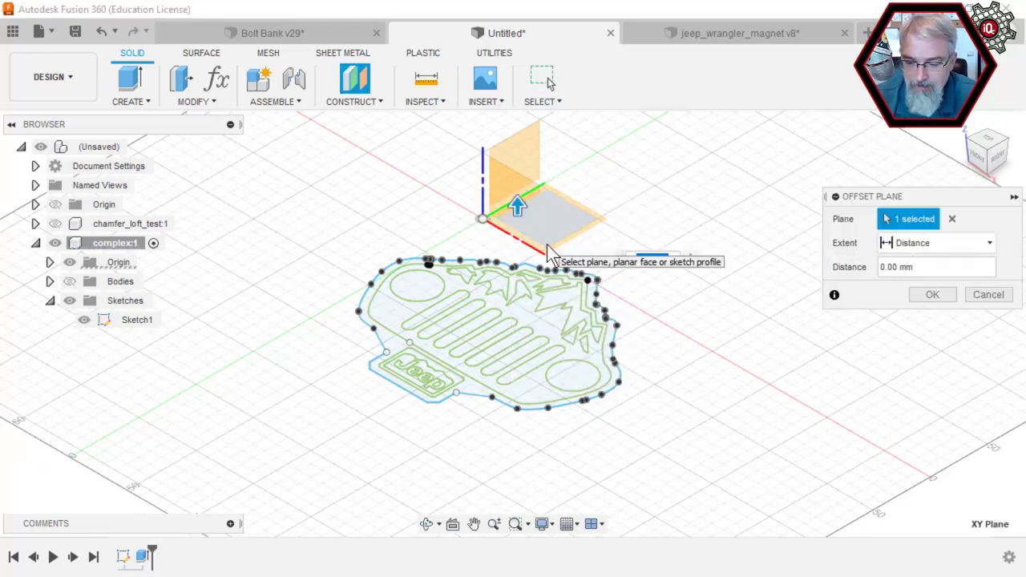
pyautogui.moveTo(518, 206); pyautogui.dragTo(519, 245)
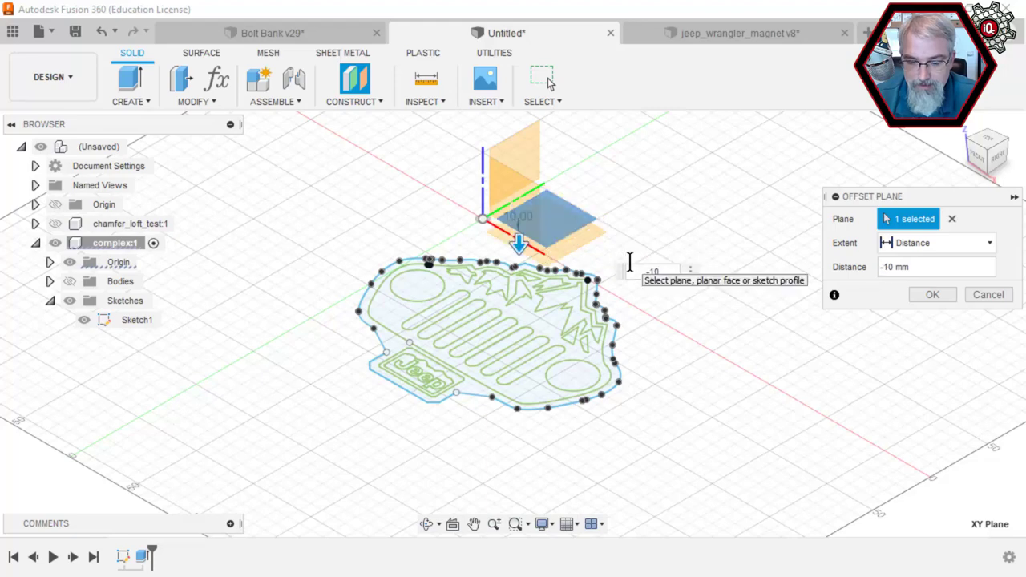
pyautogui.click(932, 294)
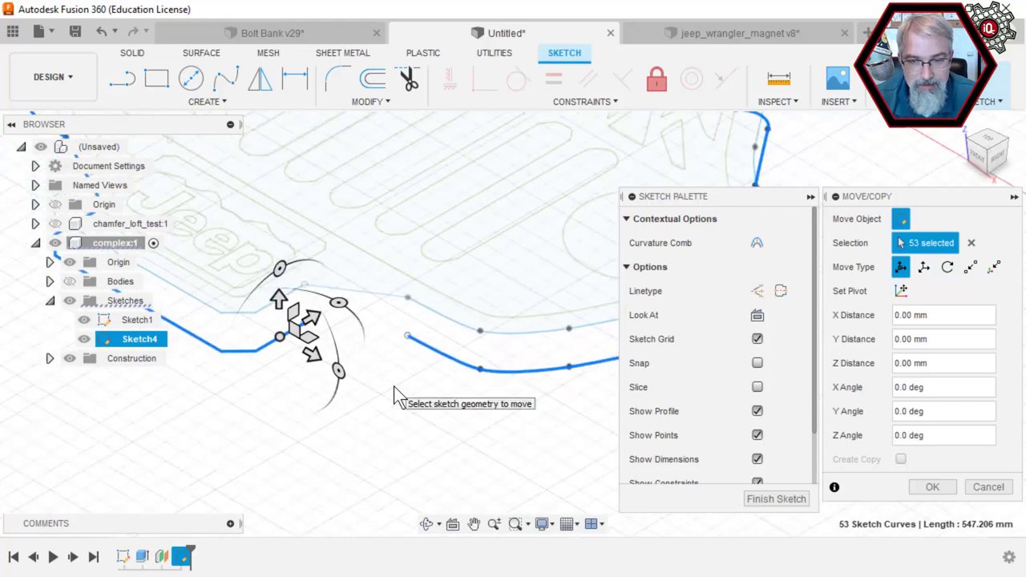
# - Confirm the pasted outline's placement in Sketch4 and select one of its segments
pyautogui.click(987, 487)
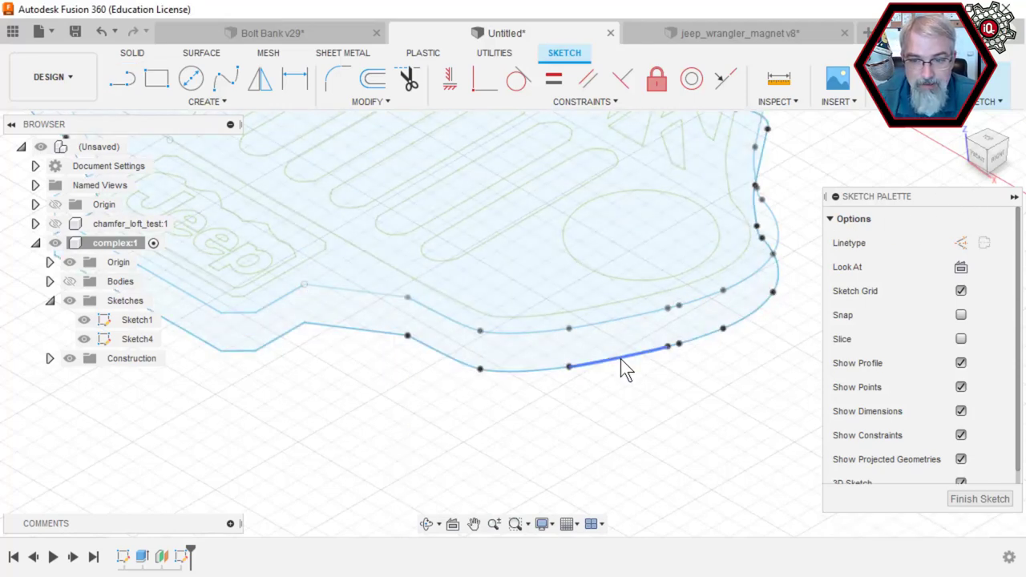
pyautogui.click(140, 338)
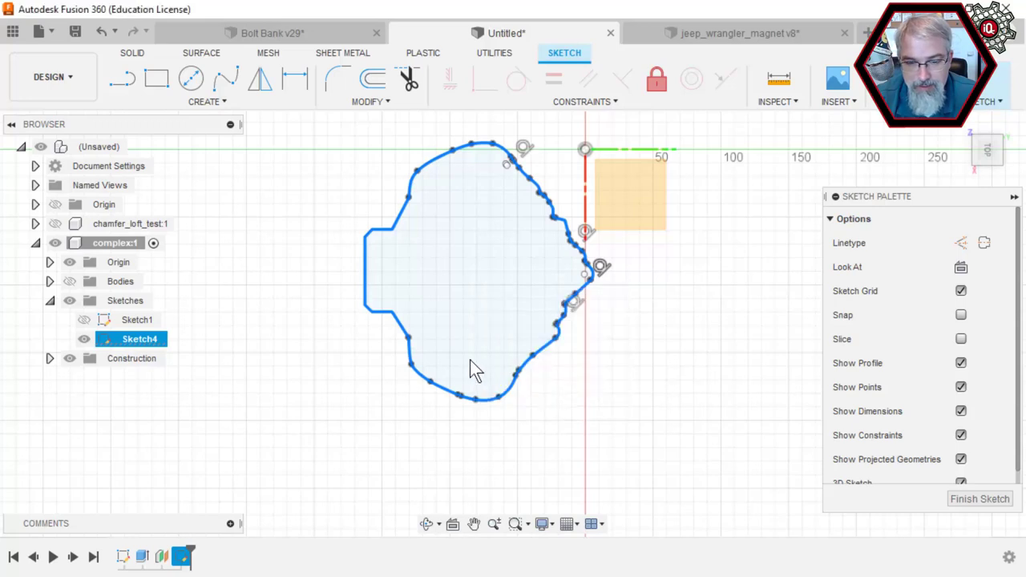
# - Offset the lower outline outward as construction lines, finish Sketch4, and show the plate body
pyautogui.click(372, 79)
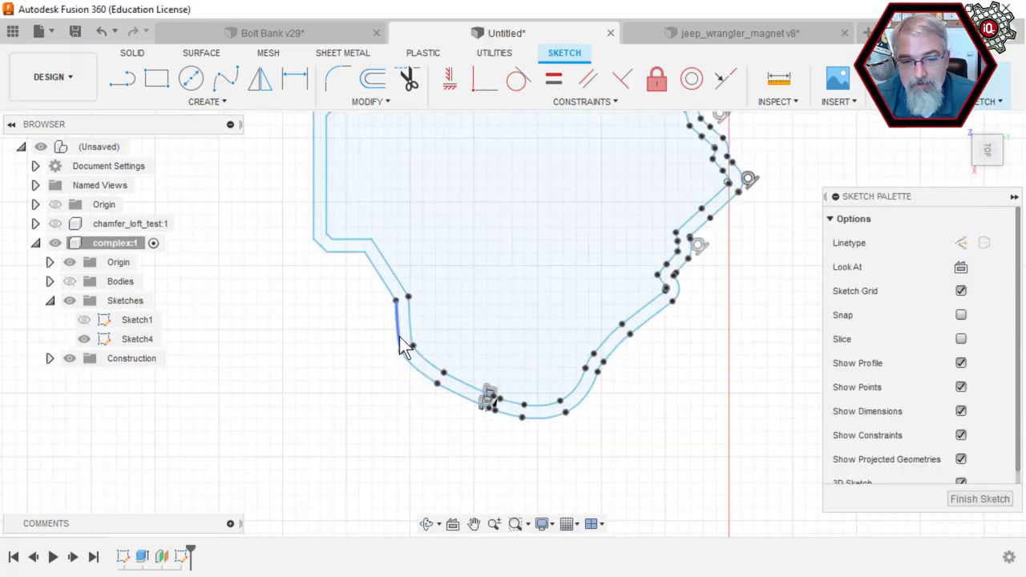
pyautogui.click(137, 338)
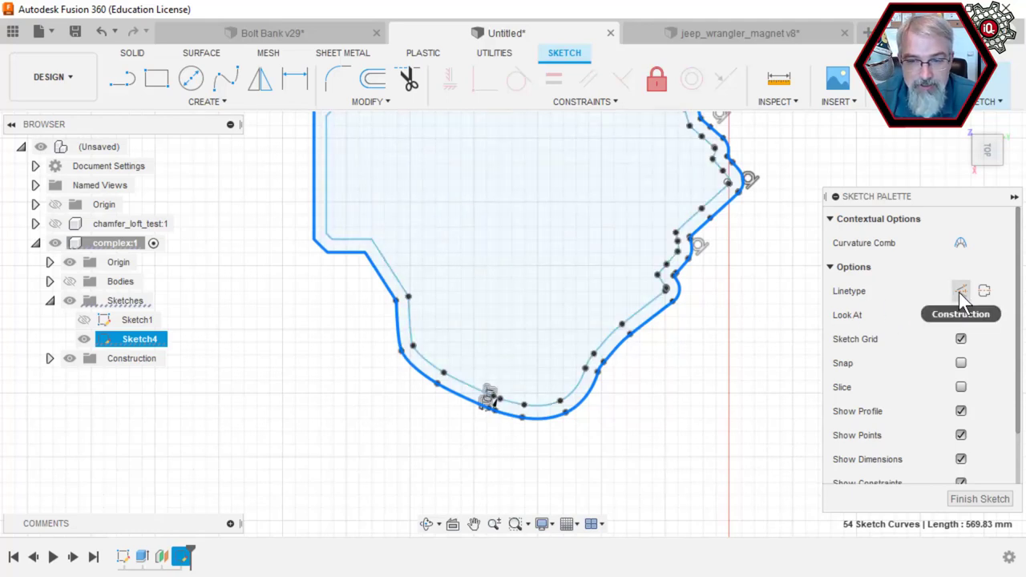
pyautogui.click(960, 290)
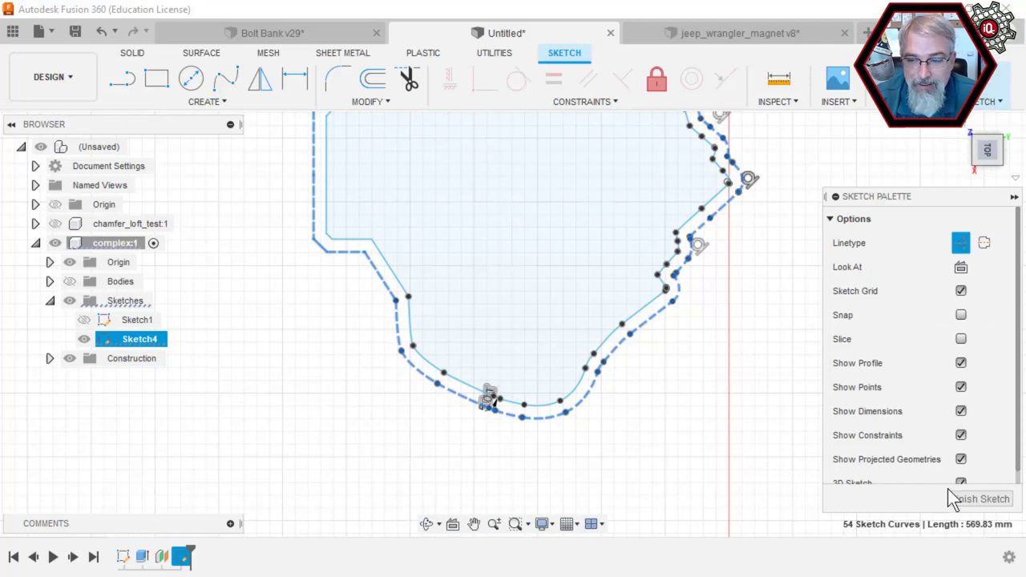
pyautogui.click(980, 498)
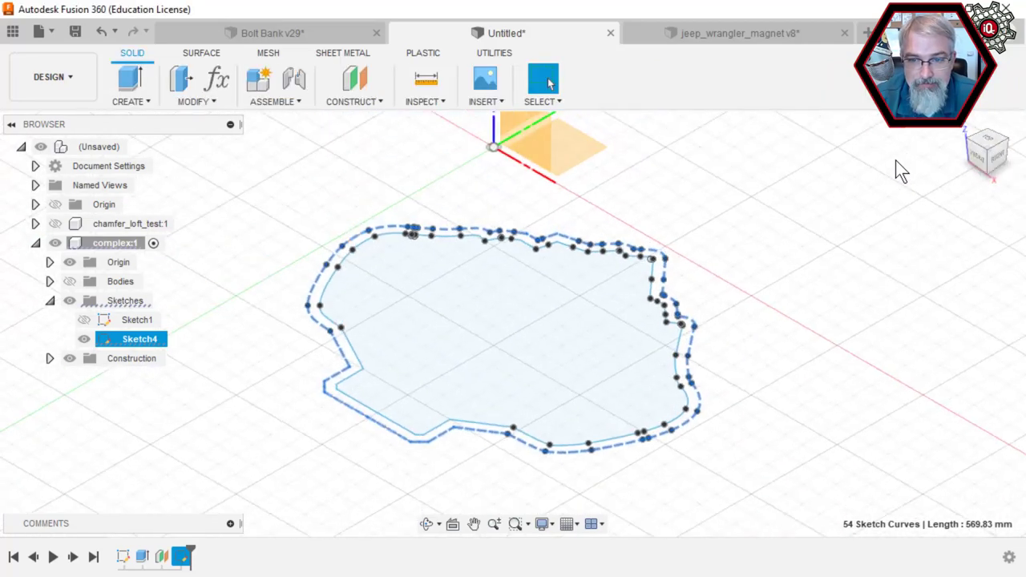
pyautogui.click(69, 280)
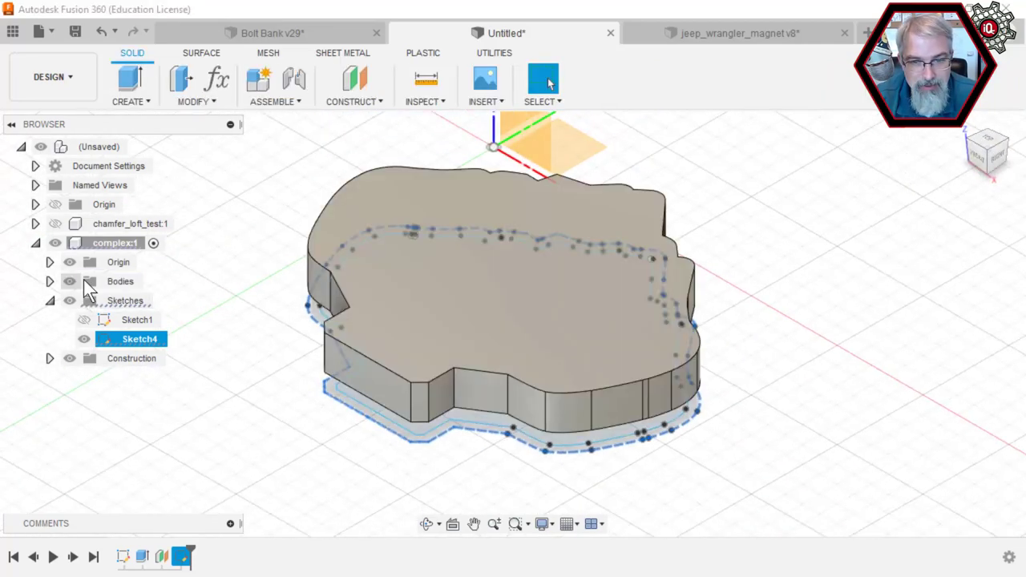